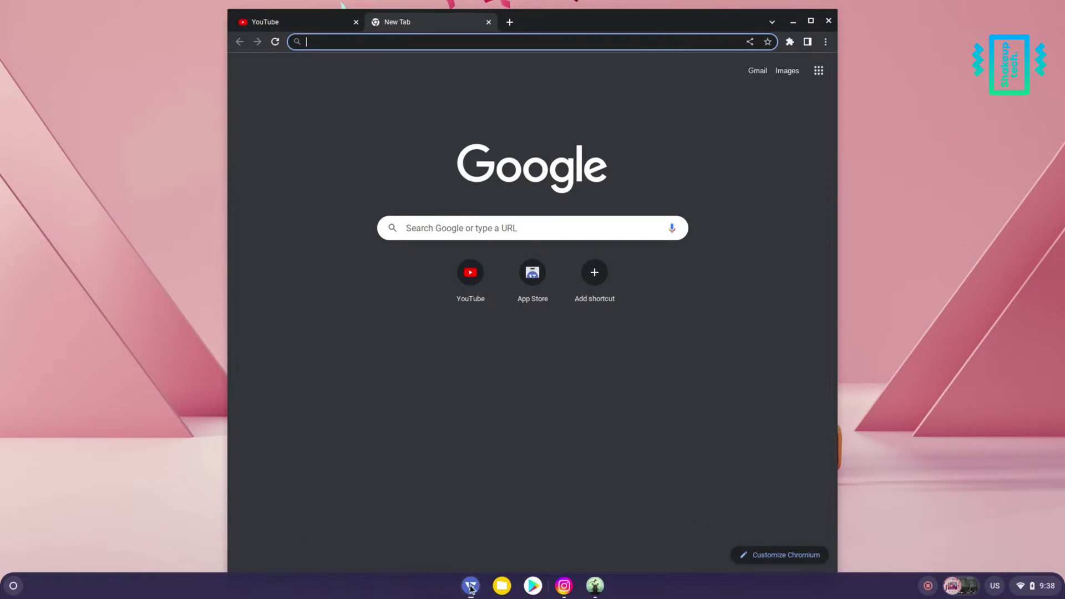
- Launch Google Play Store from the shelf and scroll through the Games 'For you' recommendations
click(12, 585)
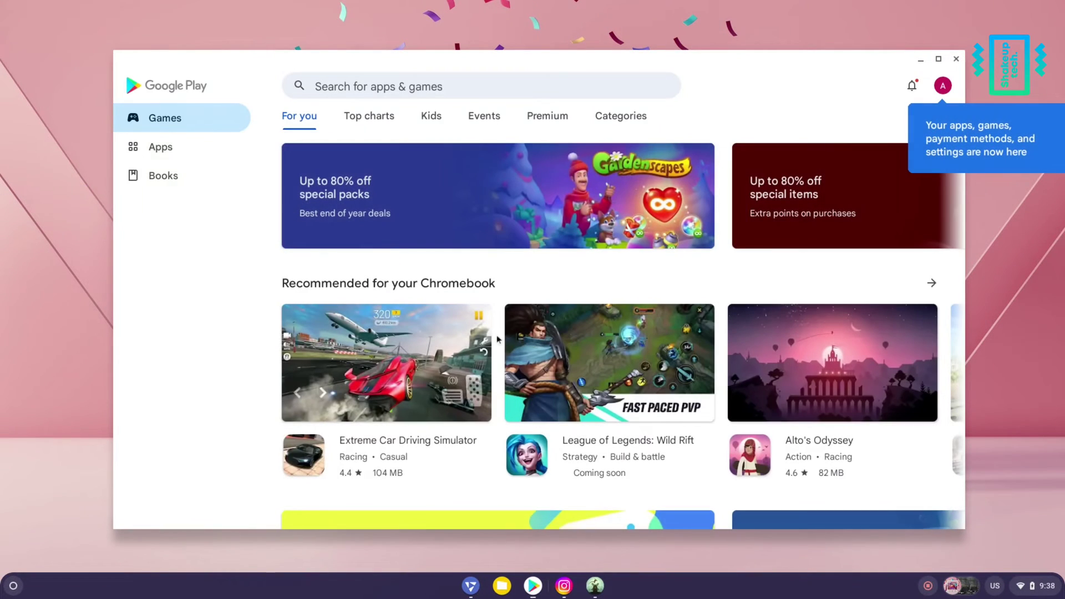
scroll(down, 3)
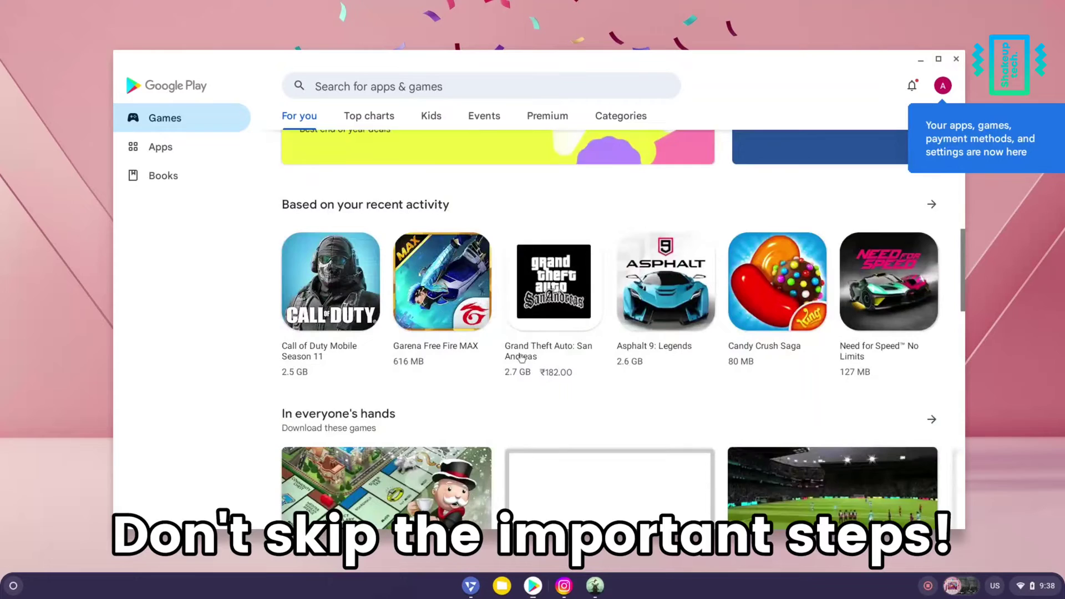
scroll(down, 3)
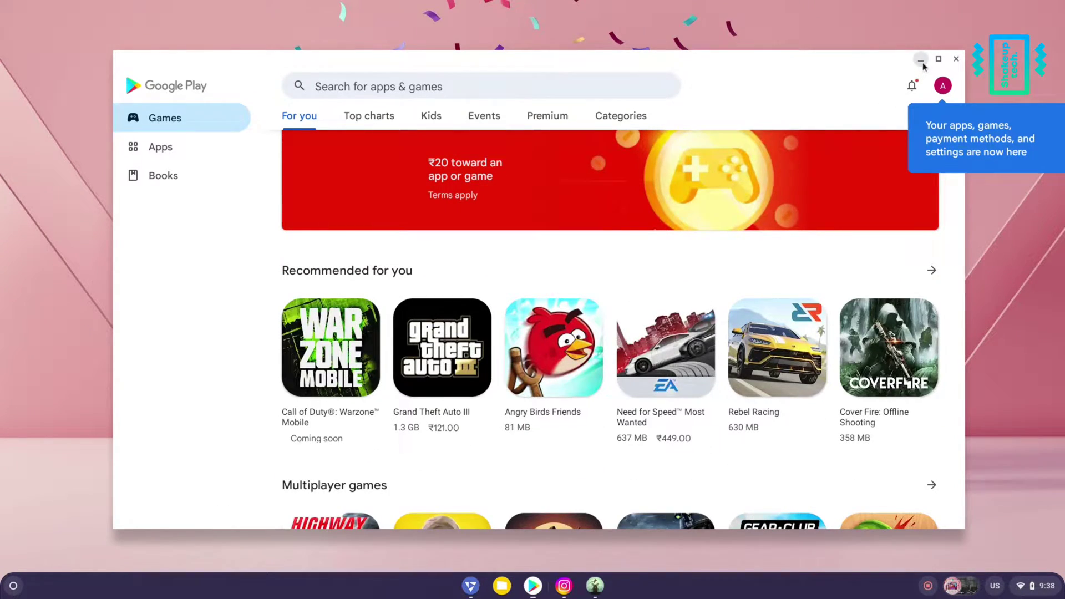
- Minimize Play Store, scroll Instagram's feed, watch Reels, then close Instagram
click(921, 59)
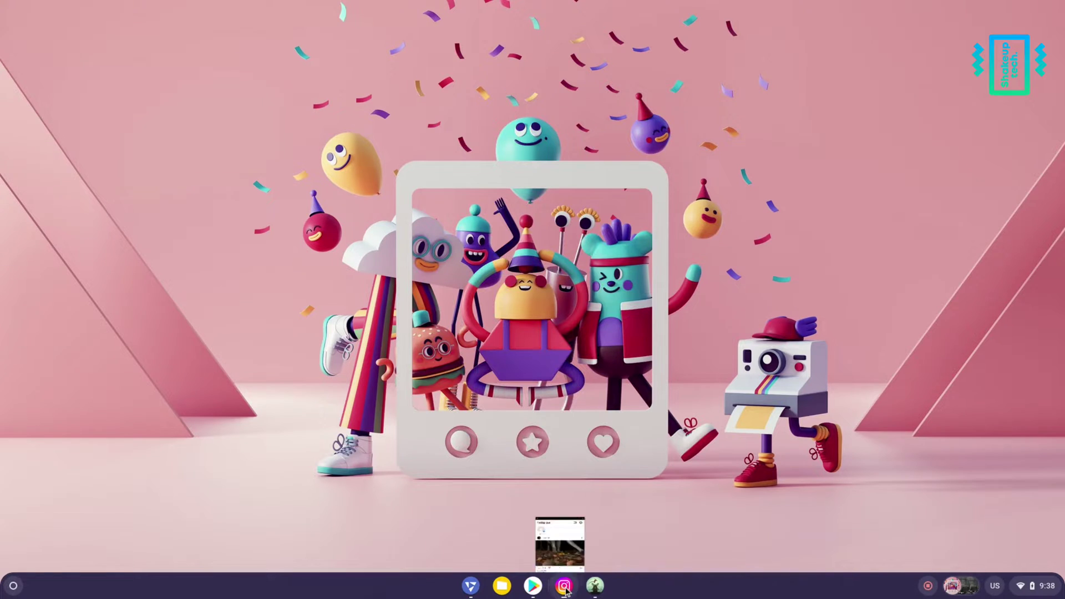
click(565, 584)
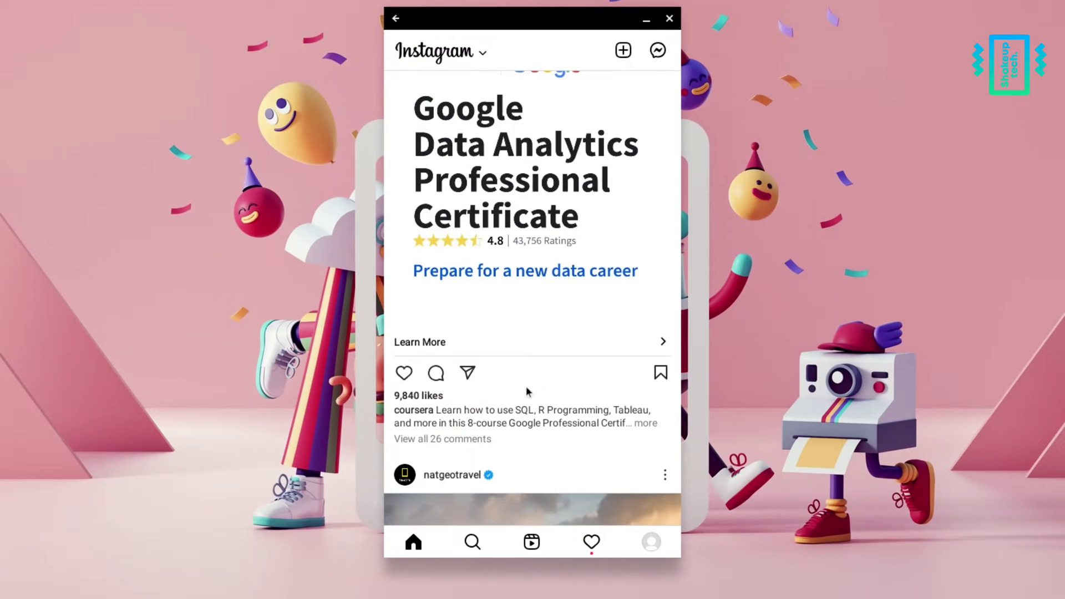
scroll(down, 3)
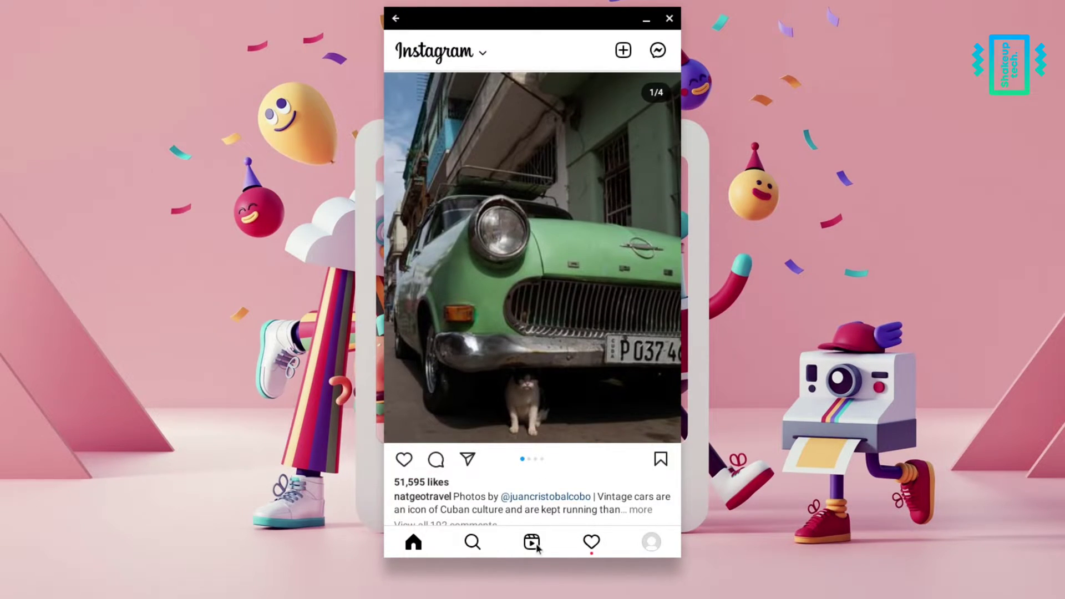
click(530, 542)
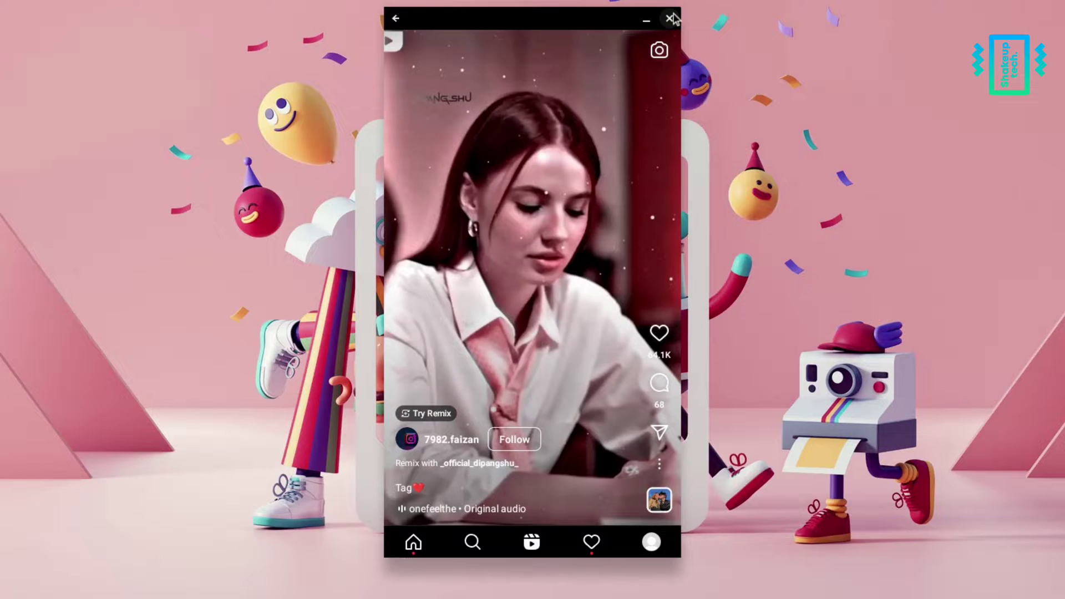
click(669, 19)
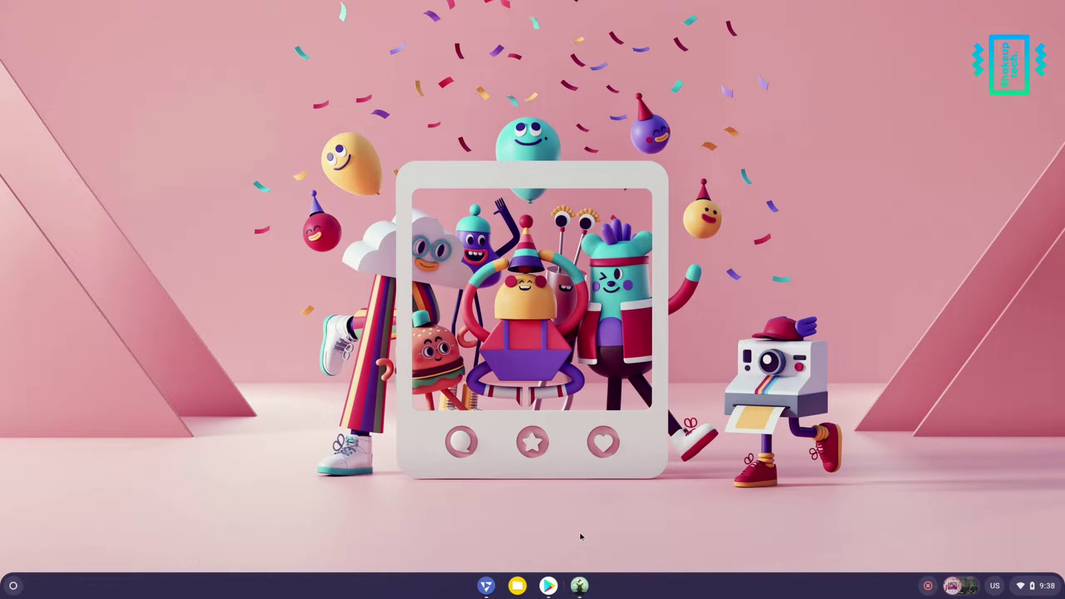
- Open the app launcher from the shelf and start Chrome Beta
click(578, 584)
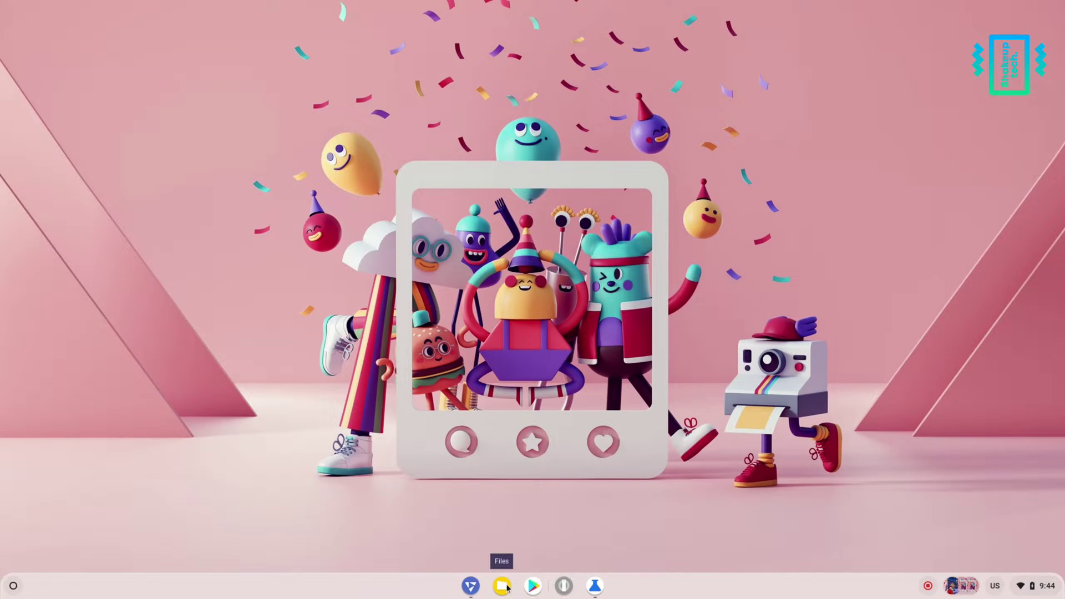
click(502, 586)
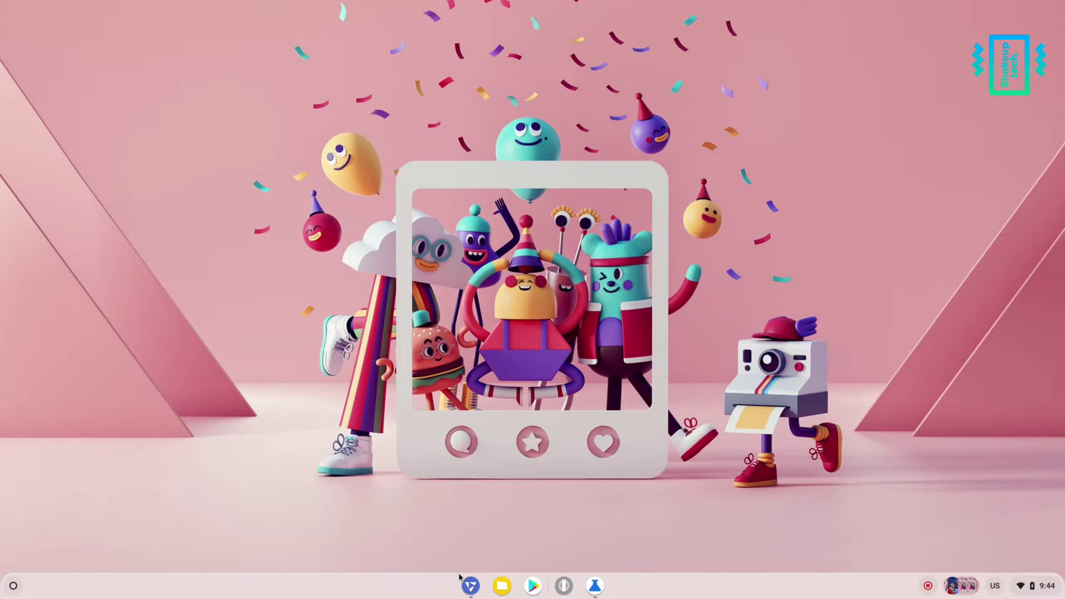
click(13, 584)
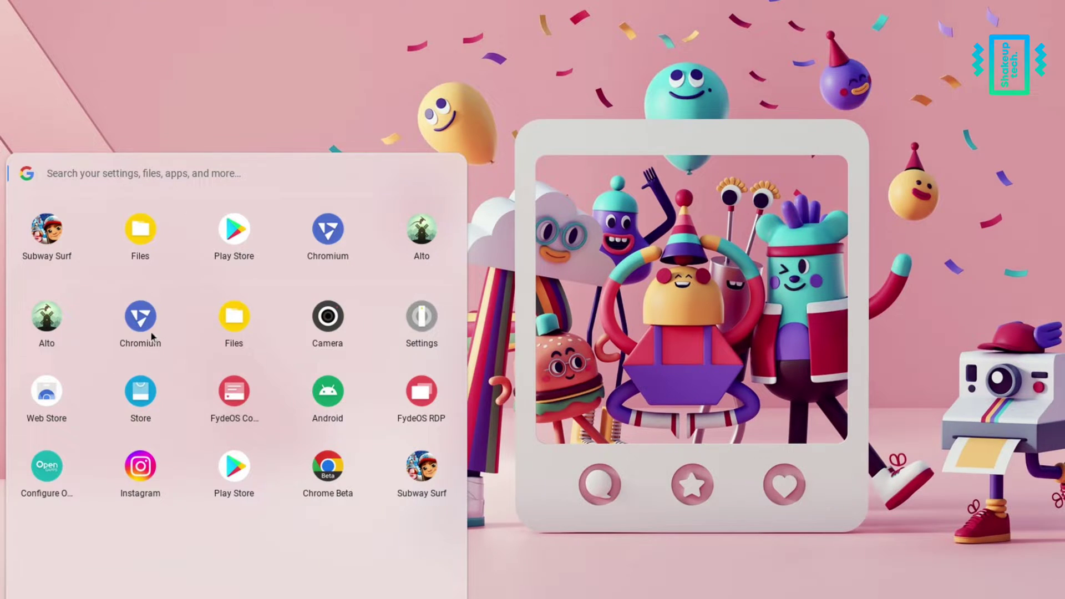
mouse_move(249, 500)
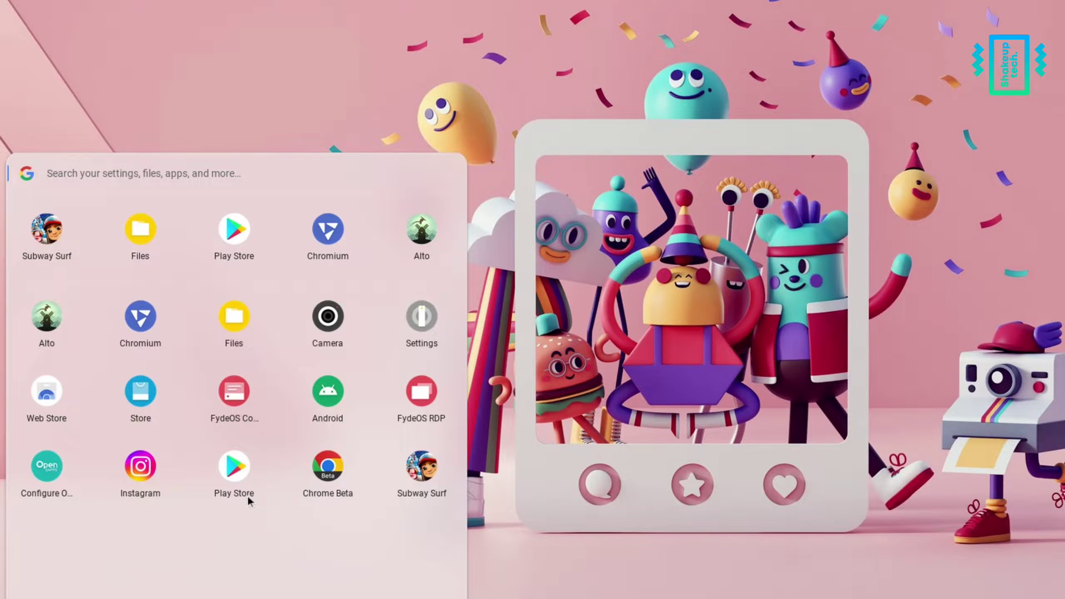
click(233, 467)
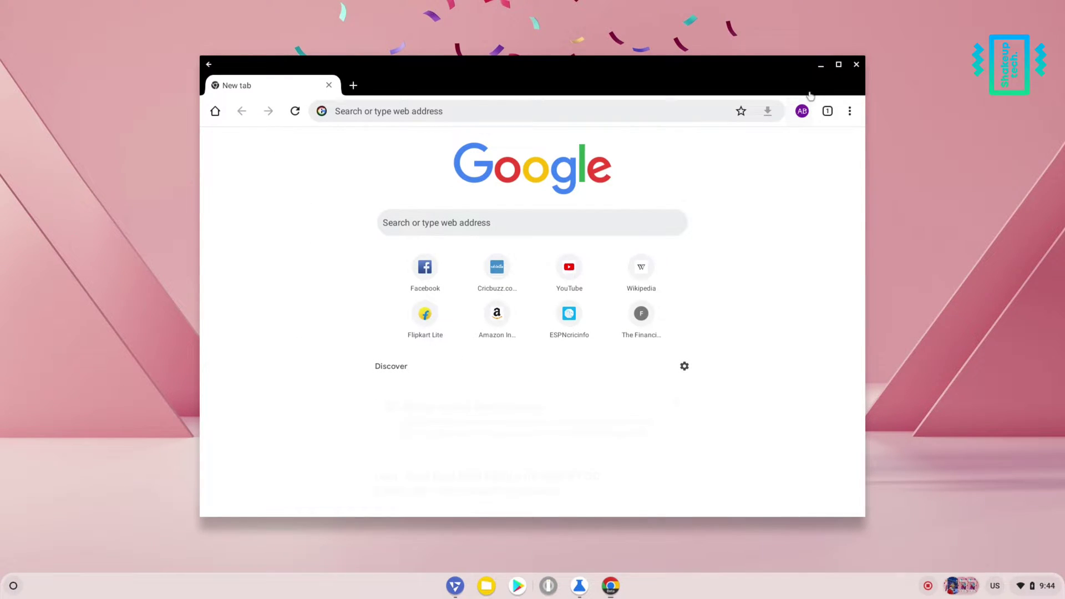
- Restore Chrome Beta to a smaller window, then dismiss it and the launcher
click(849, 111)
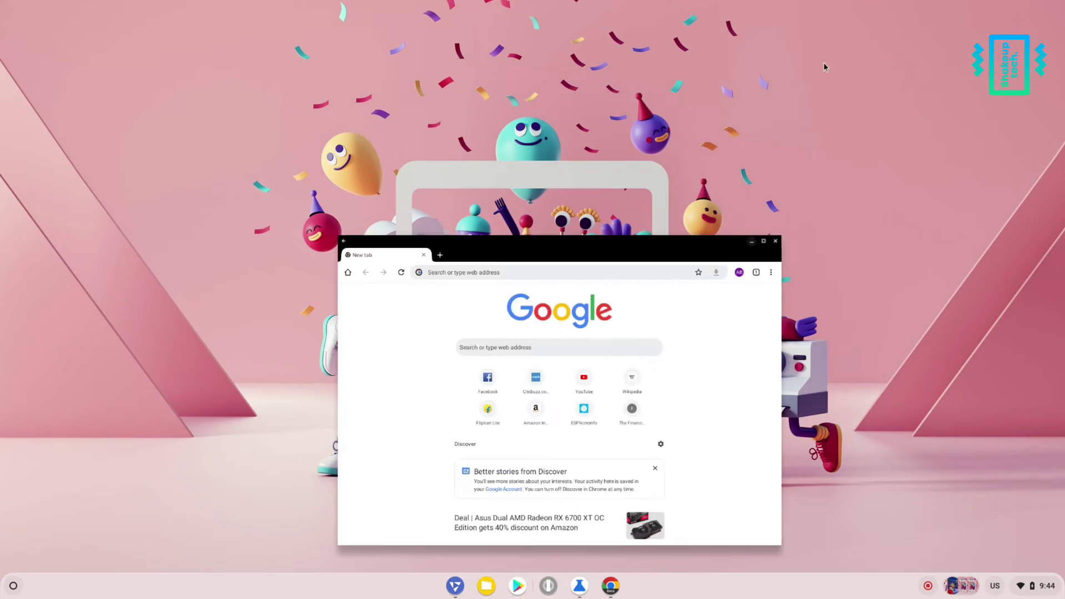
click(12, 585)
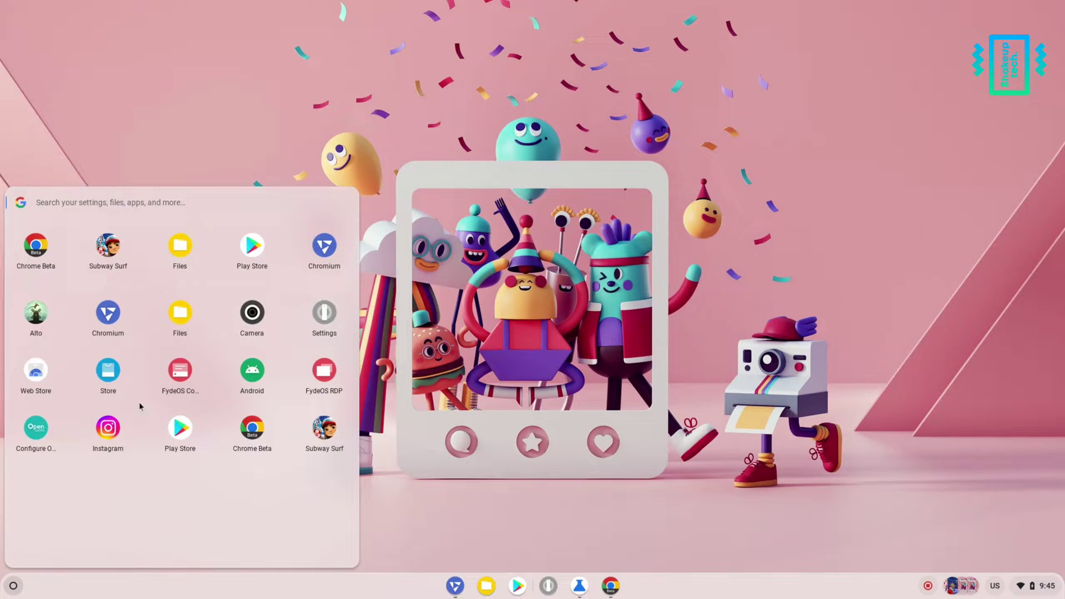
mouse_move(206, 384)
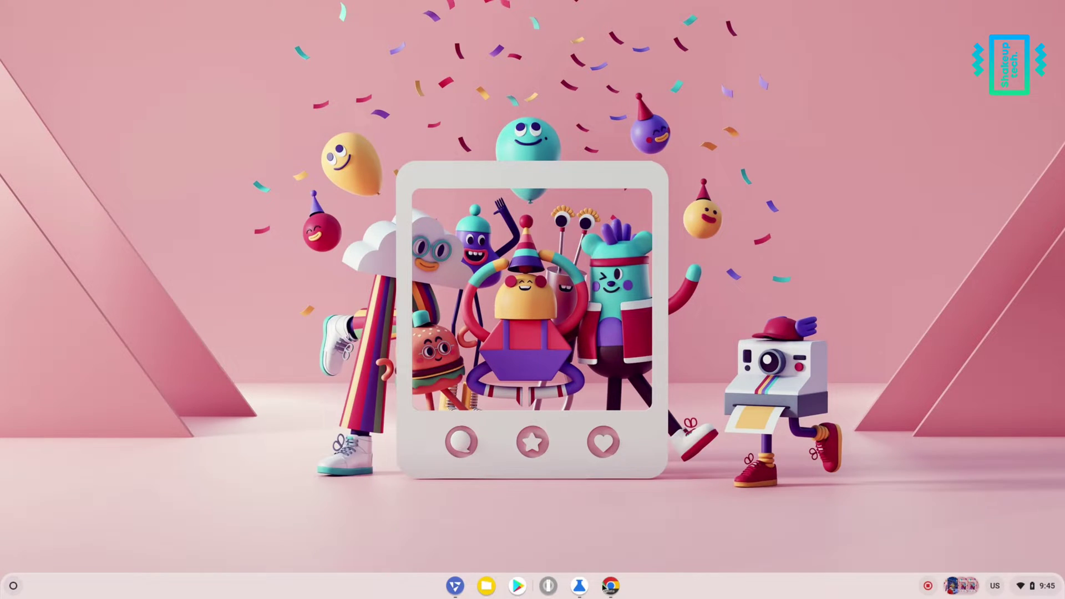
click(609, 585)
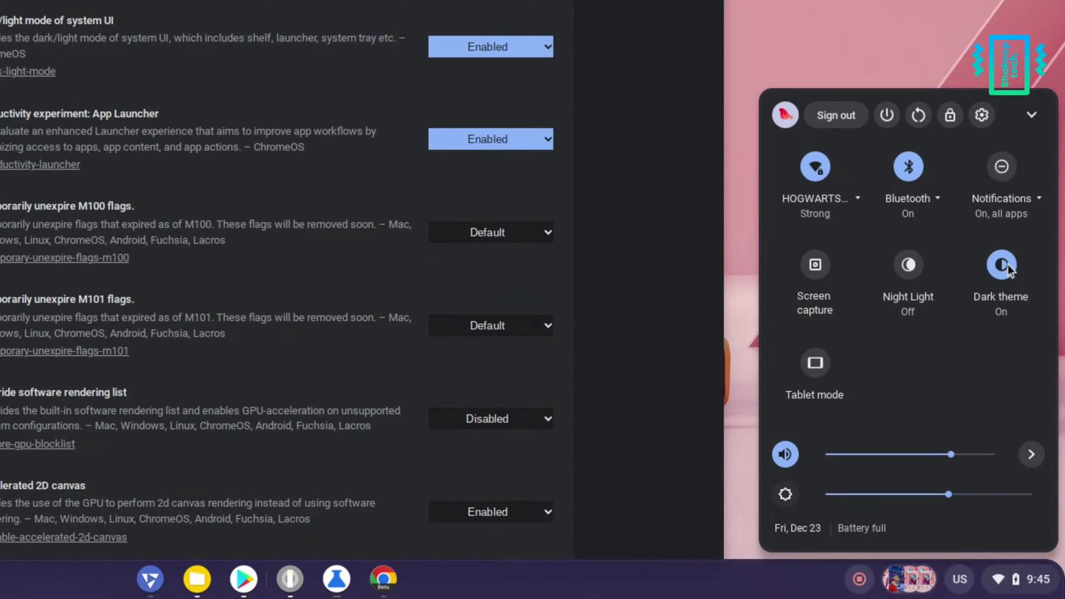
- Switch off the Dark theme tile in Quick Settings
click(1000, 266)
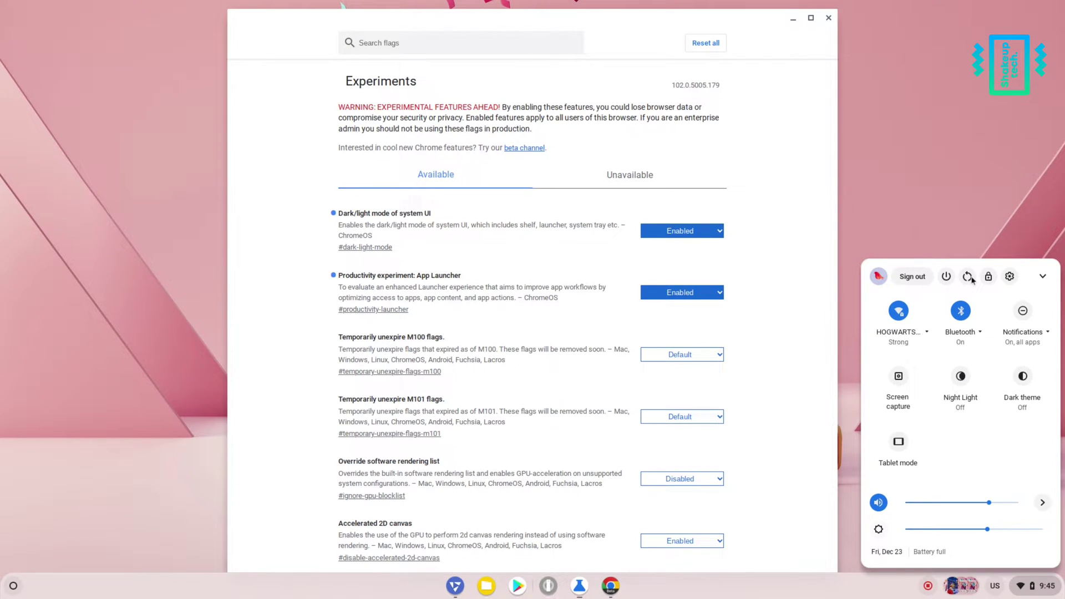
mouse_move(989, 276)
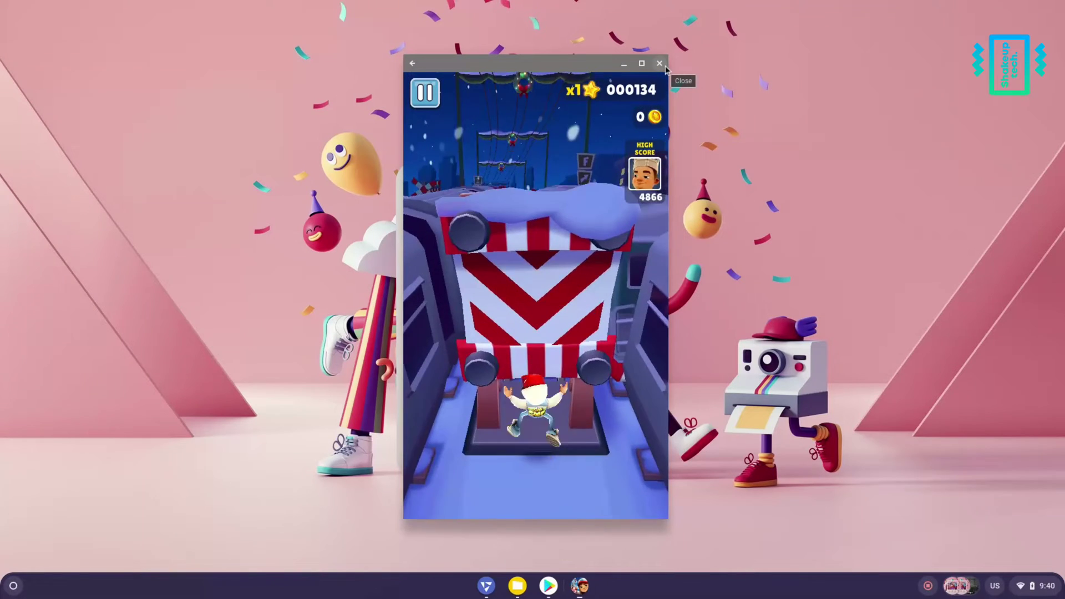
- Close Subway Surf, open Play Store, and try Call of Duty Mobile Season 11 without installing
click(659, 63)
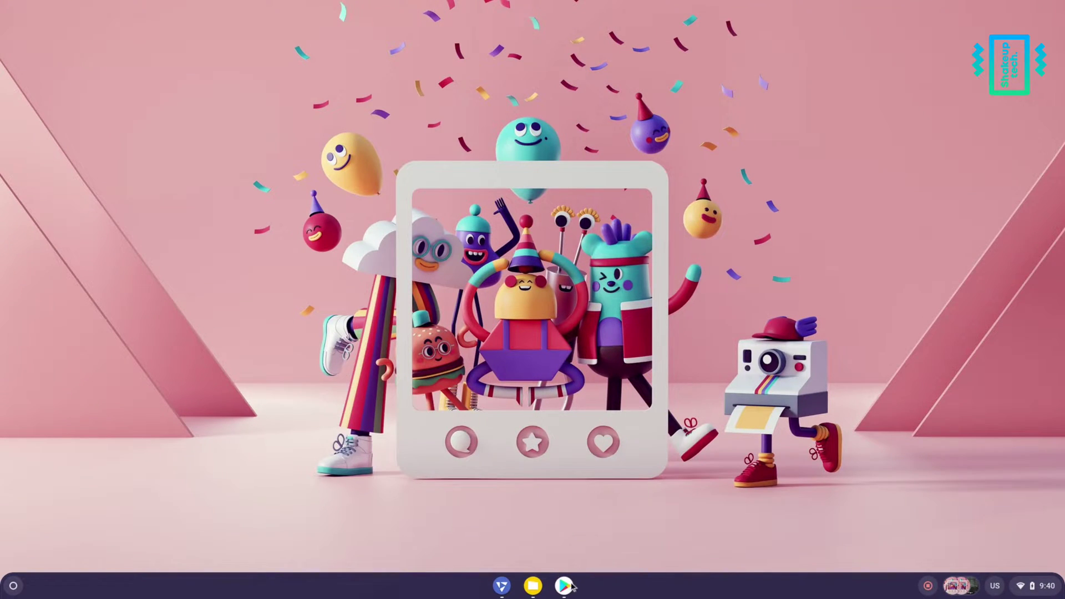
click(564, 585)
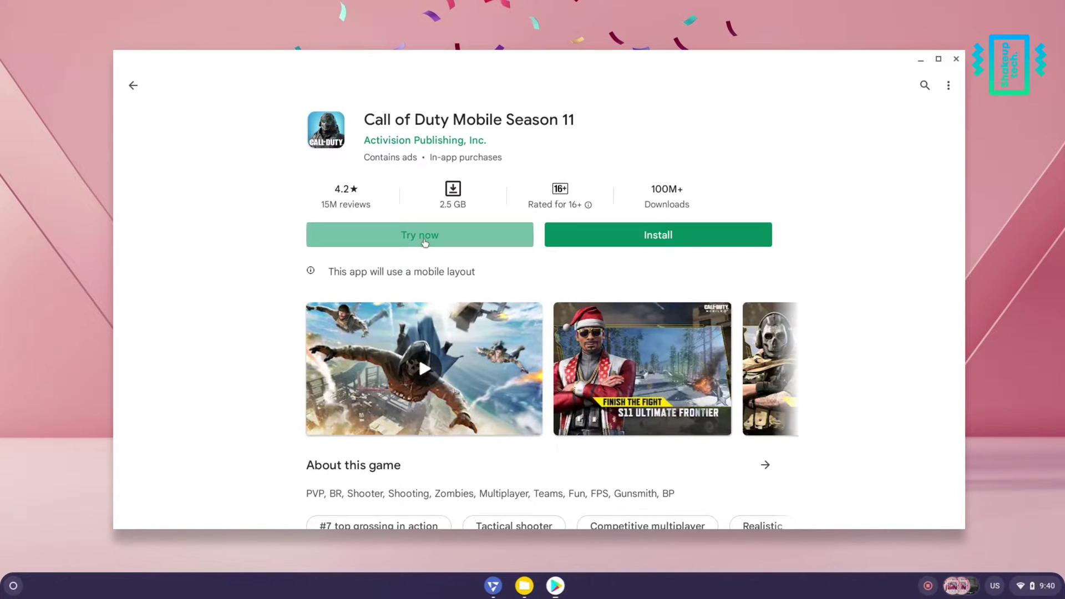
click(420, 234)
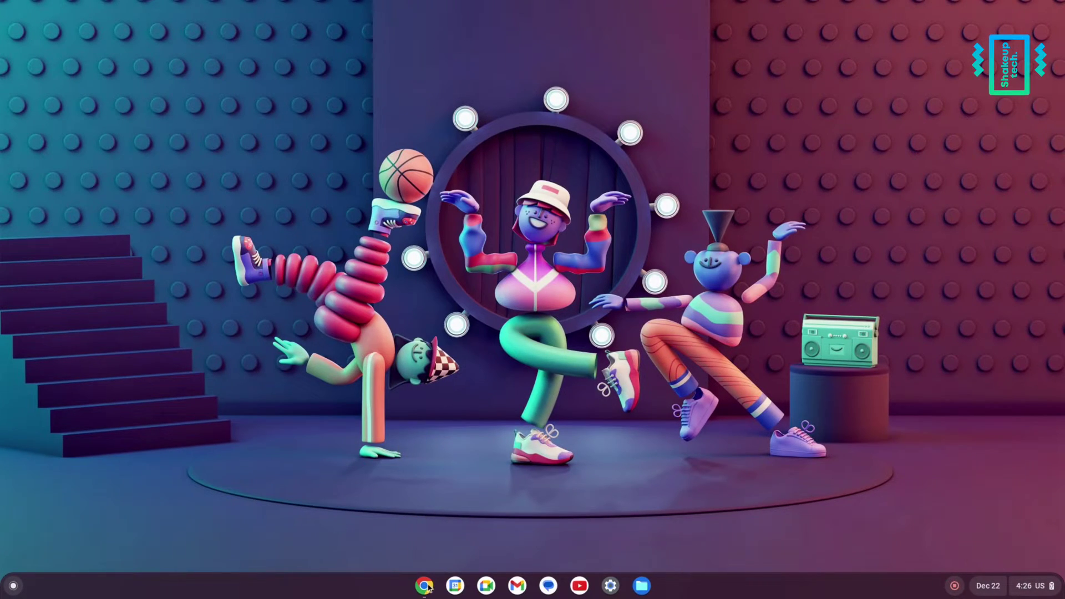
- Open the browser and scroll the fydeos.io pricing comparison of VMware, PC, You and Enterprise editions
click(423, 585)
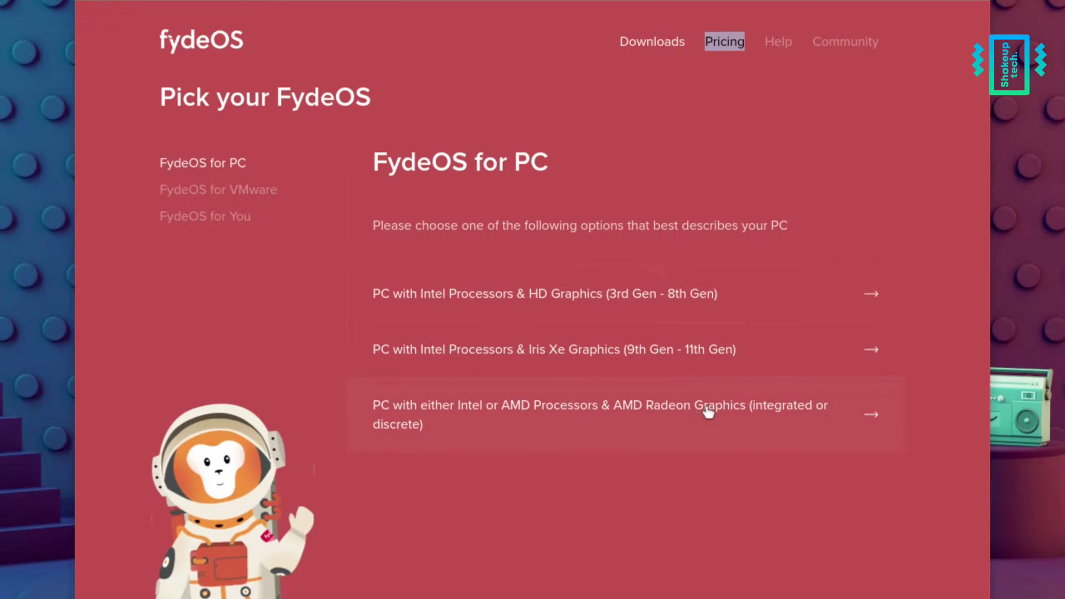
mouse_move(677, 149)
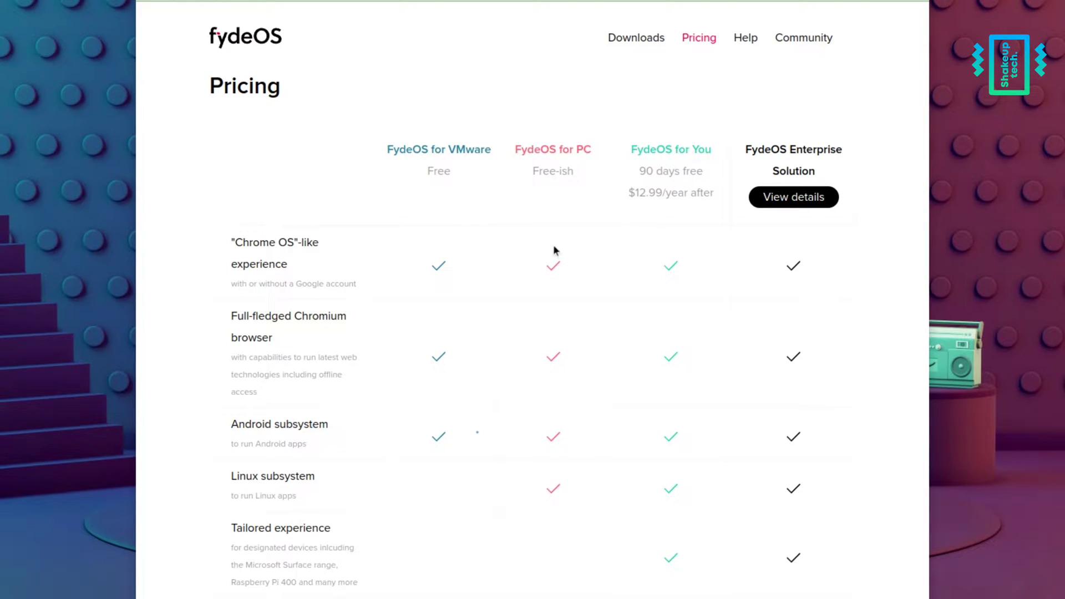
scroll(down, 3)
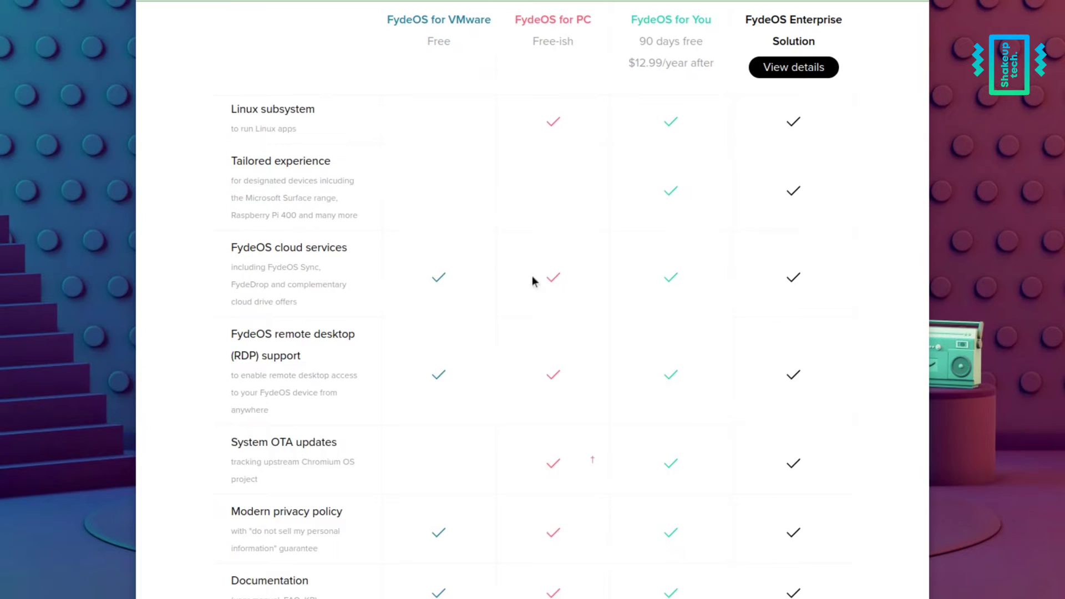
scroll(down, 3)
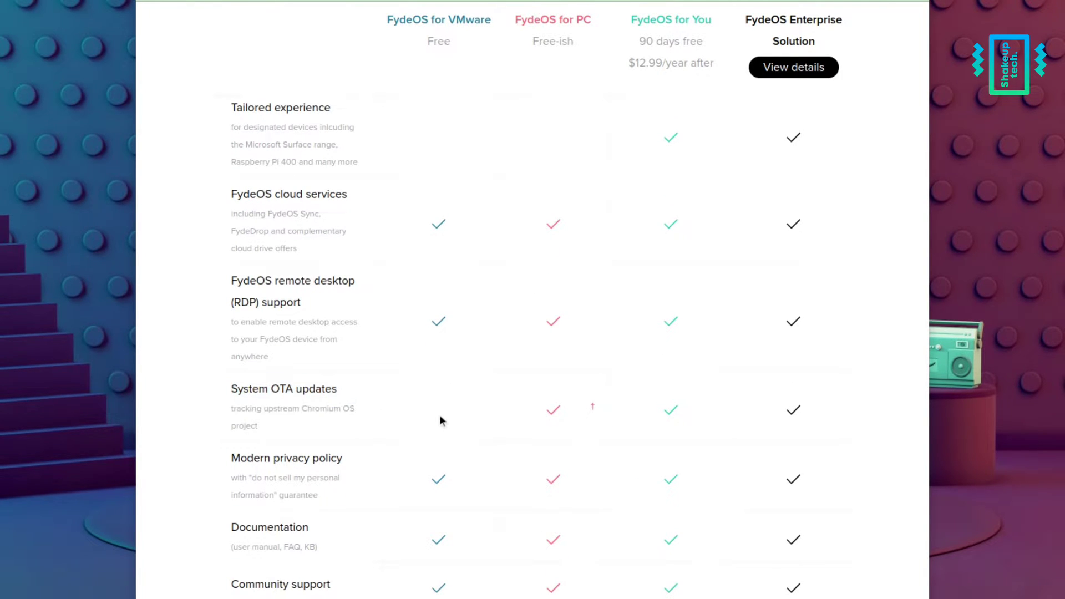
scroll(down, 3)
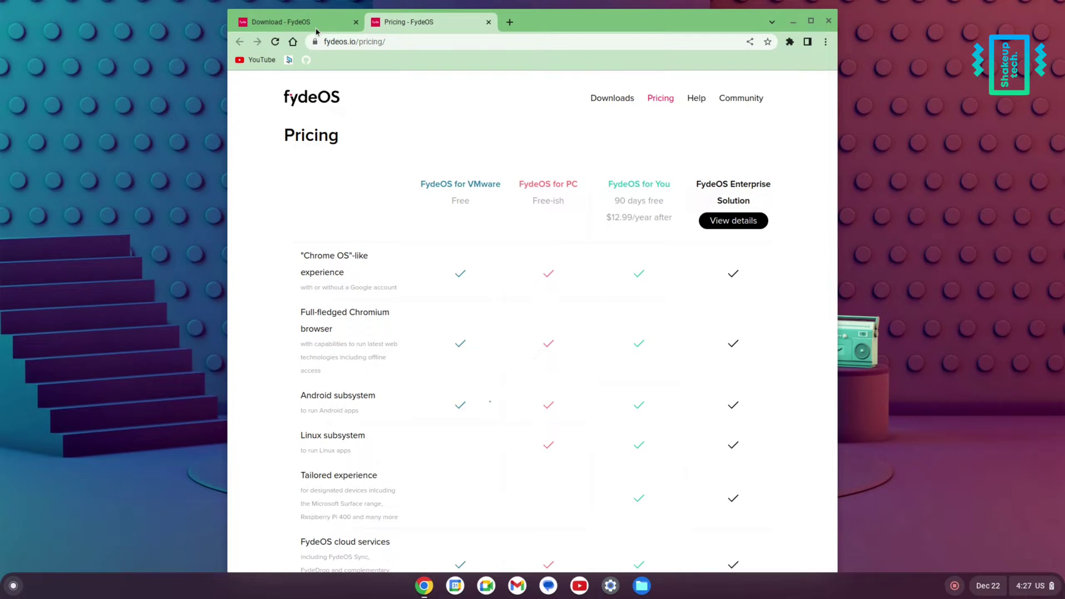
- Pick the Intel/AMD Radeon Graphics FydeOS for PC v15.1 build and download it via OneDrive
click(278, 22)
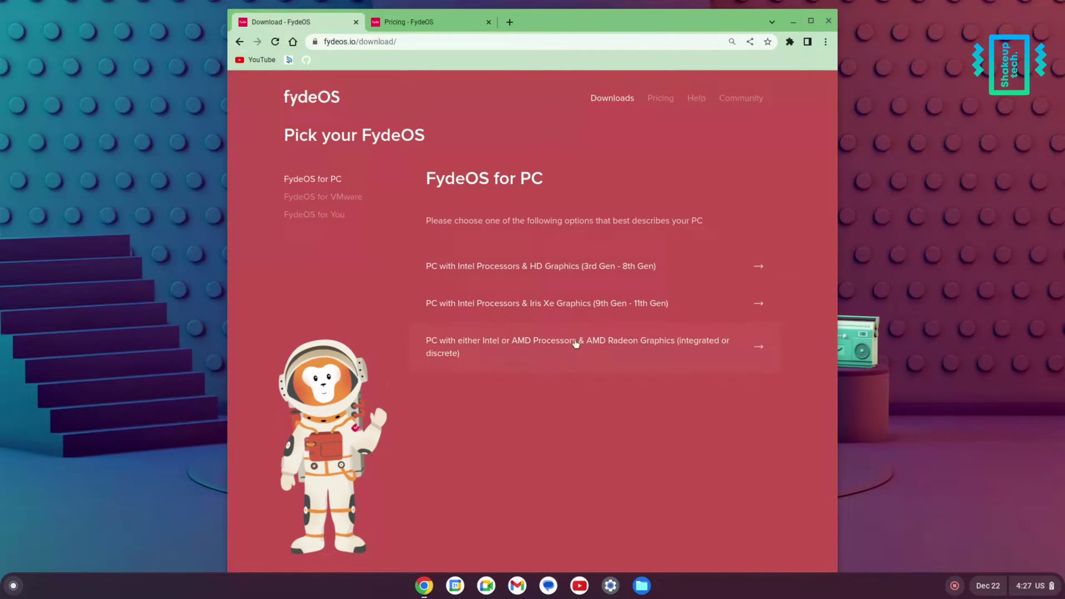
click(577, 346)
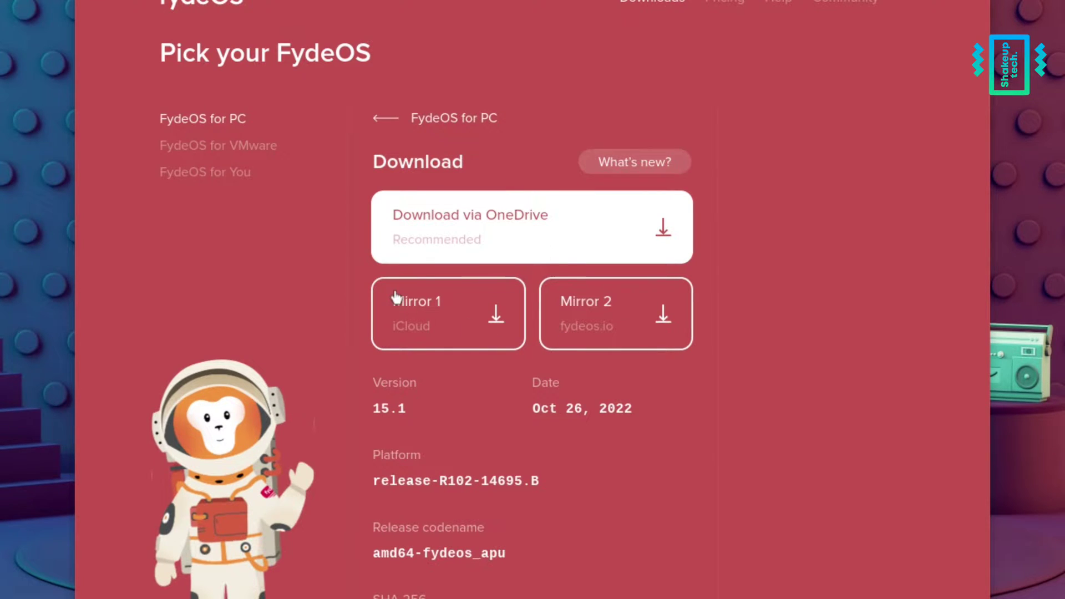
mouse_move(584, 290)
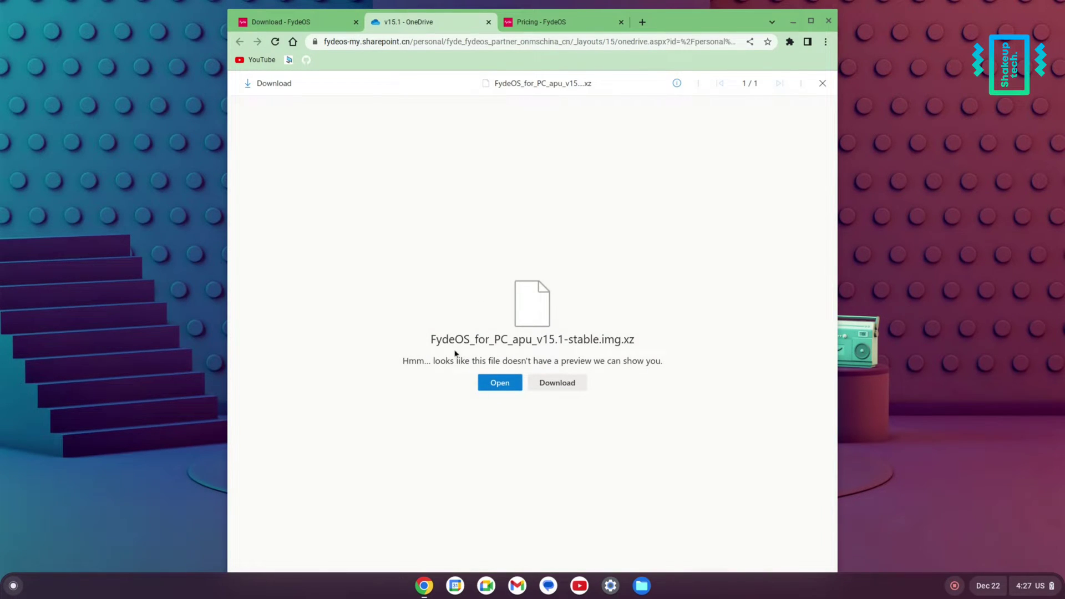
click(556, 383)
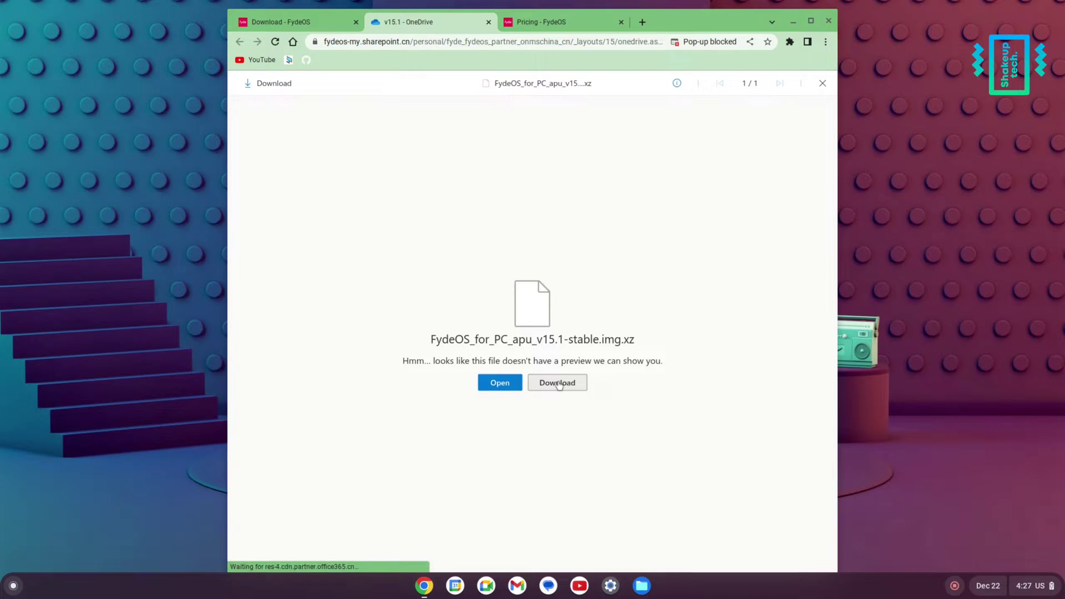
click(557, 382)
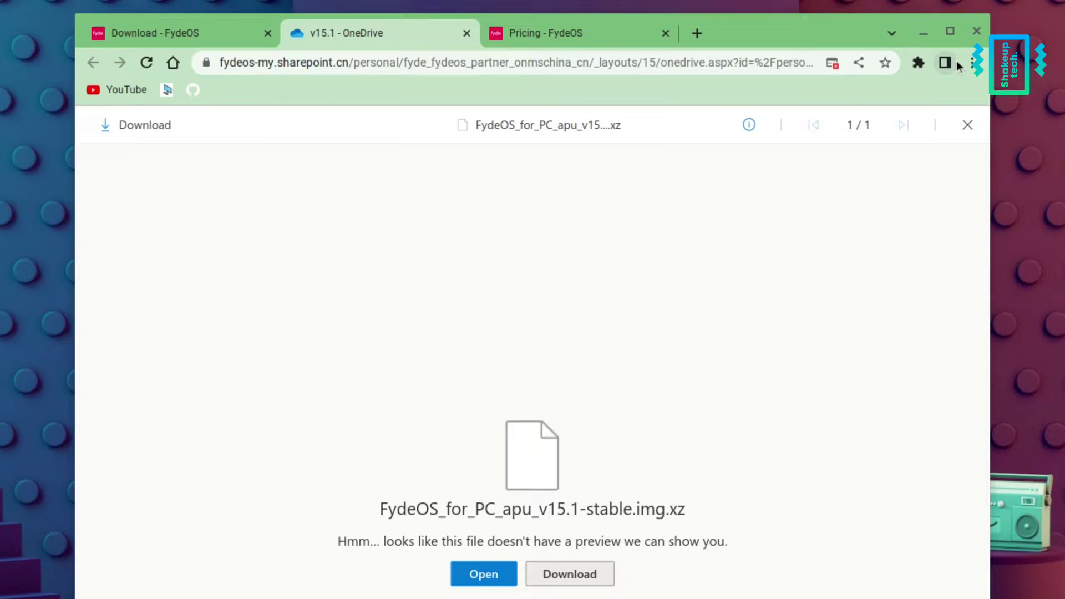
- Go from the Extensions puzzle icon to Manage extensions and its navigation menu
click(916, 63)
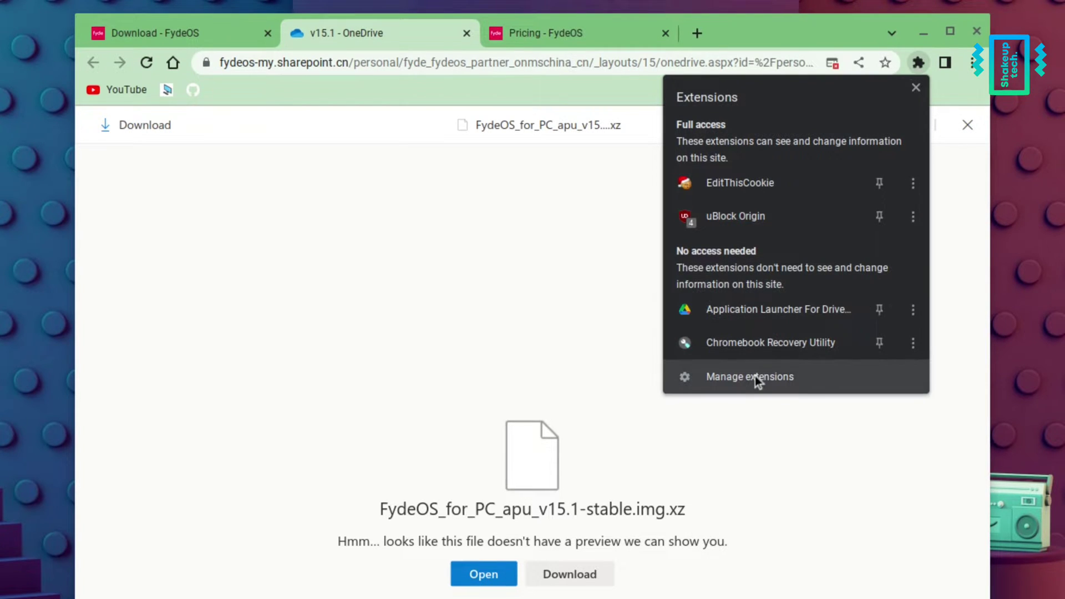
click(749, 376)
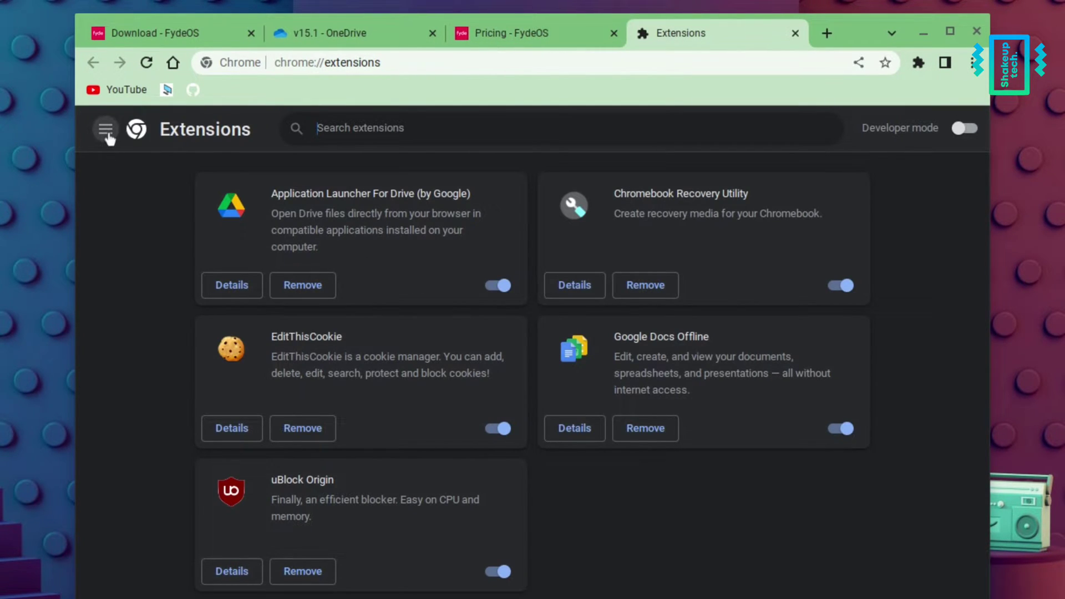
click(976, 32)
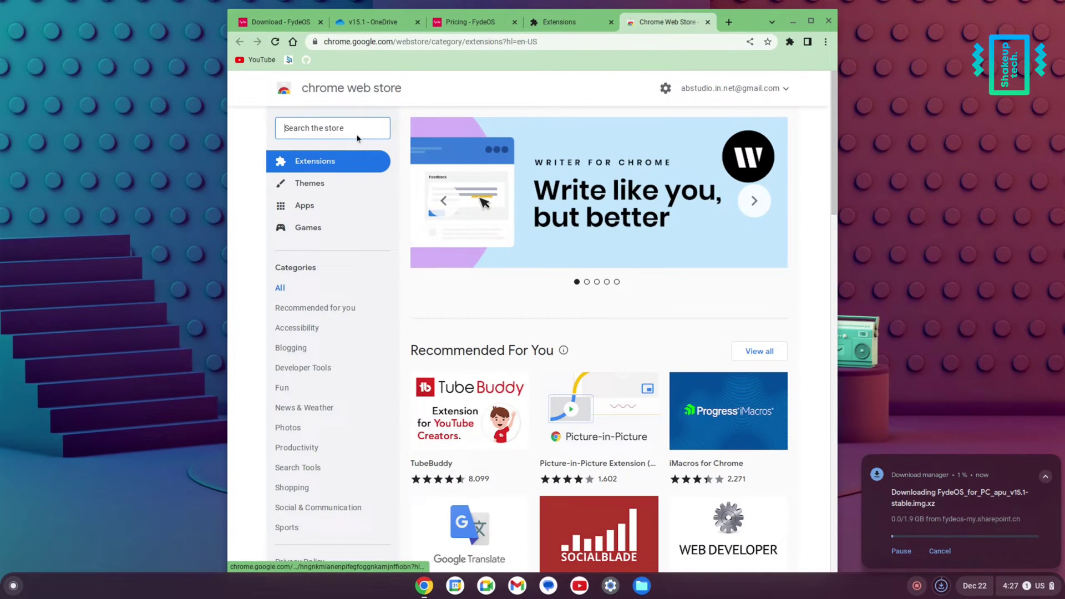
- Search the store for 'chromebook recovery' and open the Chromebook Recovery Utility
text(chr)
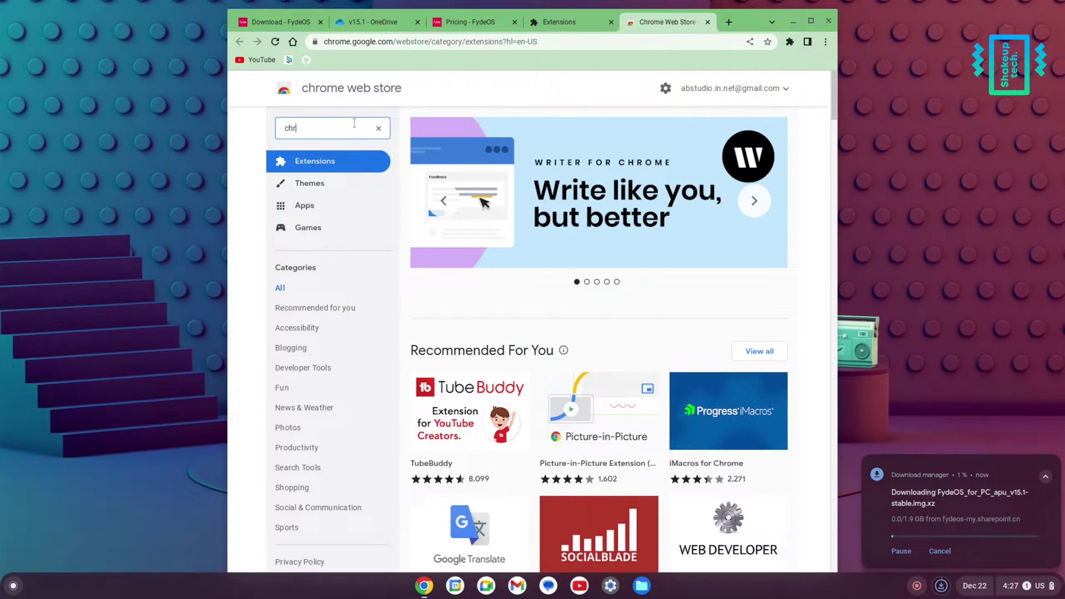
text(chromebook recovery)
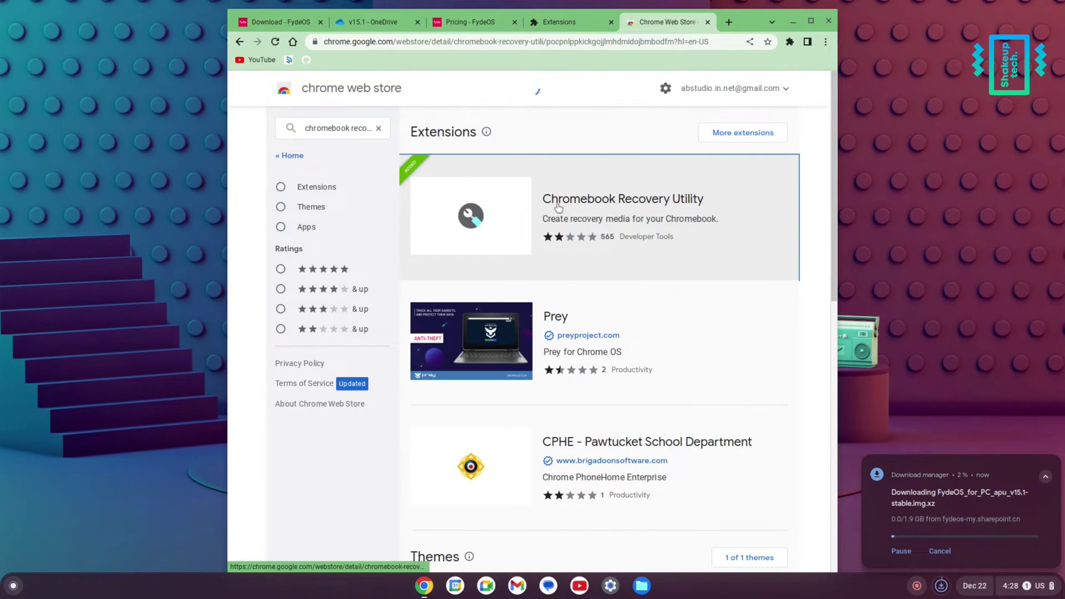
click(621, 199)
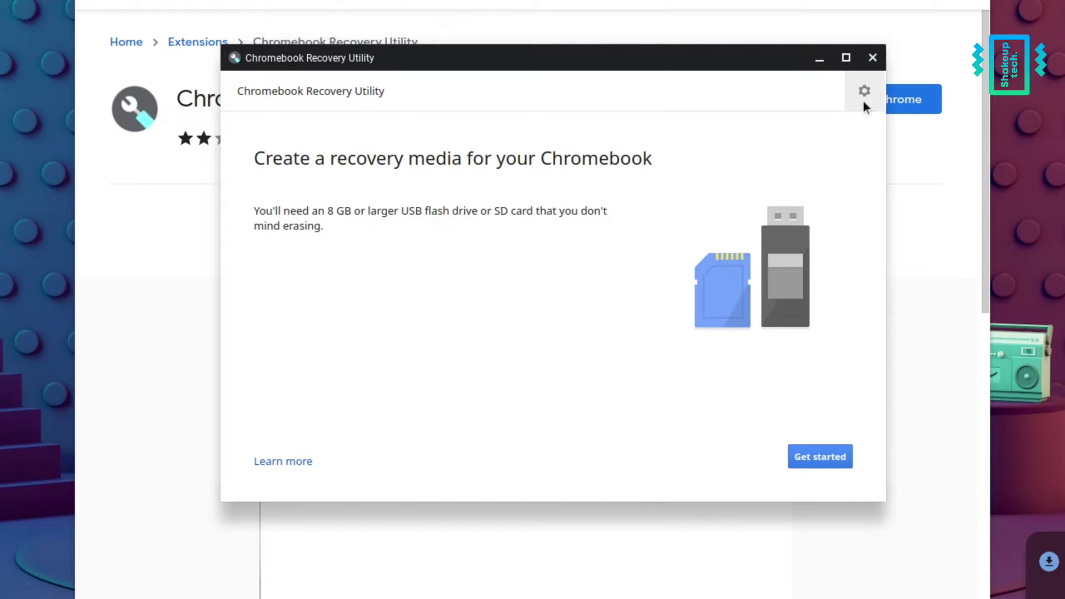
- Erase 'USB Drive - 15.1 GB' using the utility's Erase recovery media option
click(863, 91)
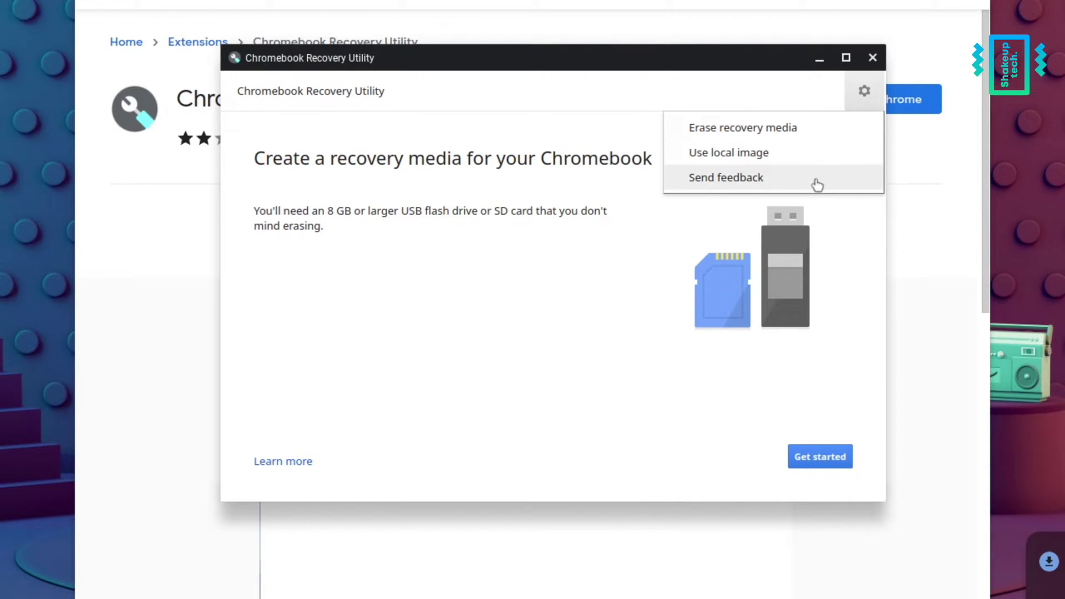
click(742, 127)
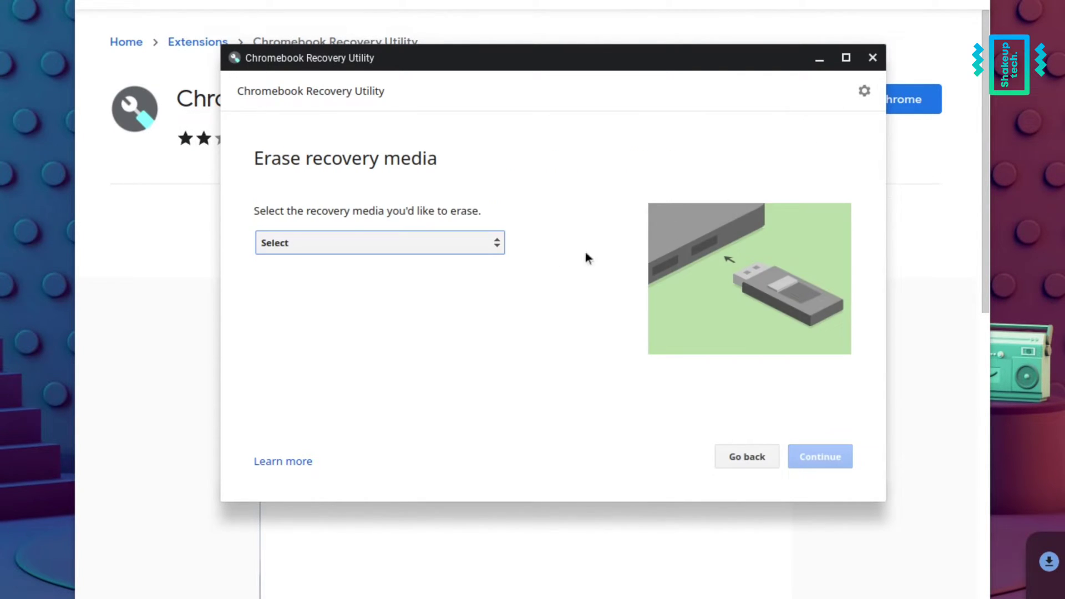
click(378, 242)
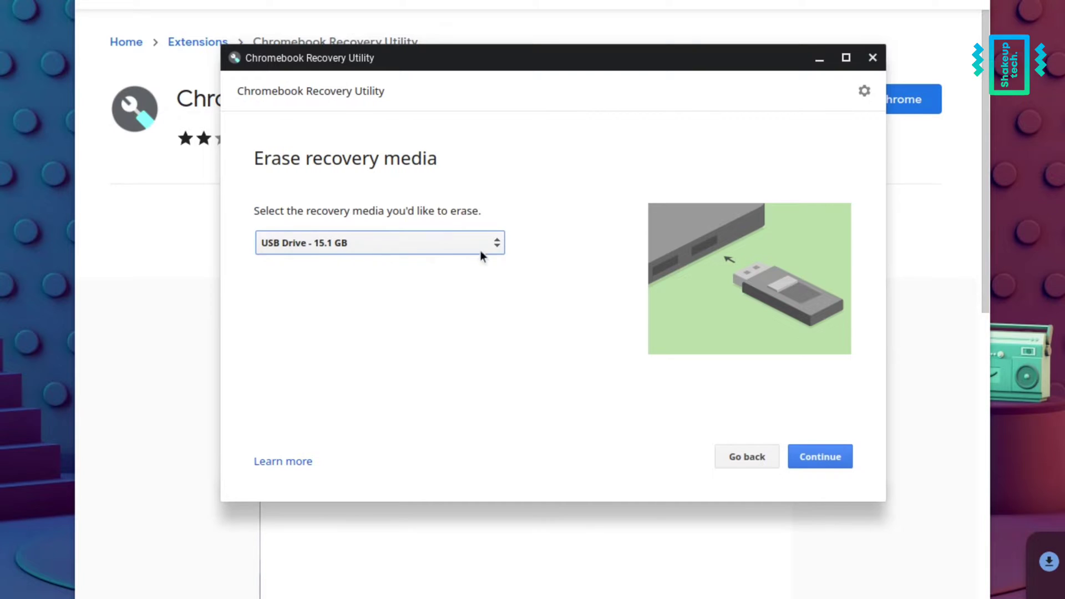
click(818, 456)
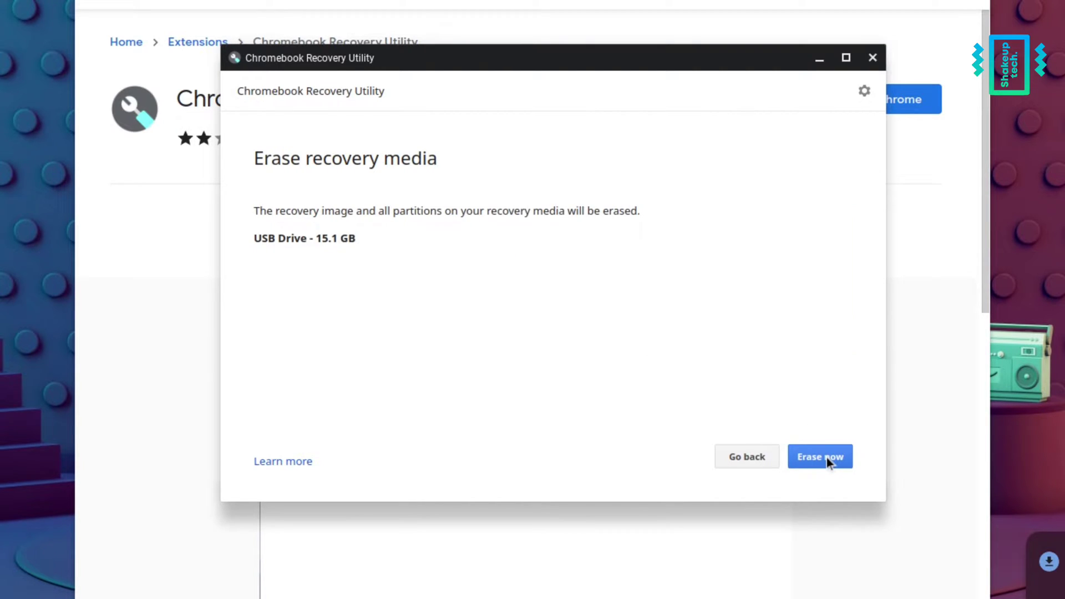
click(819, 456)
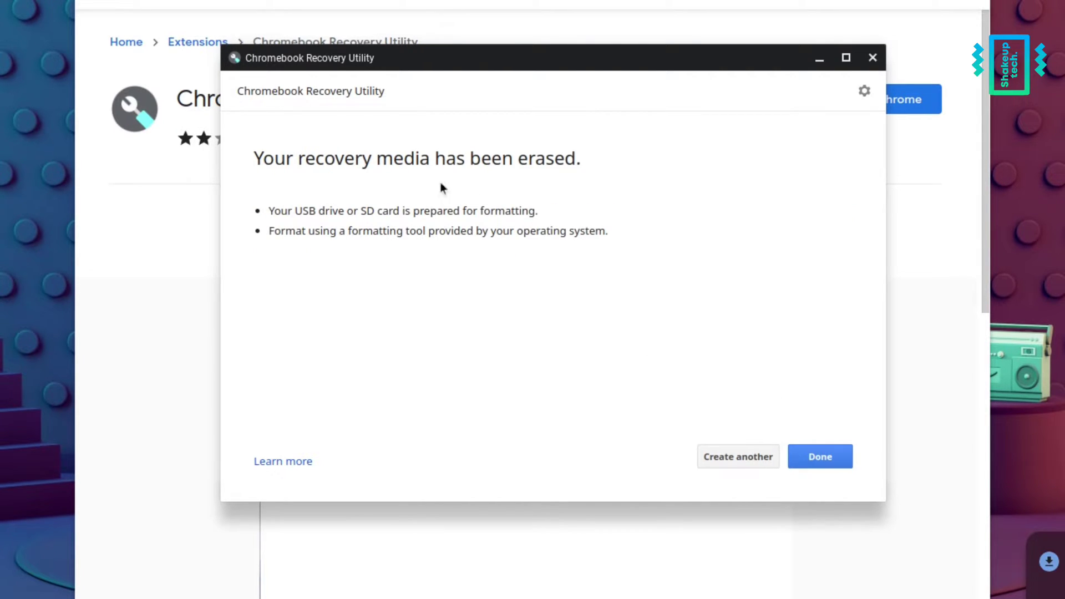
click(737, 456)
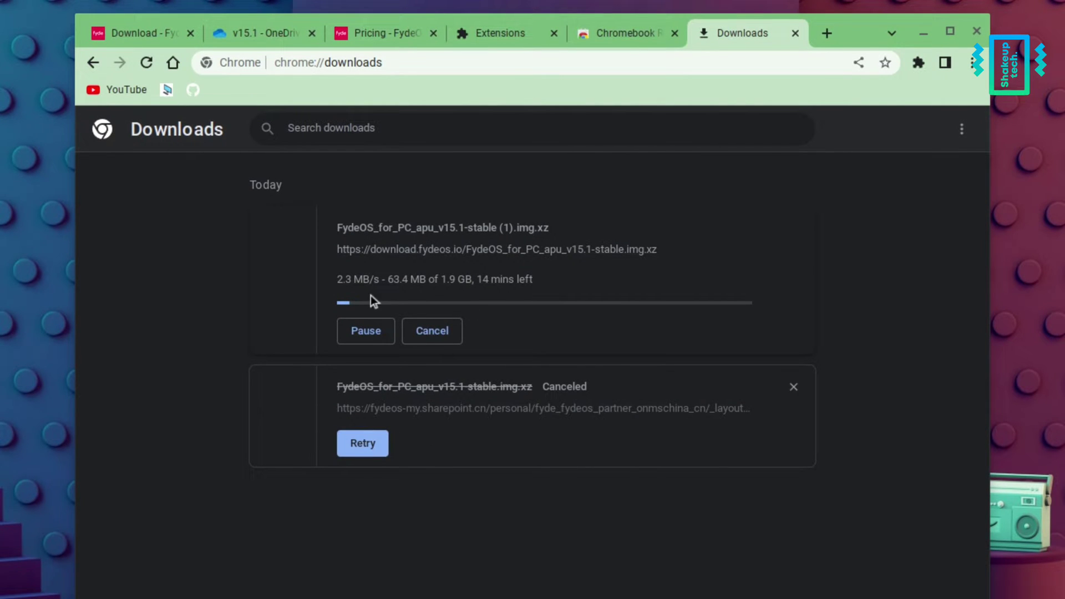
- Check the FydeOS download page, then return to Chrome's downloads list
click(135, 33)
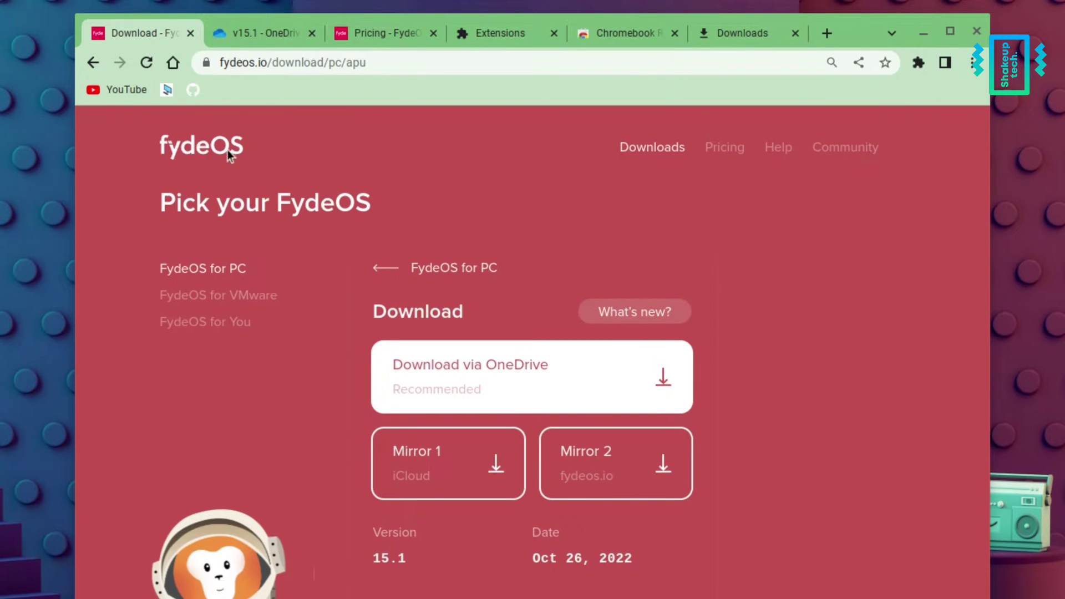
mouse_move(467, 387)
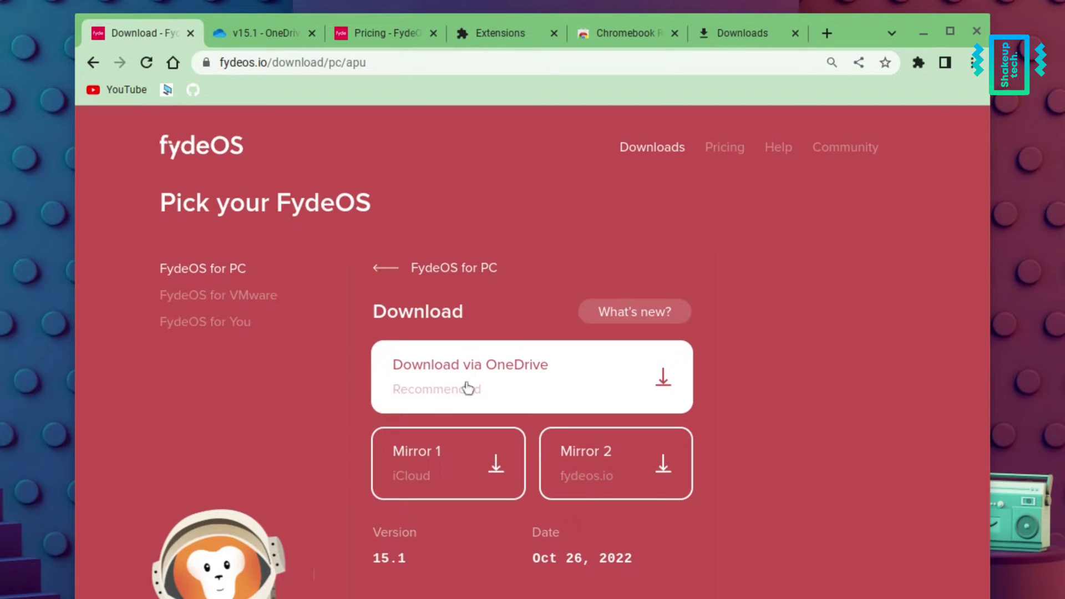
mouse_move(532, 243)
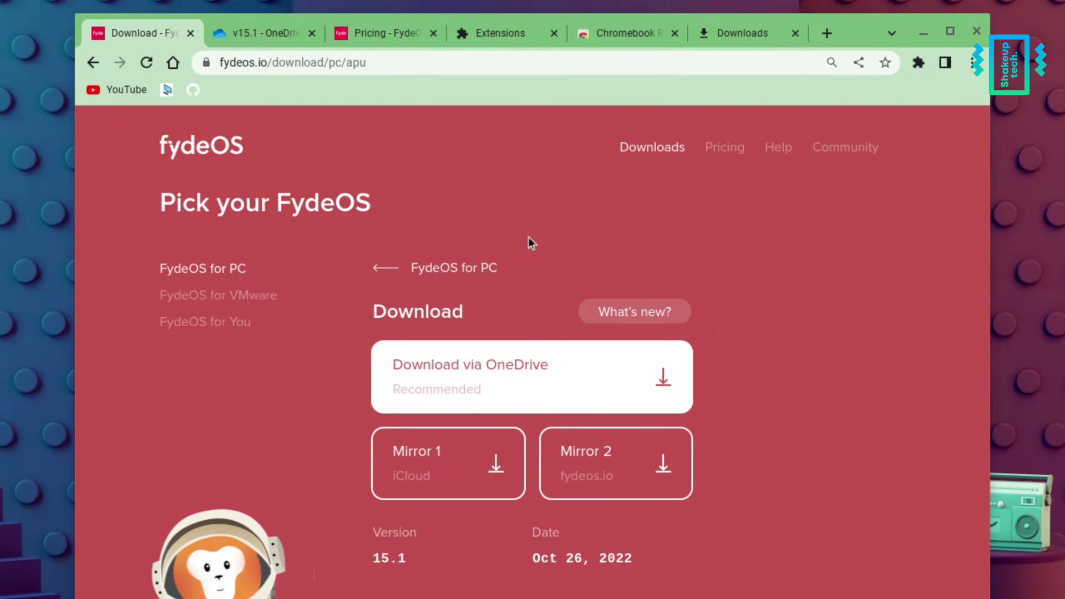
click(741, 33)
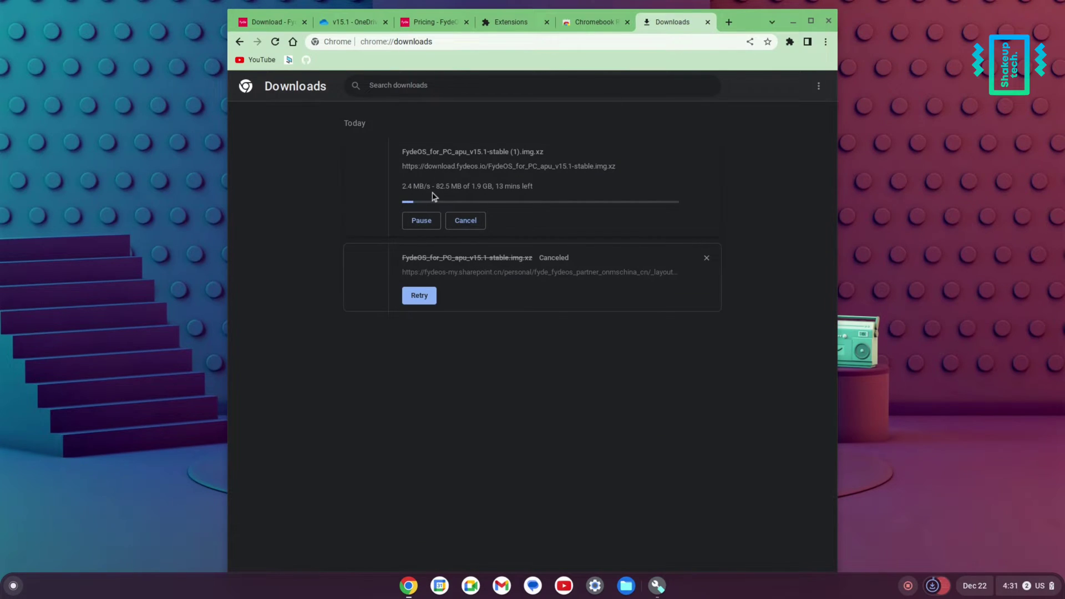
mouse_move(601, 450)
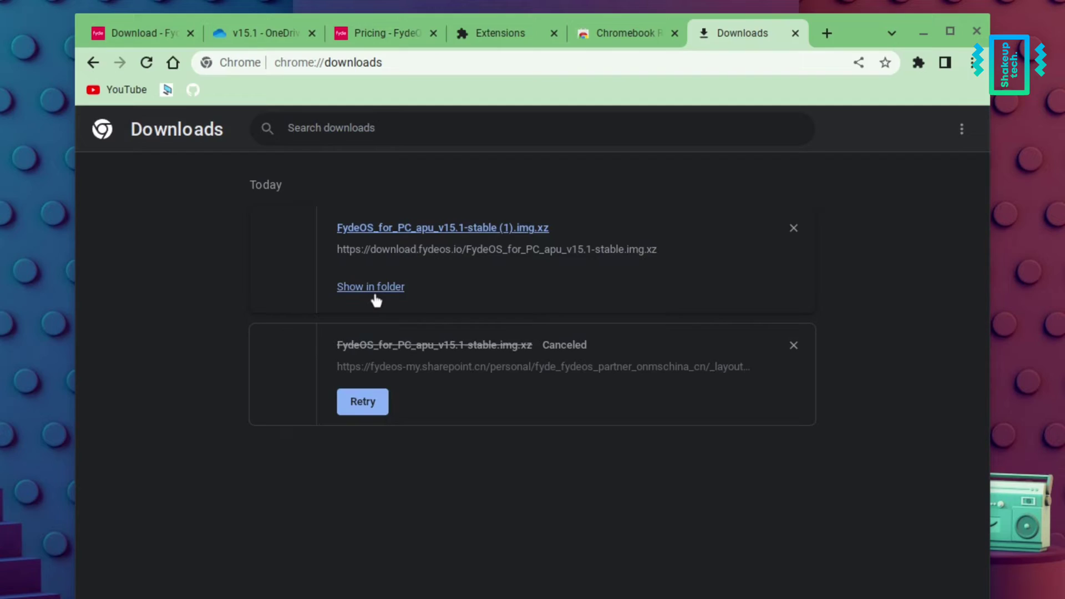
- Open the downloaded FydeOS archive and select the 6.8 GB .img file inside
click(369, 286)
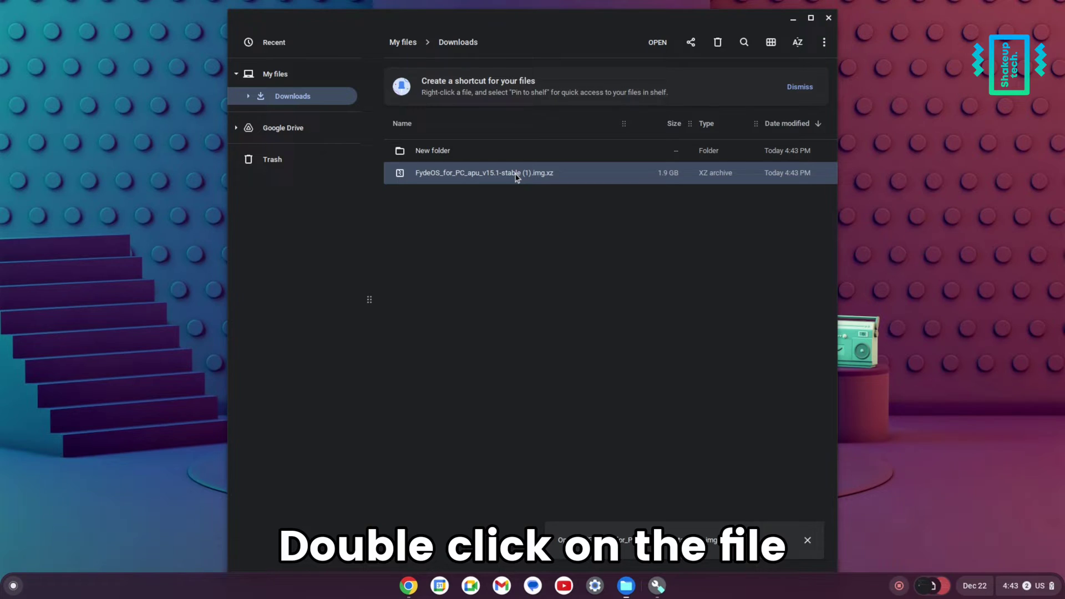
double_click(483, 172)
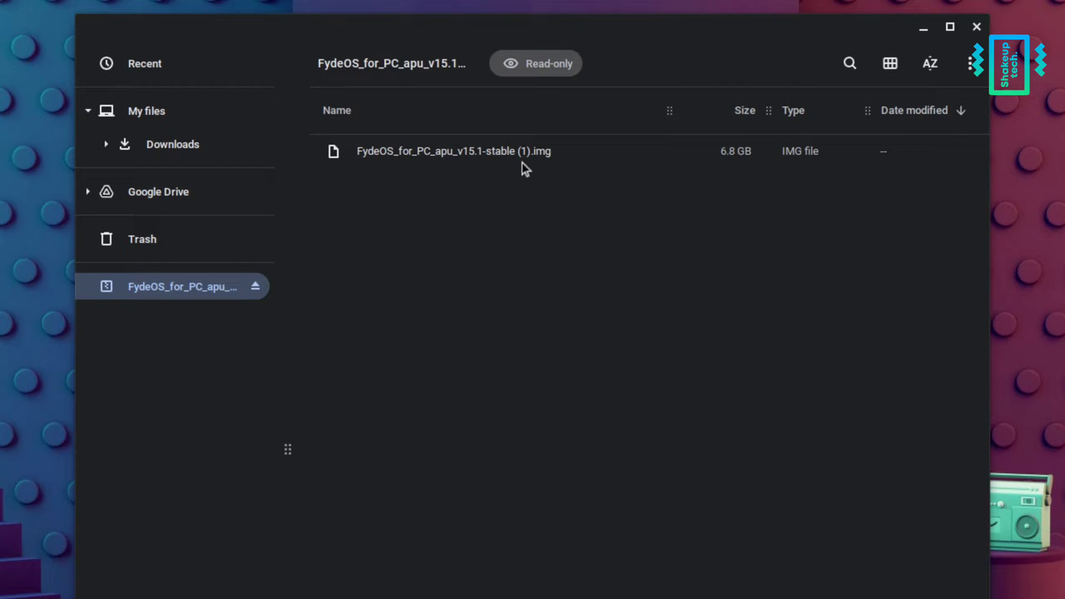
click(448, 150)
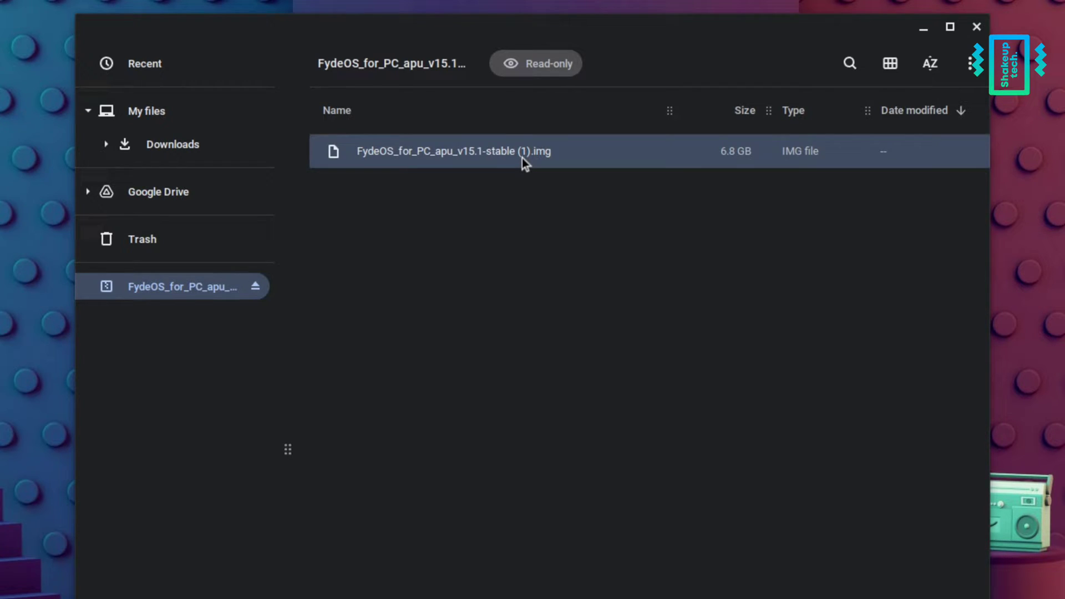
- Copy the FydeOS .img file and paste it into Downloads
right_click(530, 151)
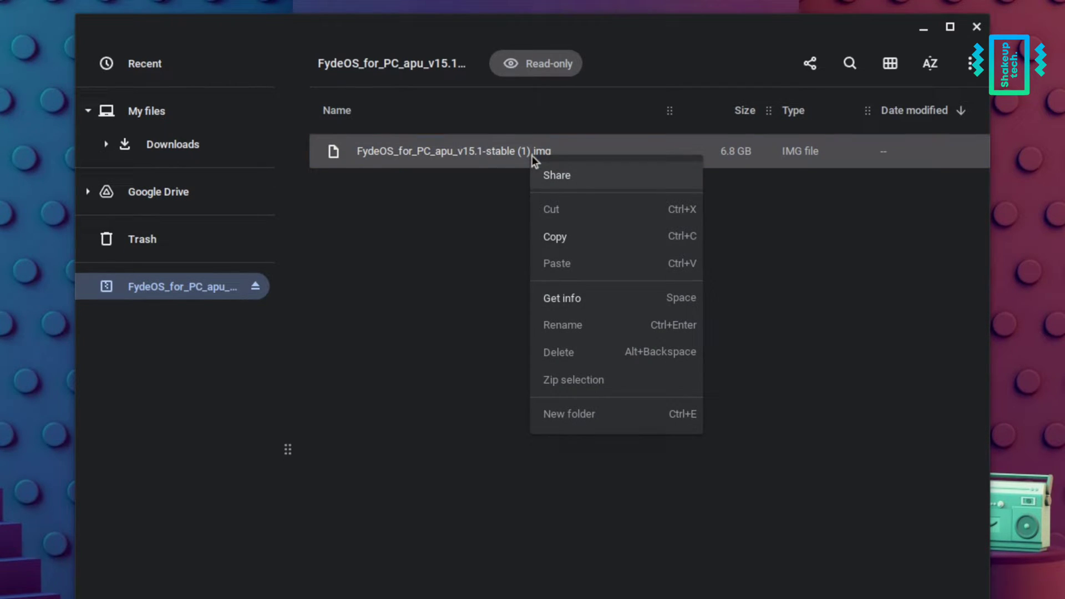
click(366, 303)
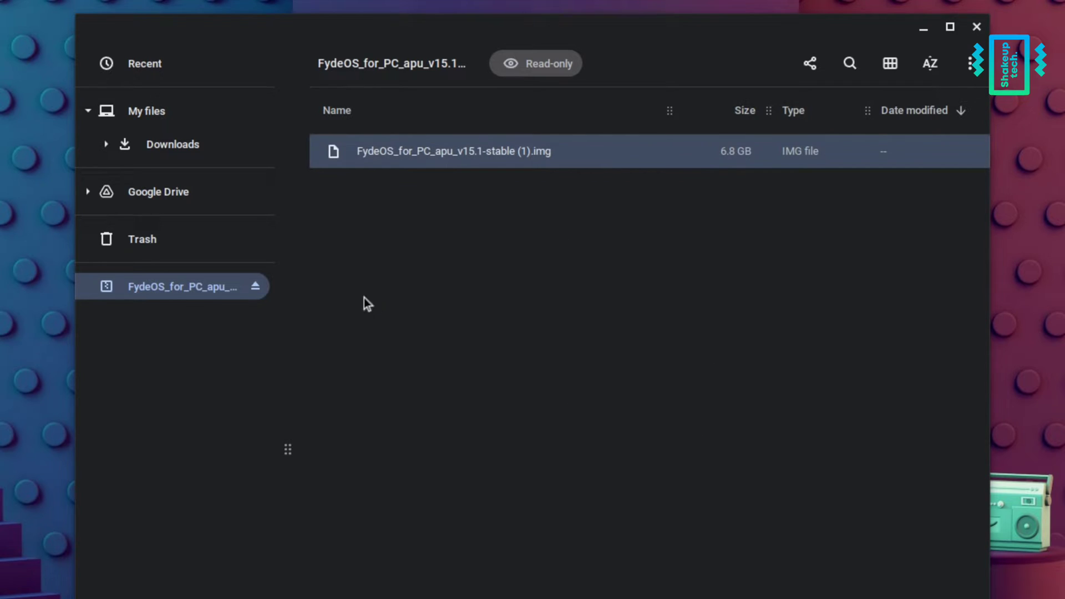
click(172, 145)
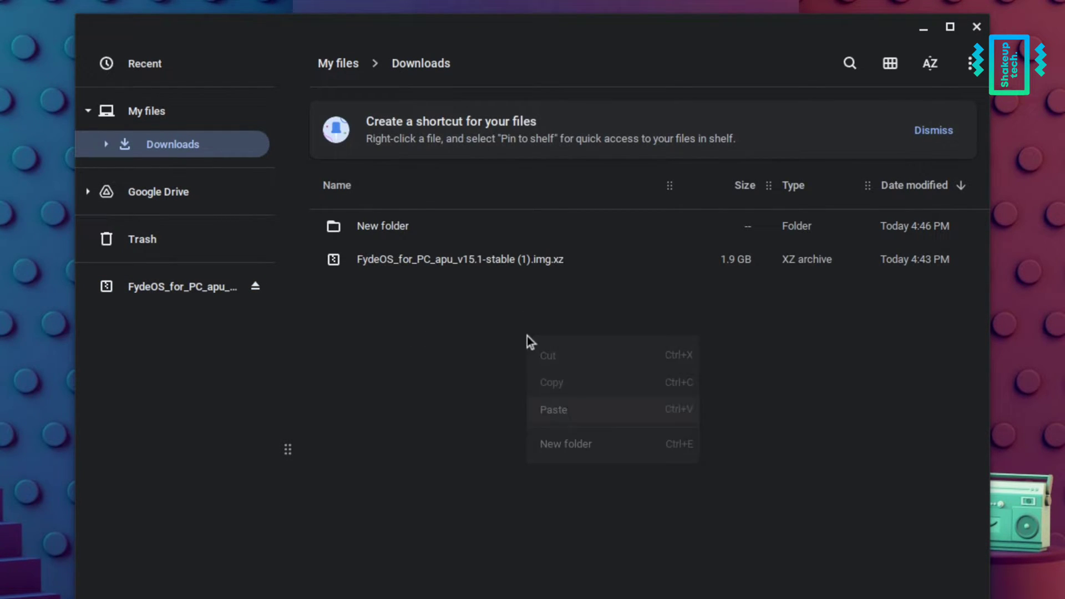
click(553, 409)
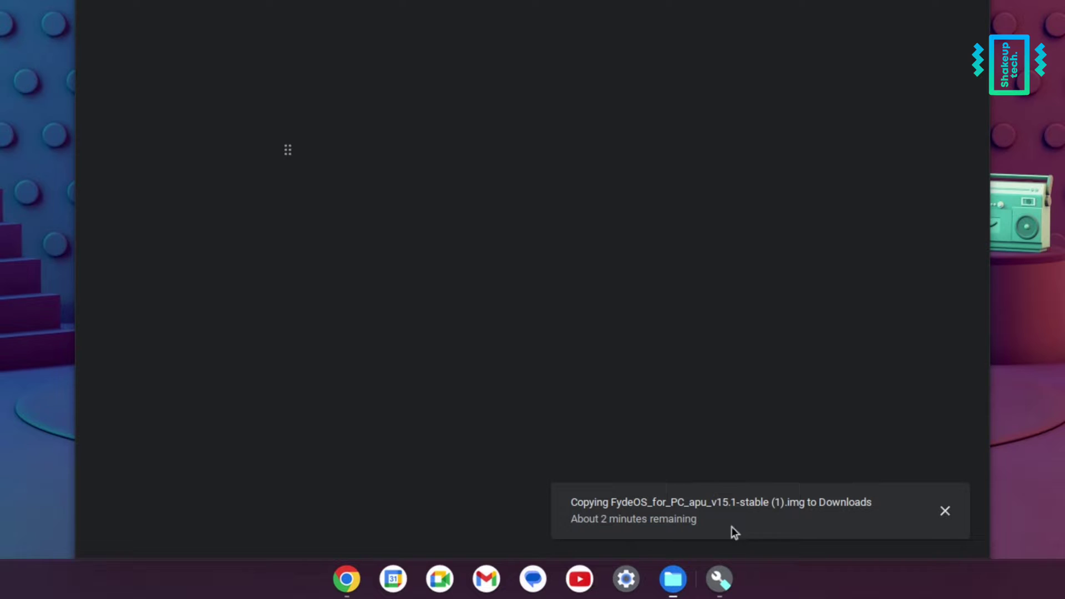
click(672, 578)
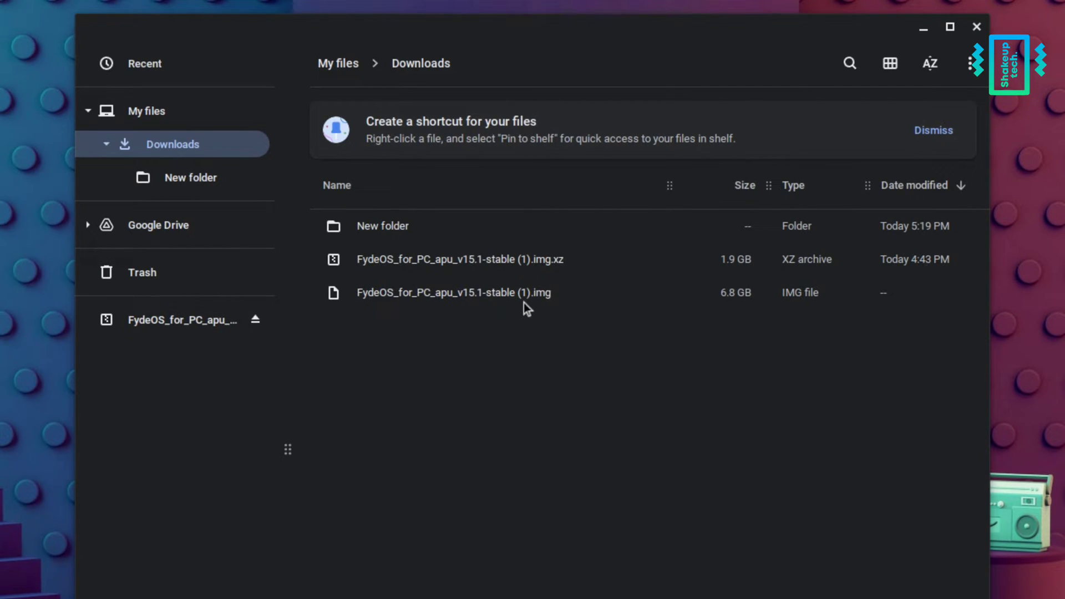
- Rename the copied image to FydeOS.img.bin and launch Chromebook Recovery Utility
click(451, 292)
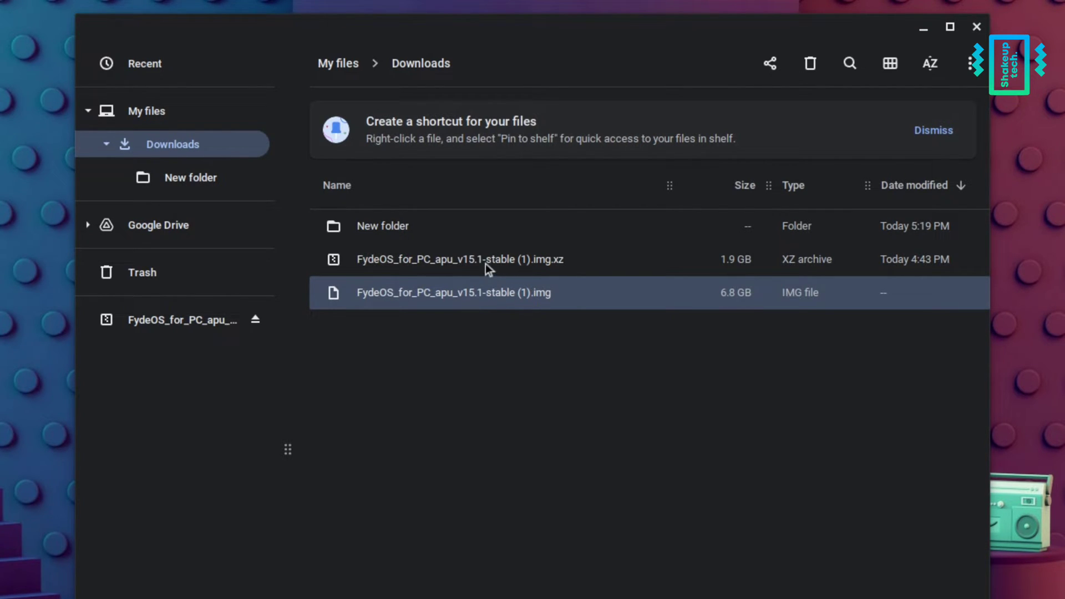
mouse_move(491, 297)
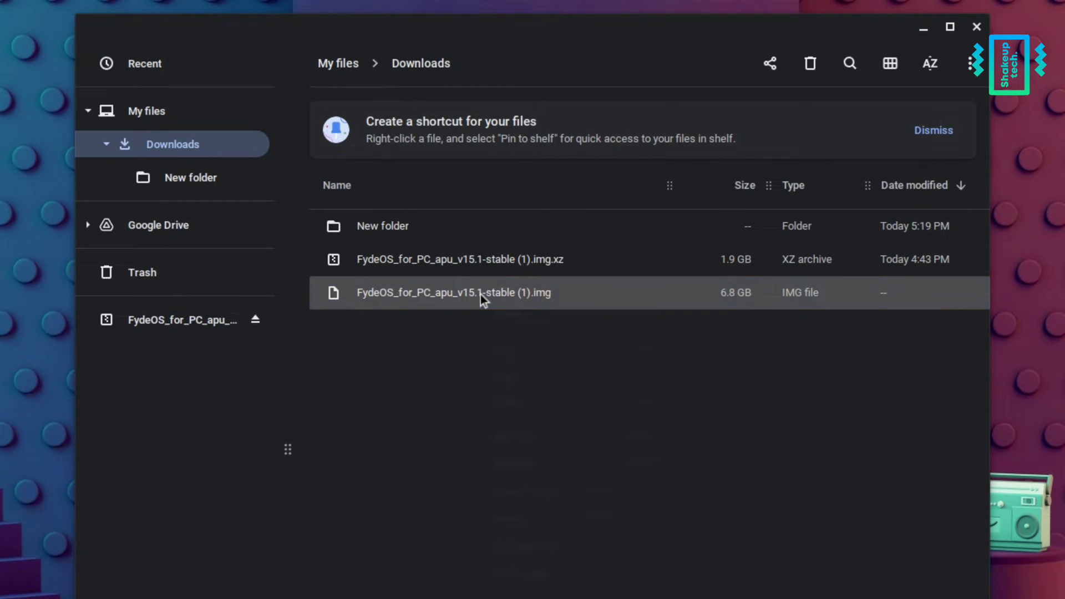
right_click(453, 292)
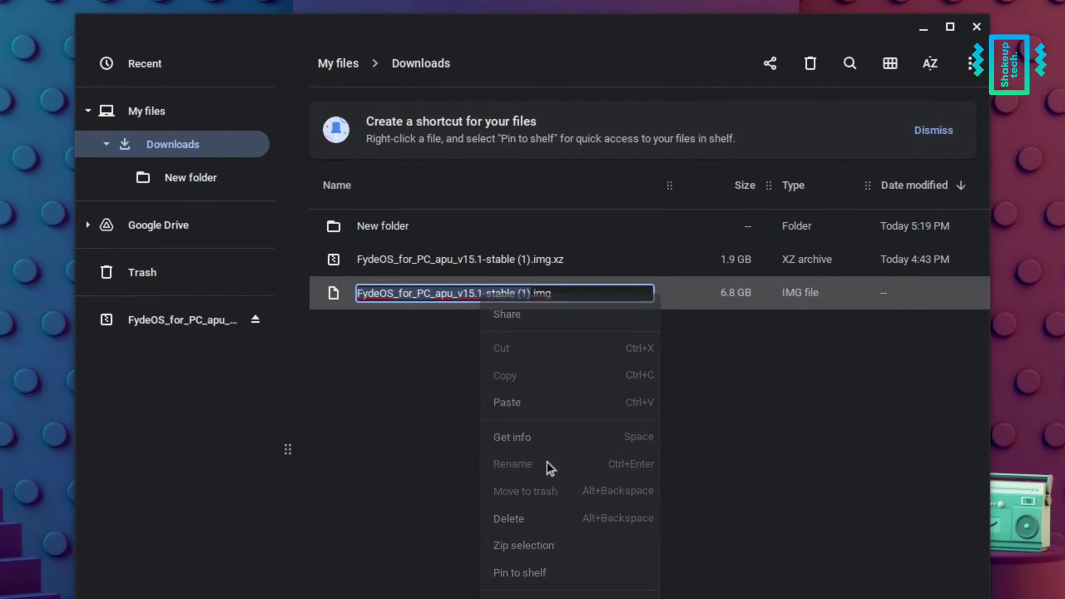
click(512, 464)
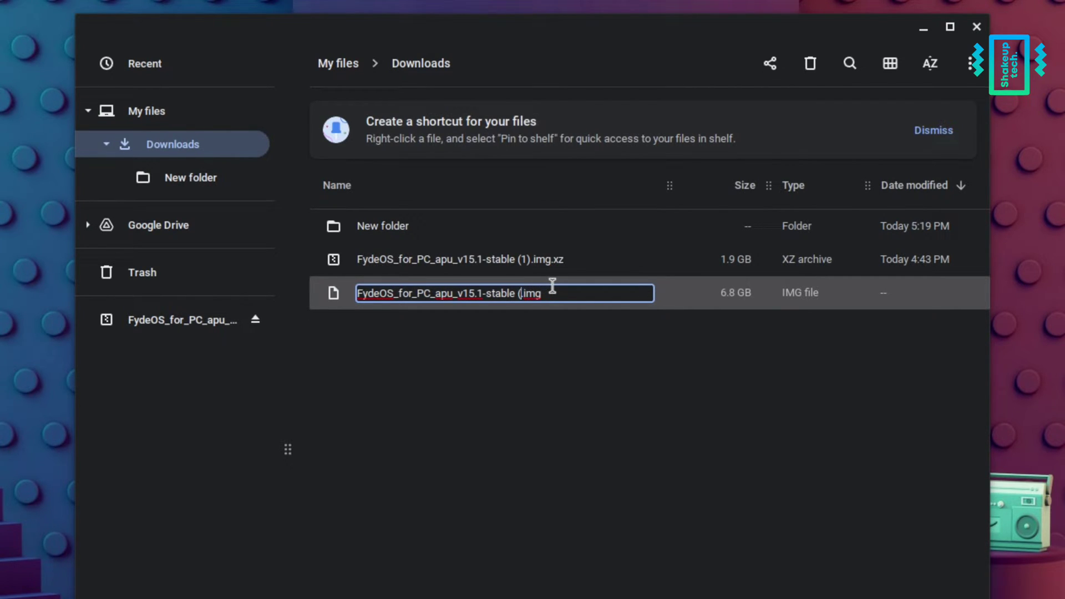
key(Backspace)
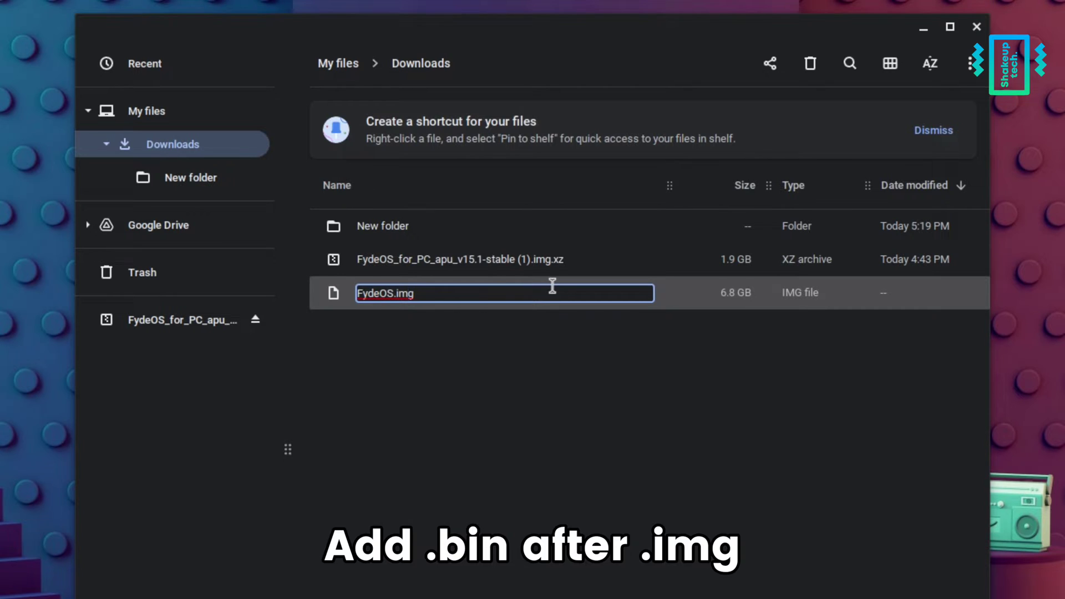
text(.bin)
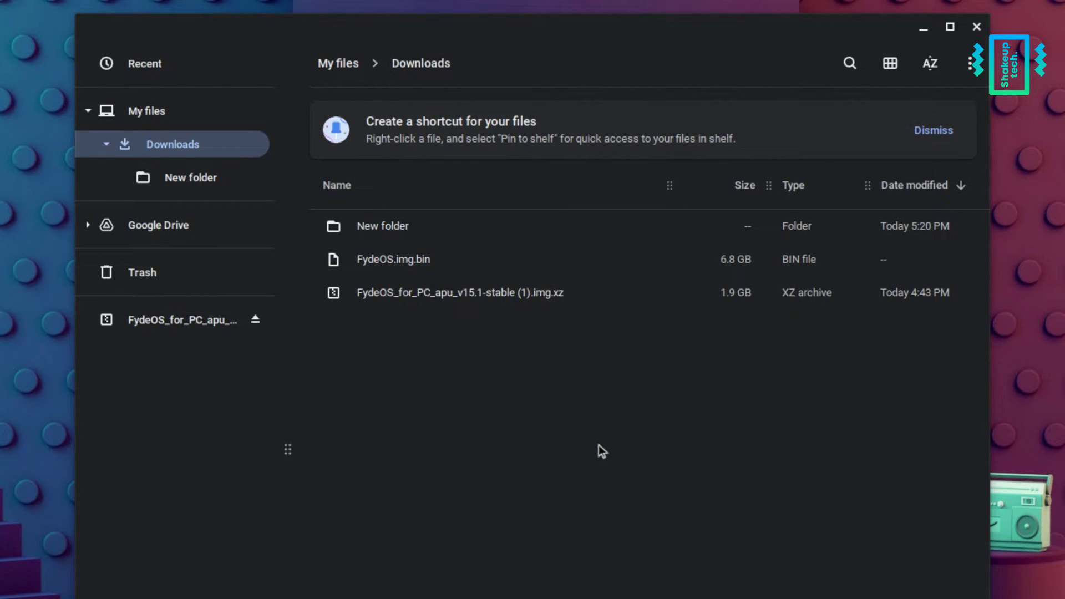
click(656, 585)
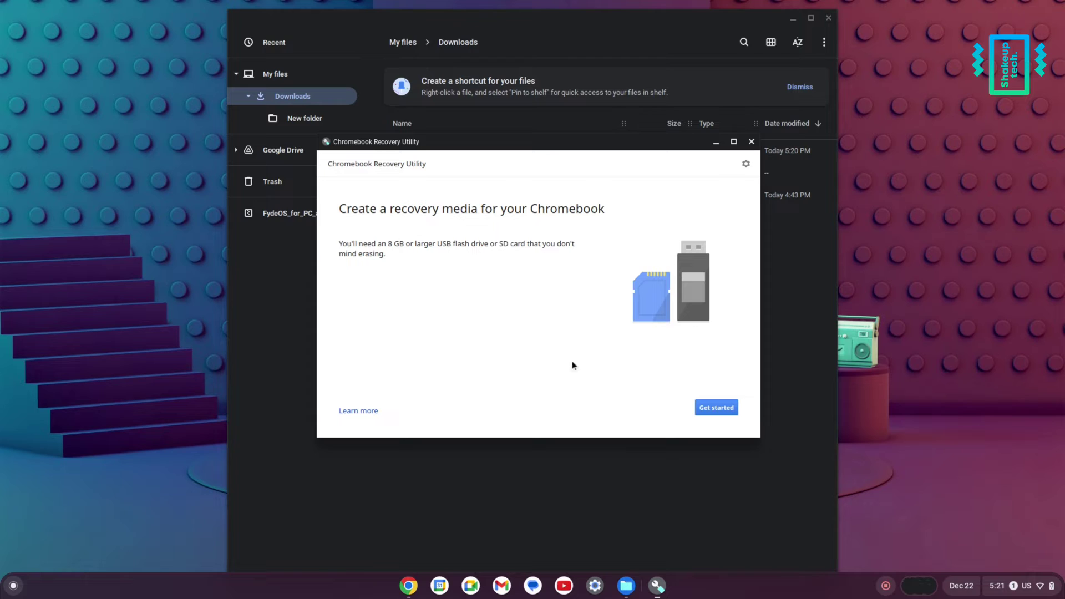
- Load FydeOS.img.bin from Downloads as a local recovery image
click(714, 407)
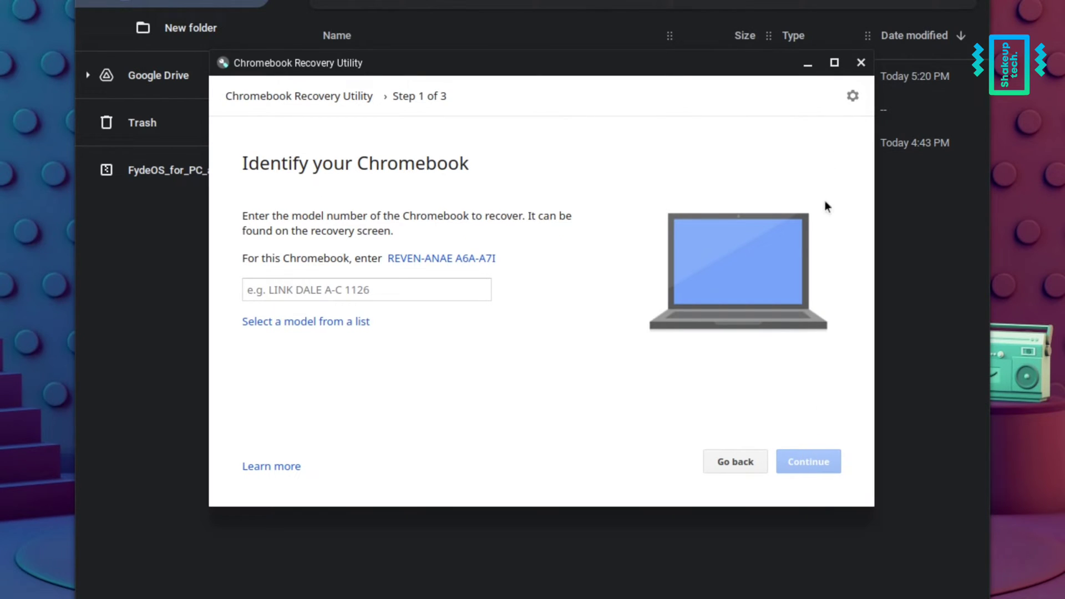
click(852, 95)
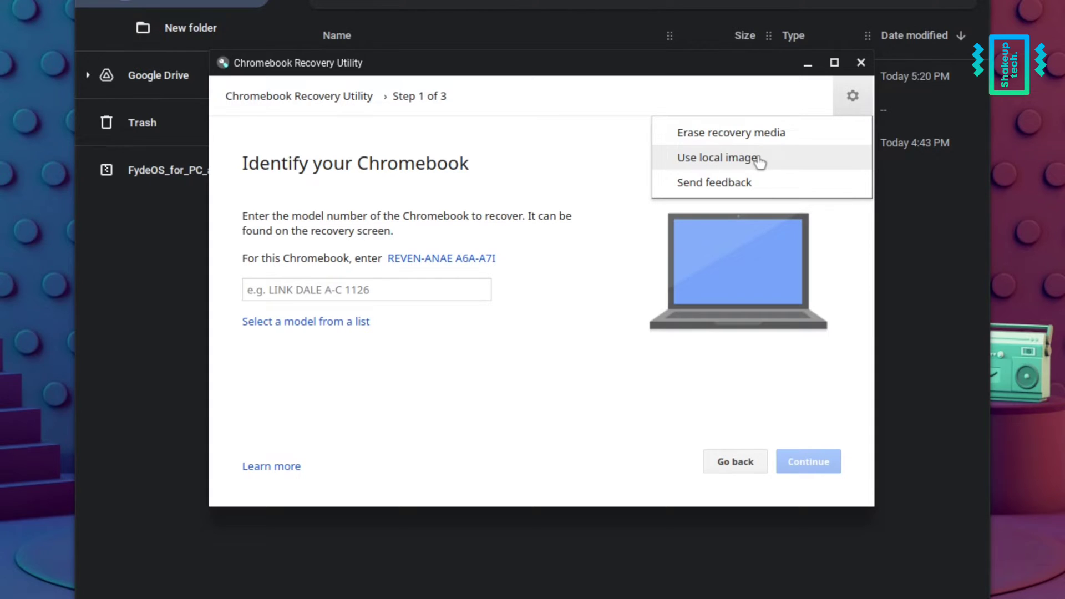
click(718, 157)
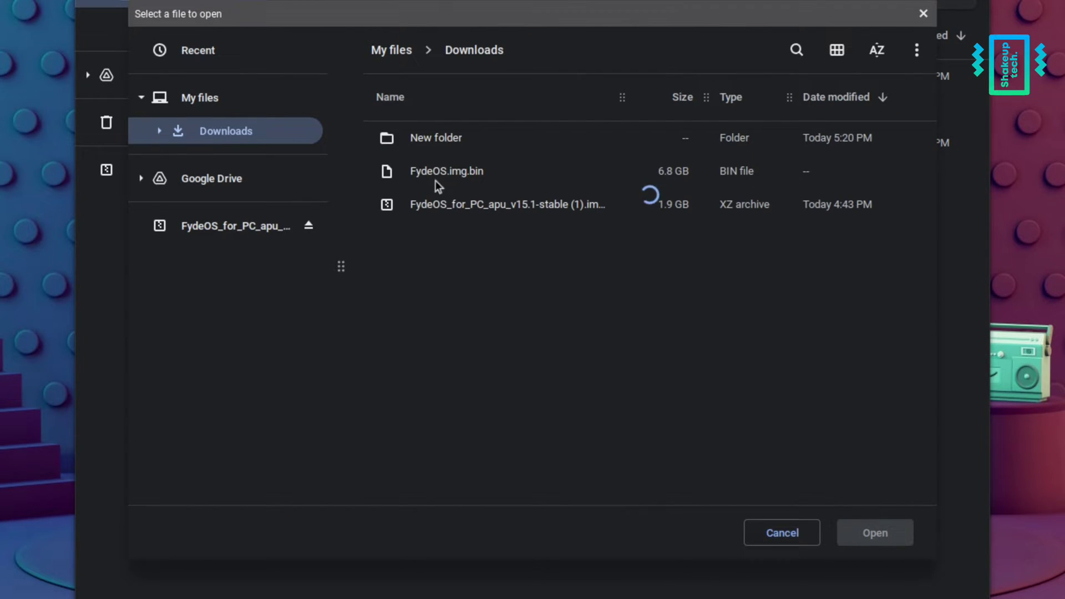
click(506, 205)
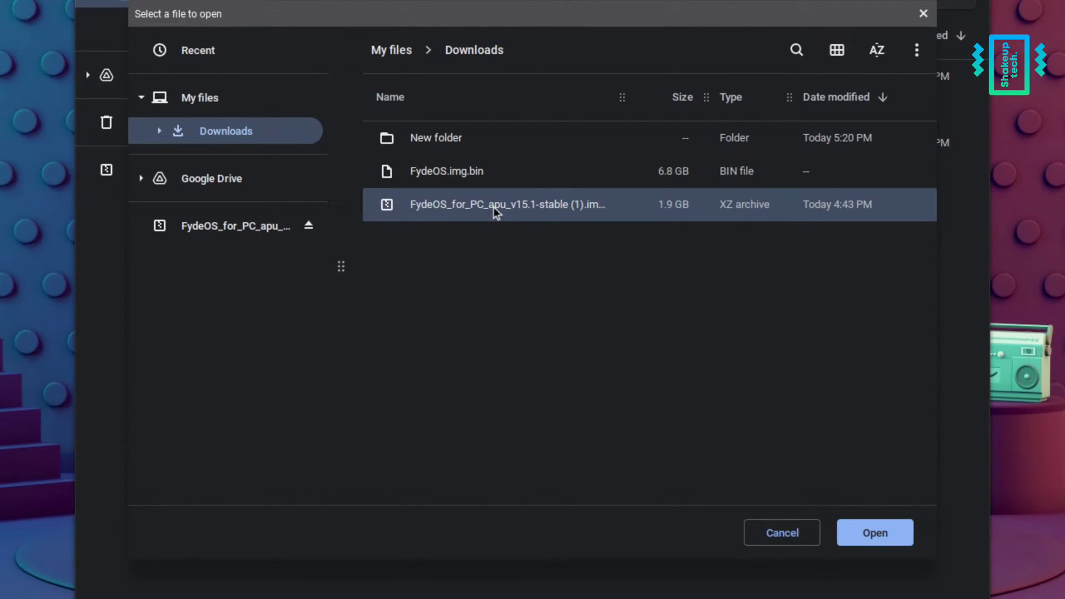
click(446, 170)
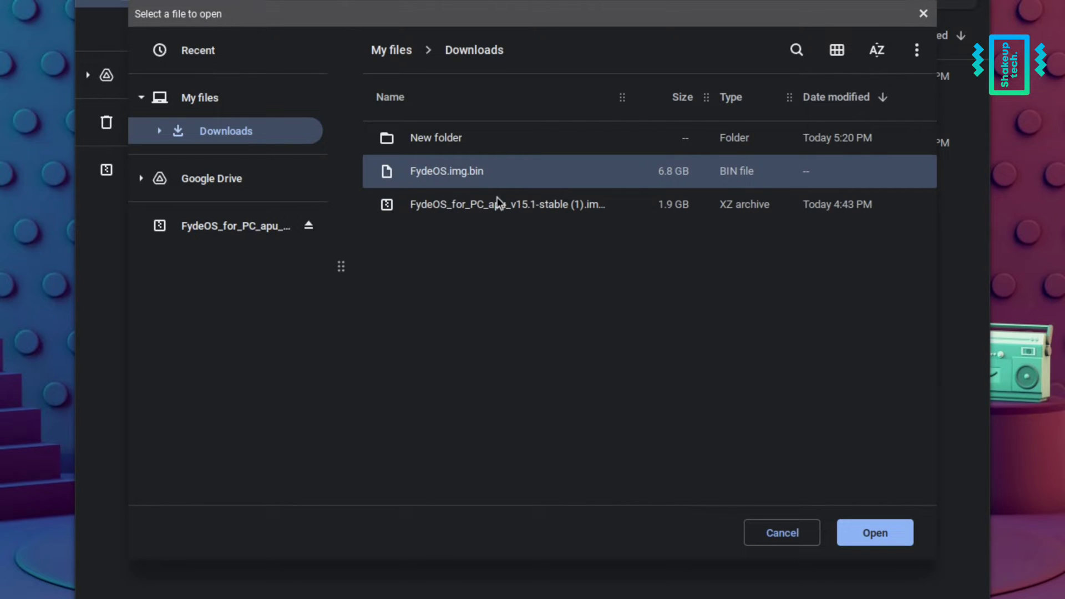
click(874, 532)
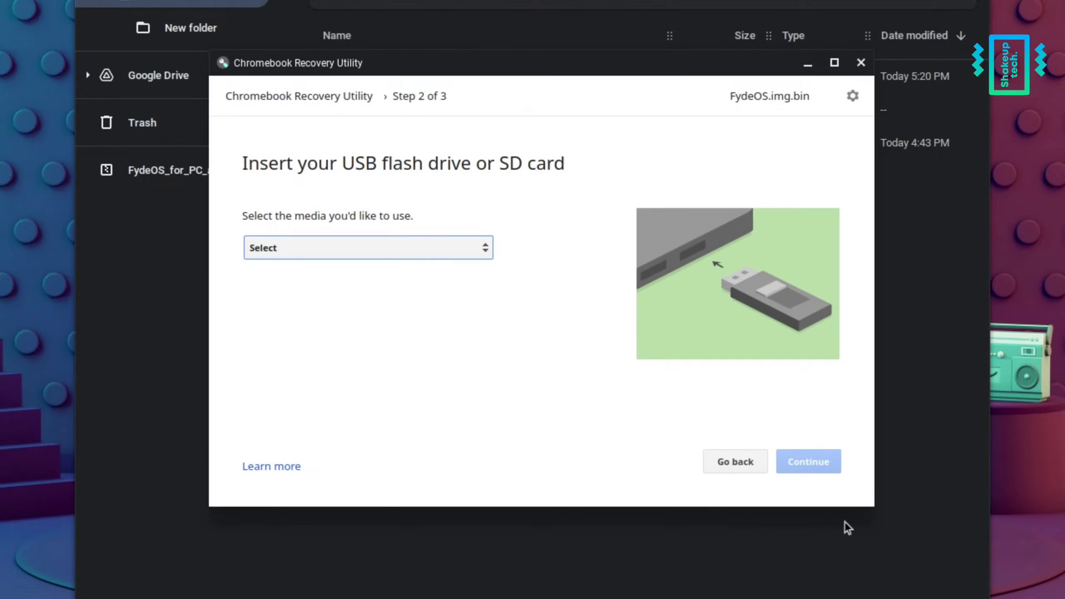
- Target 'USB Drive - 15.1 GB' and start creating the recovery media
click(366, 247)
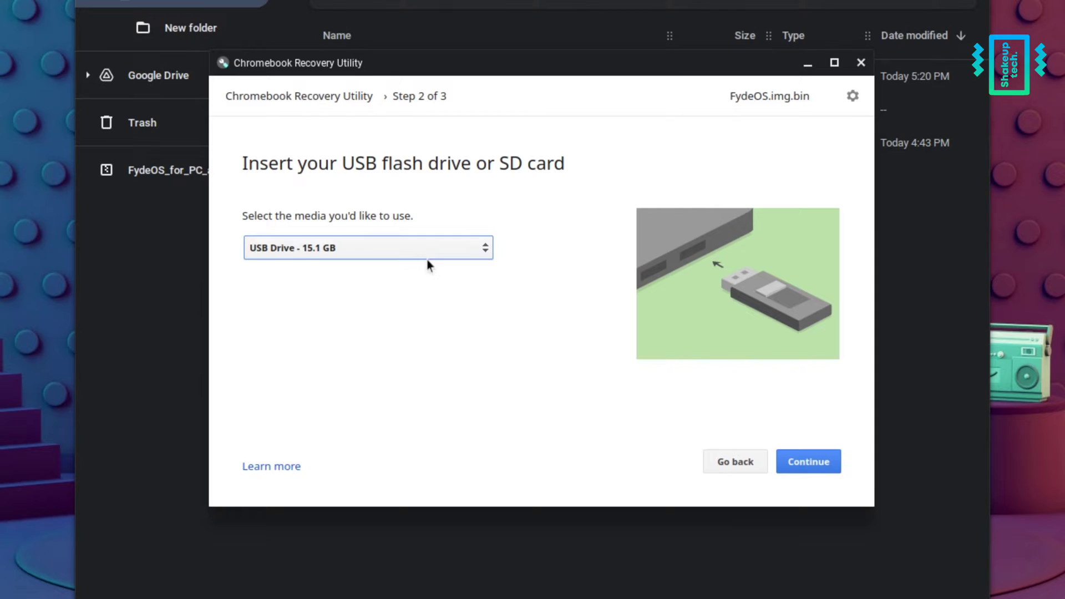
click(807, 461)
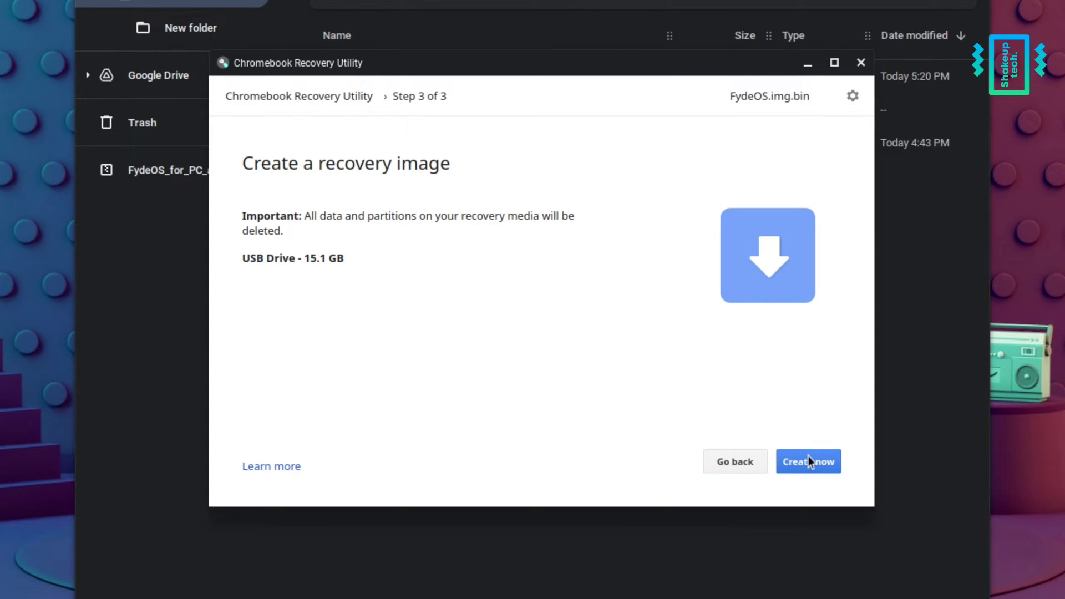
click(807, 460)
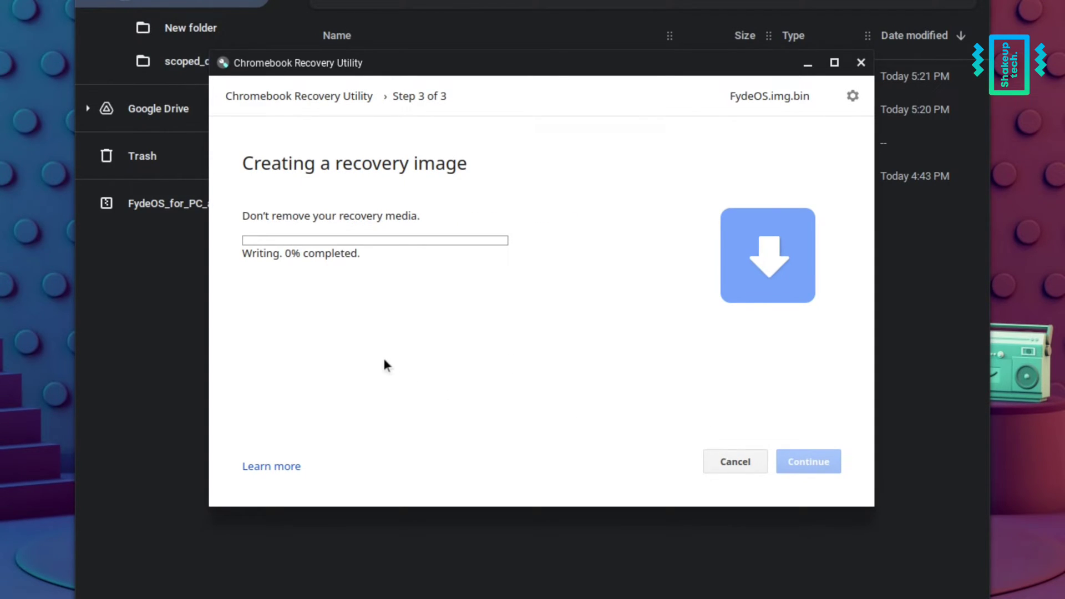
mouse_move(386, 368)
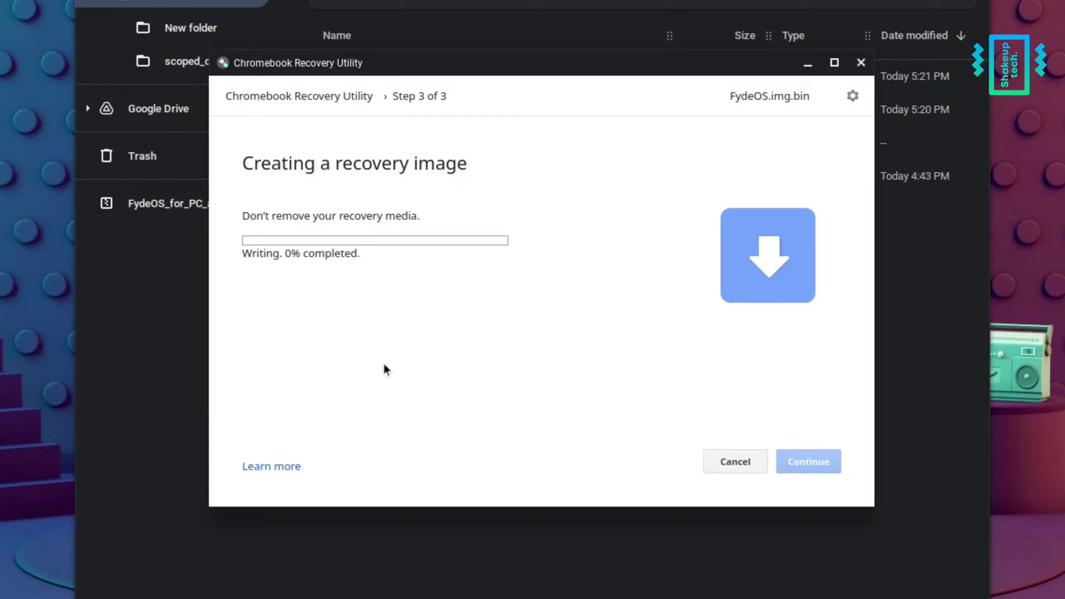
mouse_move(377, 317)
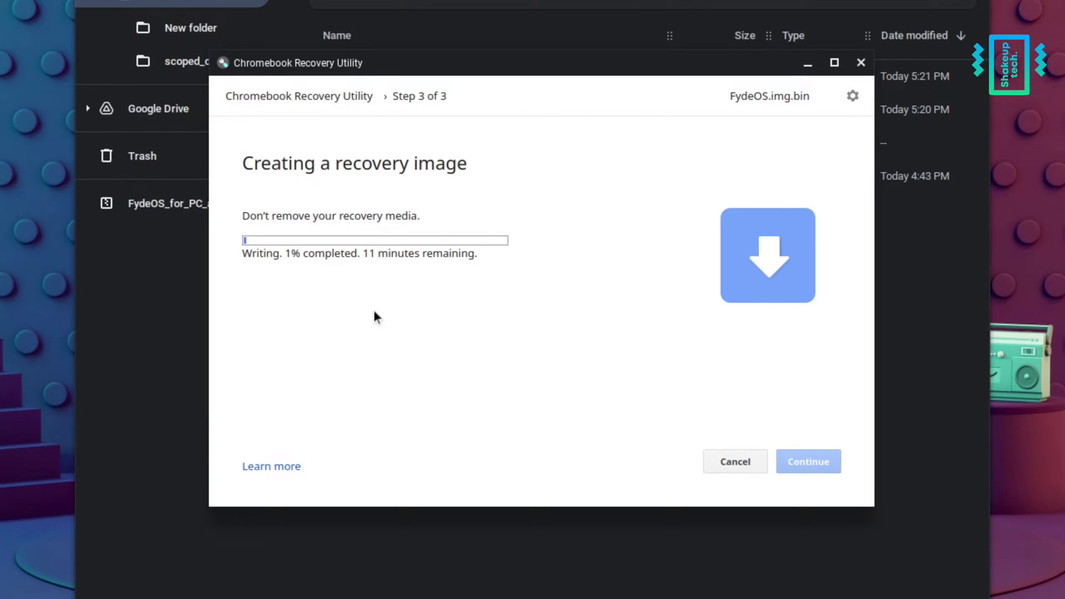
mouse_move(370, 272)
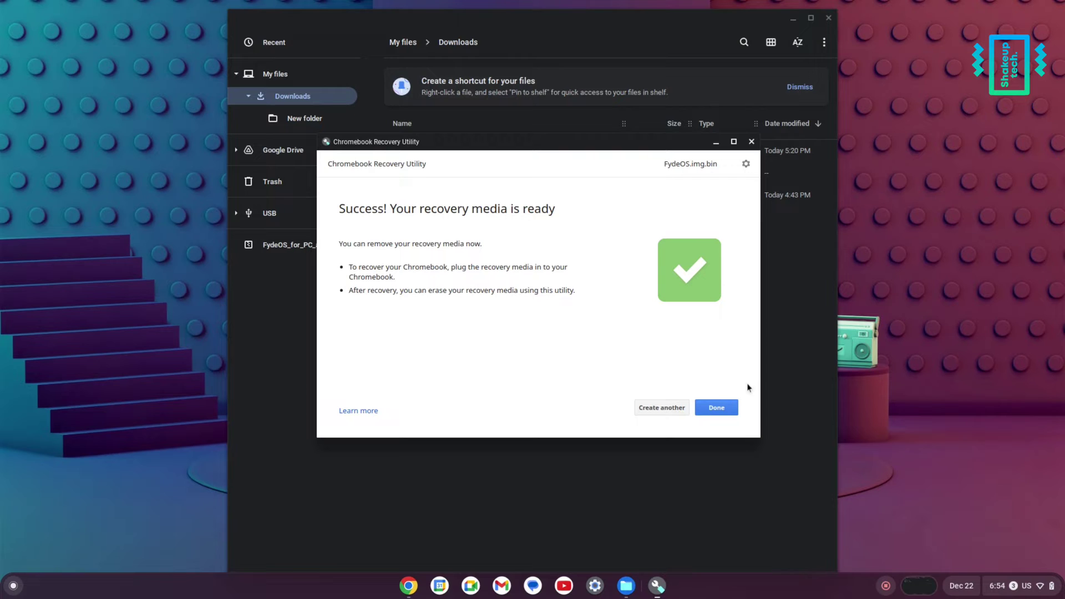
mouse_move(710, 375)
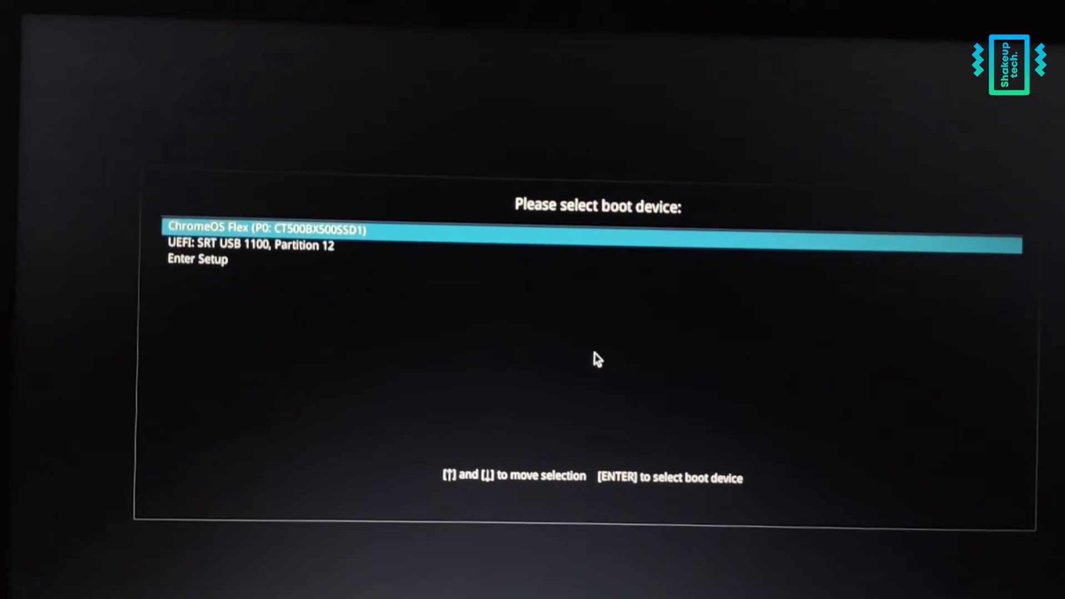
- Boot from UEFI: SRT USB 1100 and select 'FydeOS verified image A' in GRUB
key(Down)
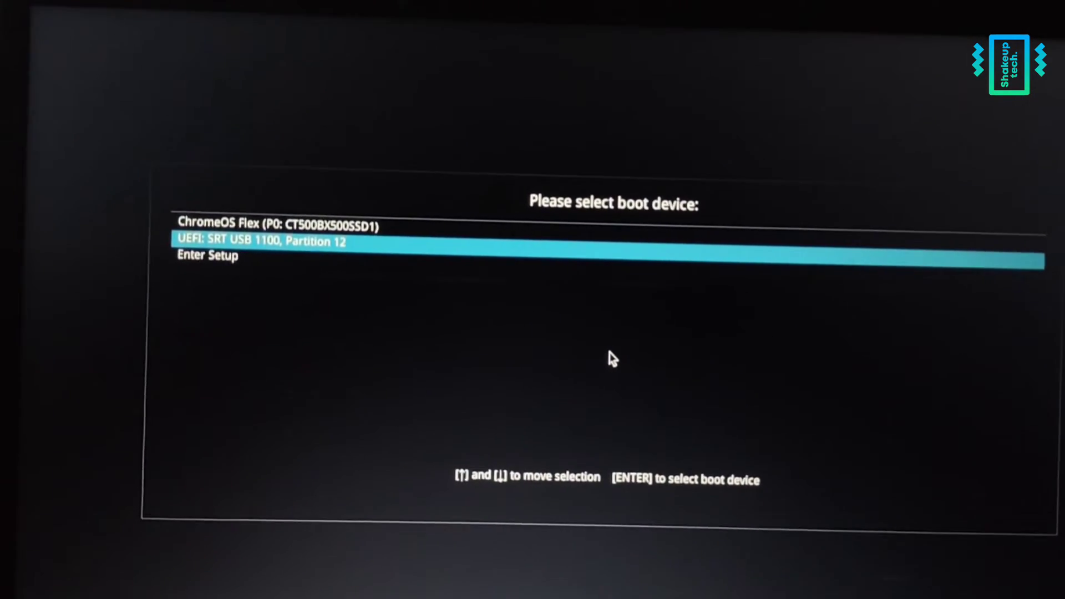
key(enter)
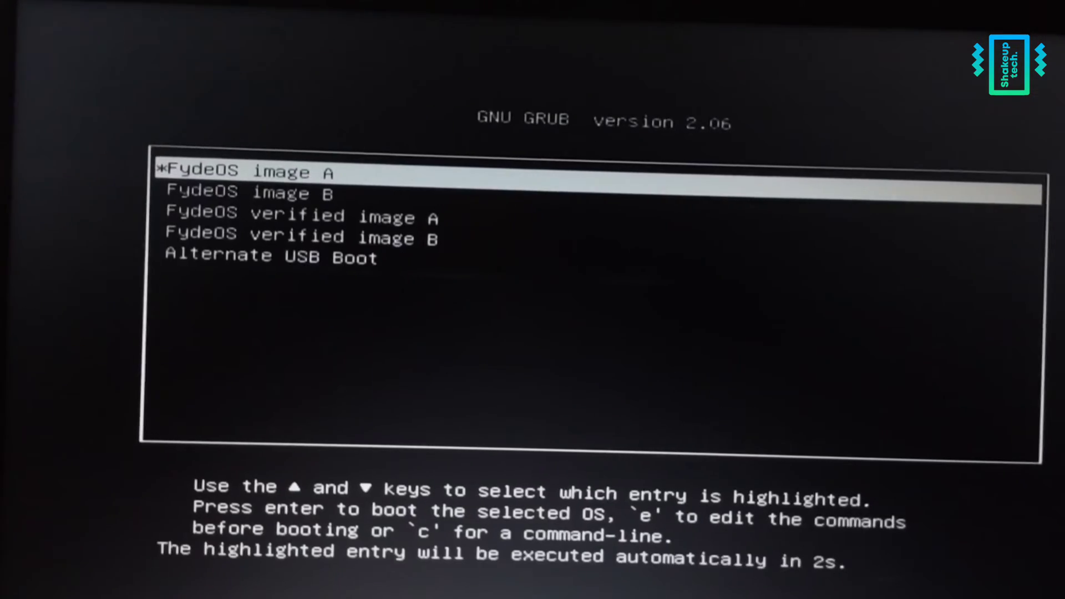
key(Down)
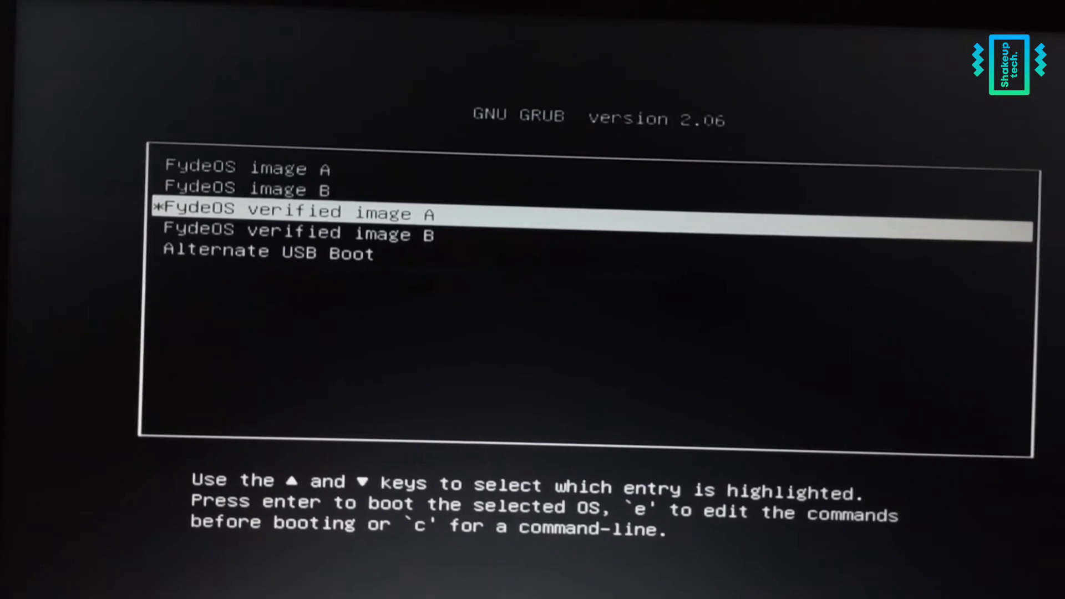
key(Up)
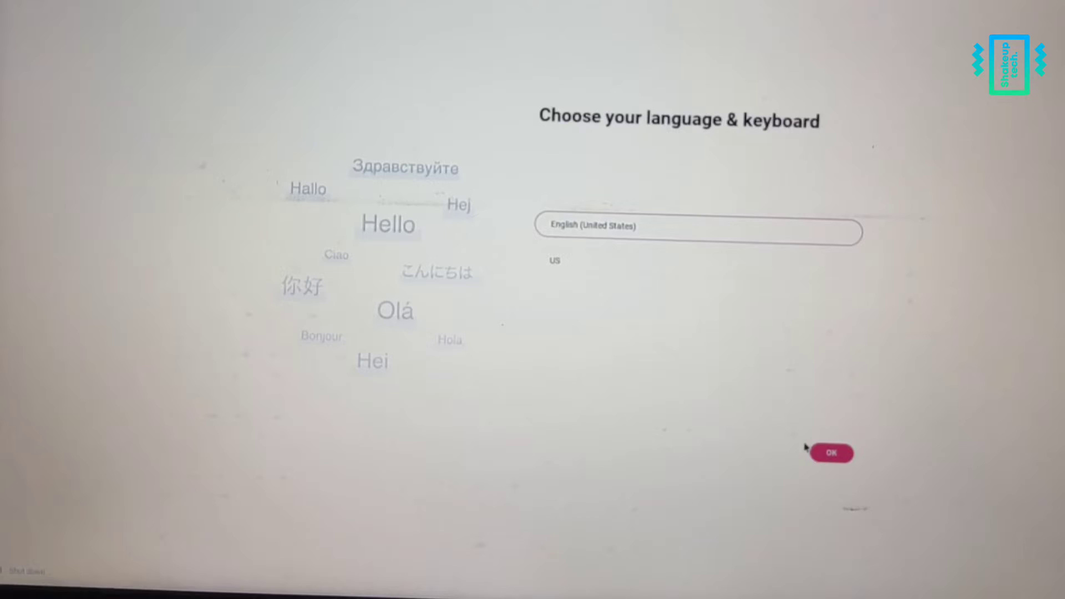
- Confirm English (United States) and choose Install FydeOS with full disk installation
click(830, 453)
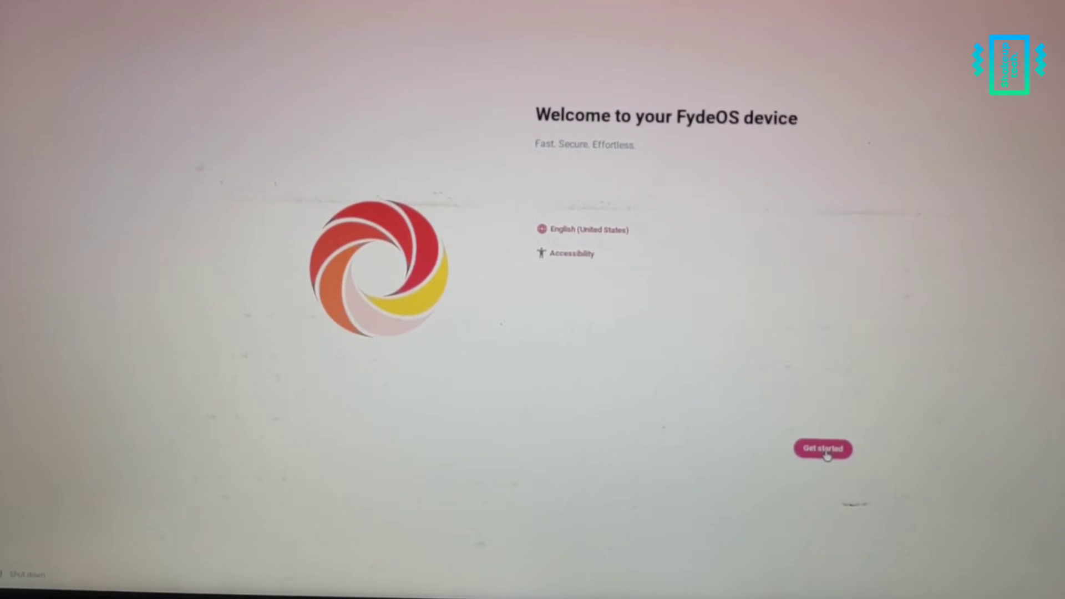
click(823, 448)
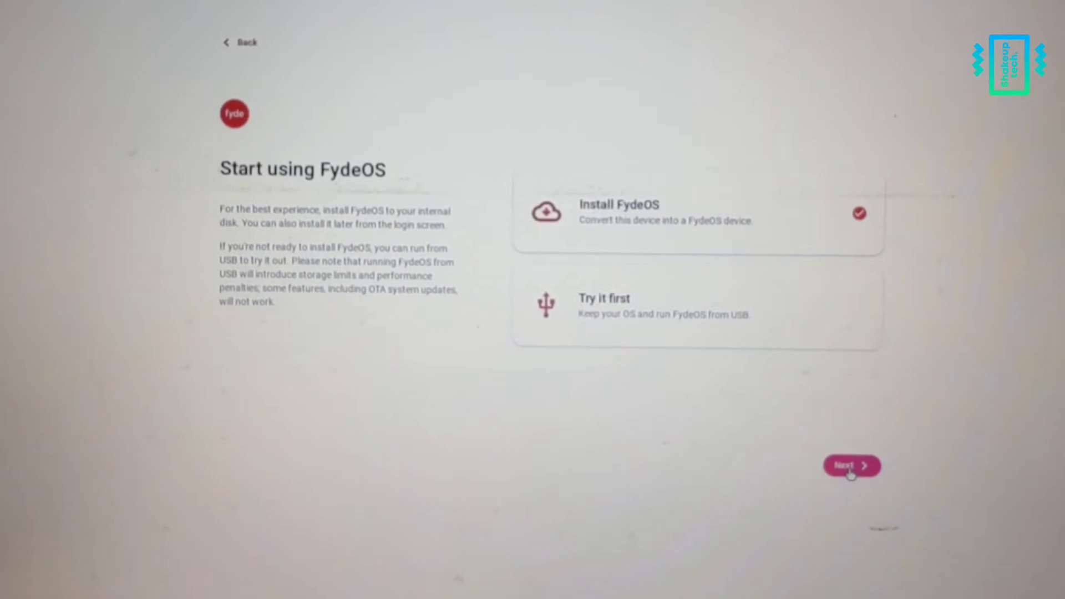
click(851, 466)
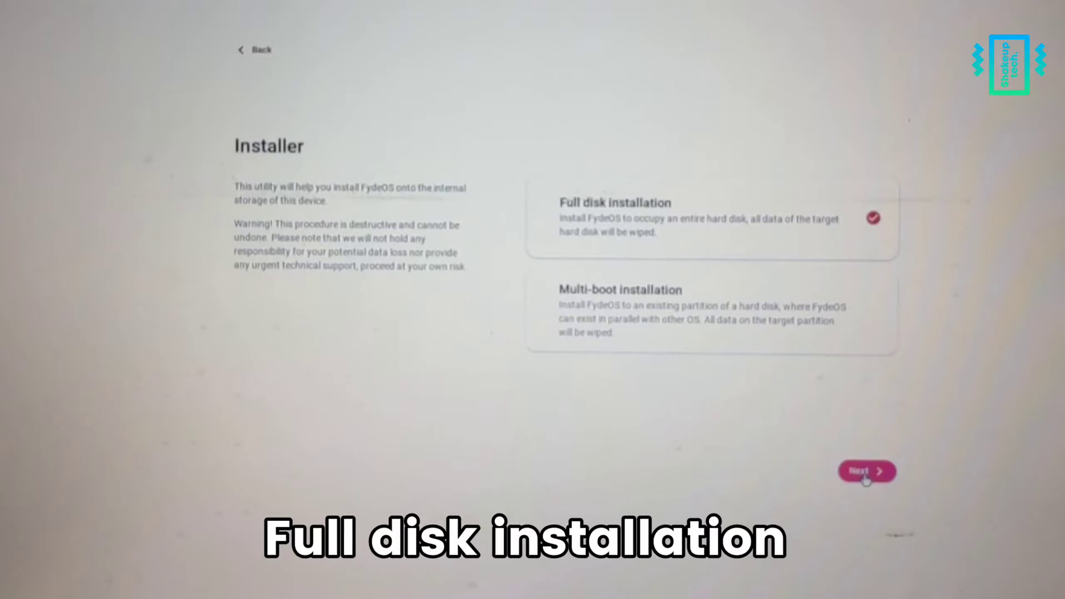
click(866, 472)
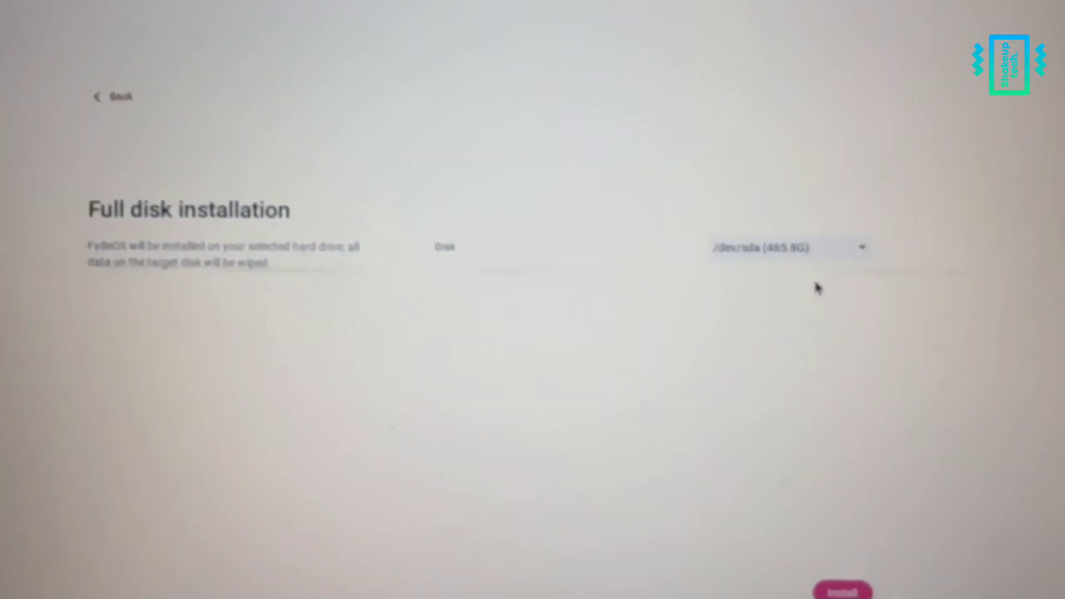
- Select /dev/sda (465.8G) as the target disk and start installing
click(788, 246)
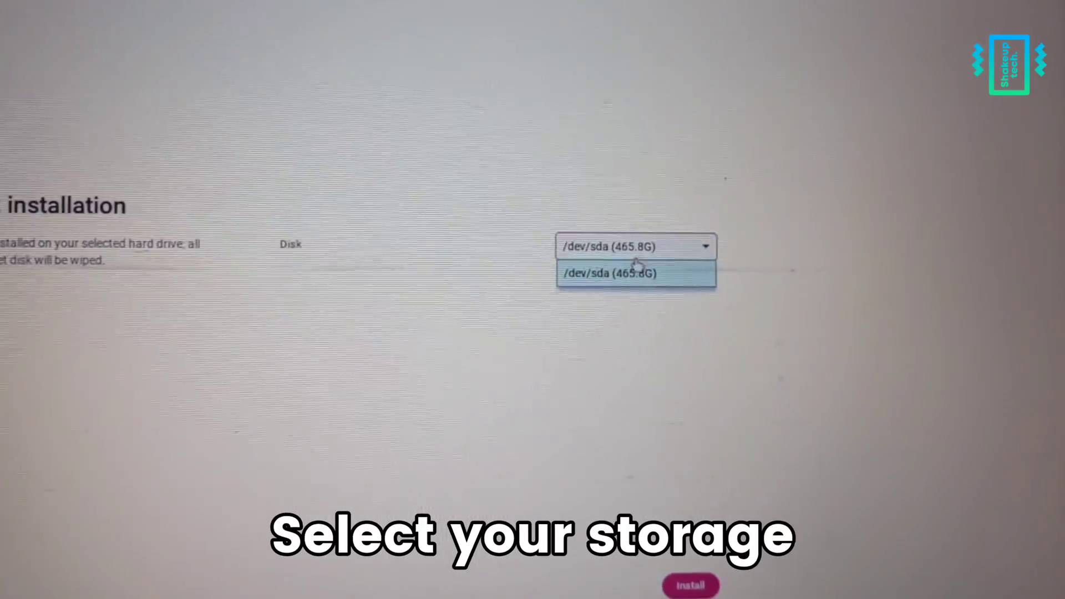
click(607, 273)
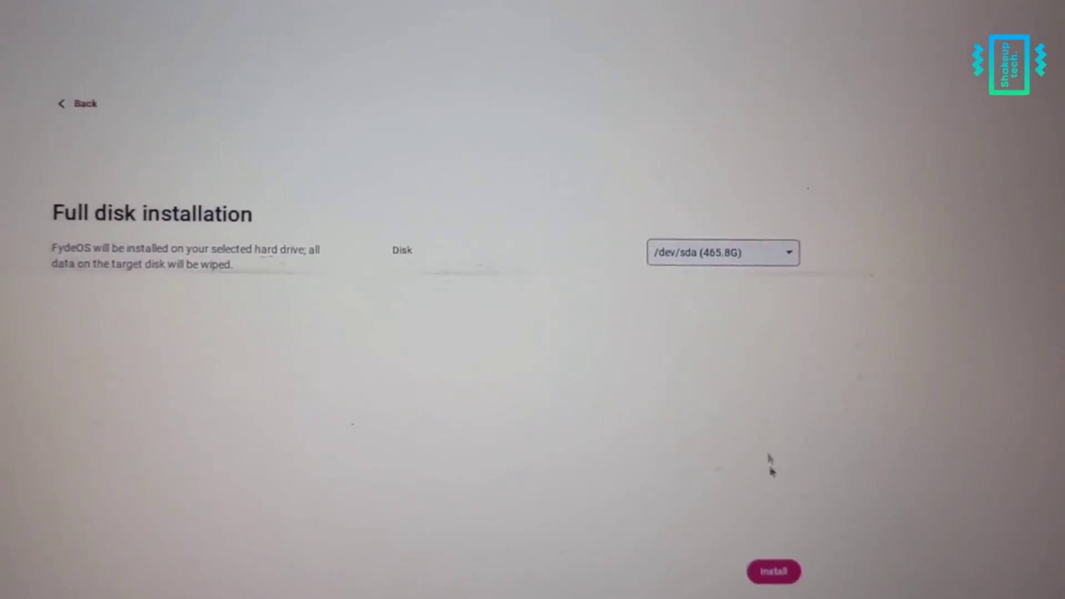
click(772, 571)
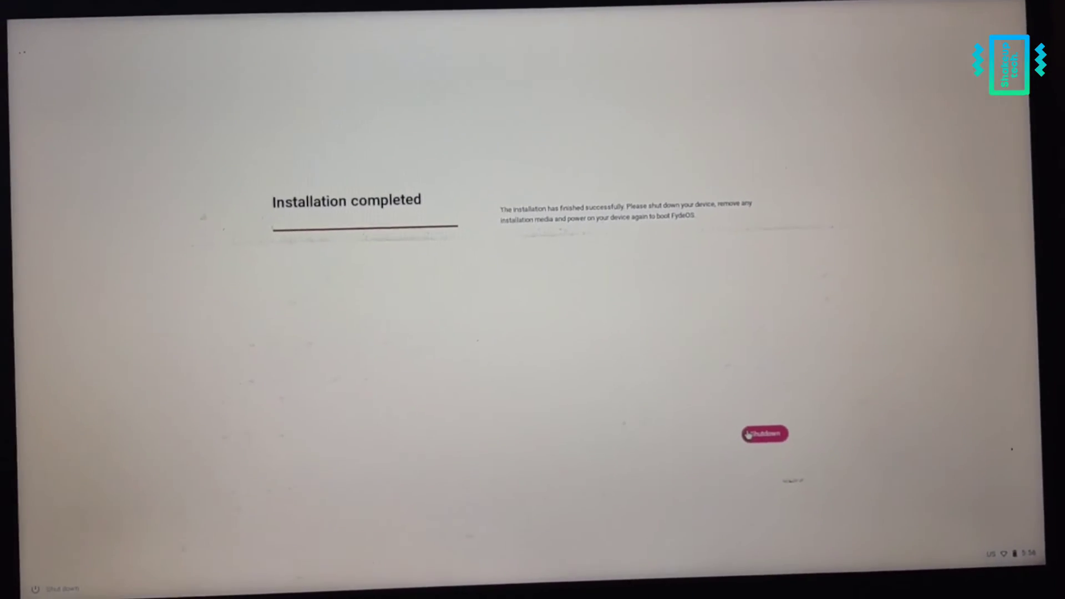
- Shut down the PC from the Installation completed screen
click(763, 433)
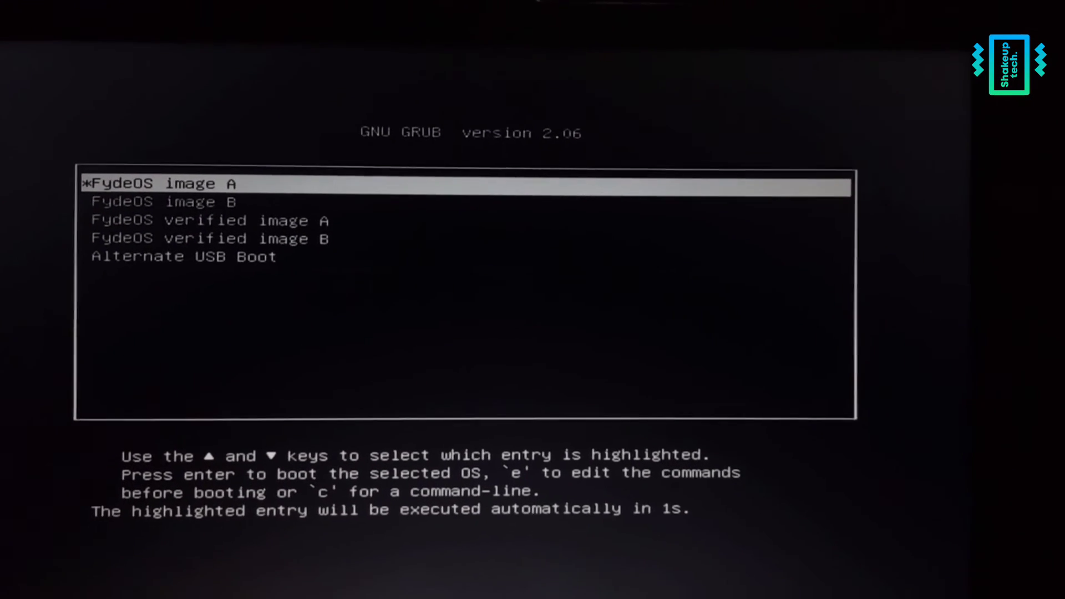
- Boot FydeOS image A, keep English (United States), and join HOGWARTS 2_4G Wi-Fi
key(Down)
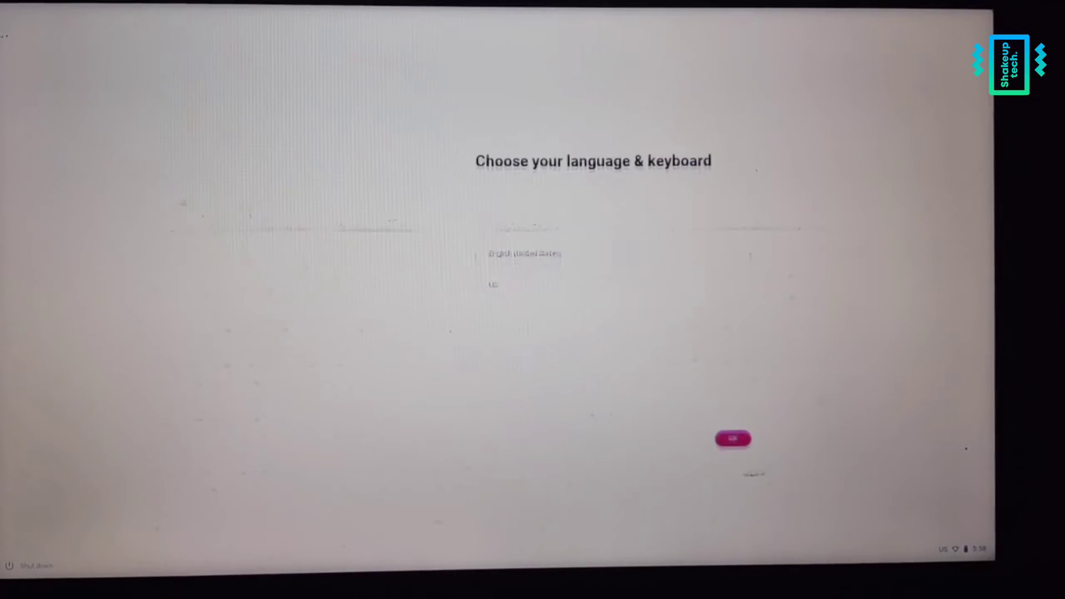
click(732, 438)
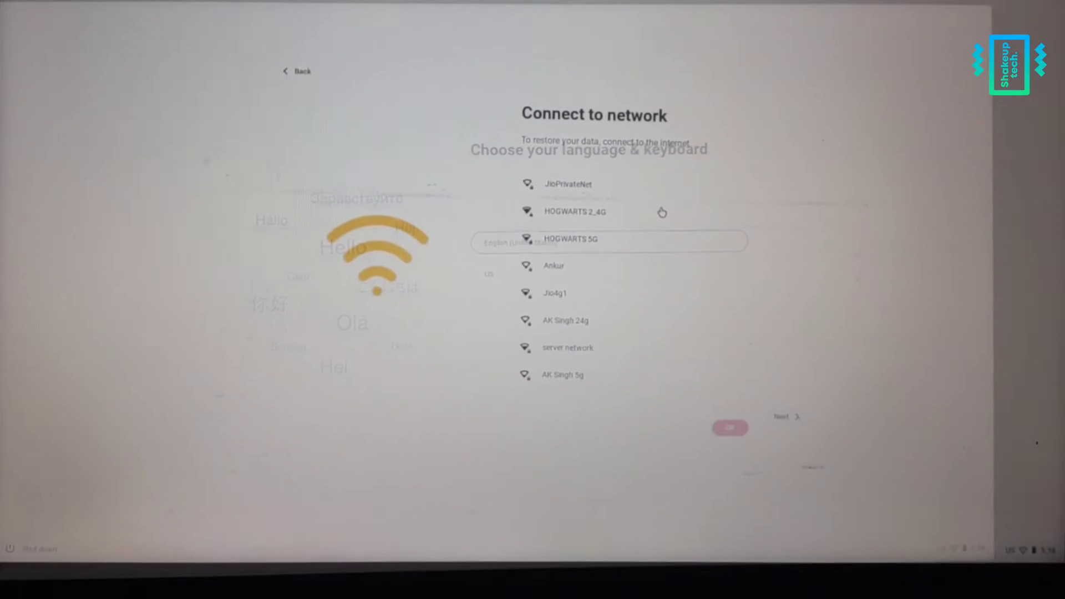
click(574, 212)
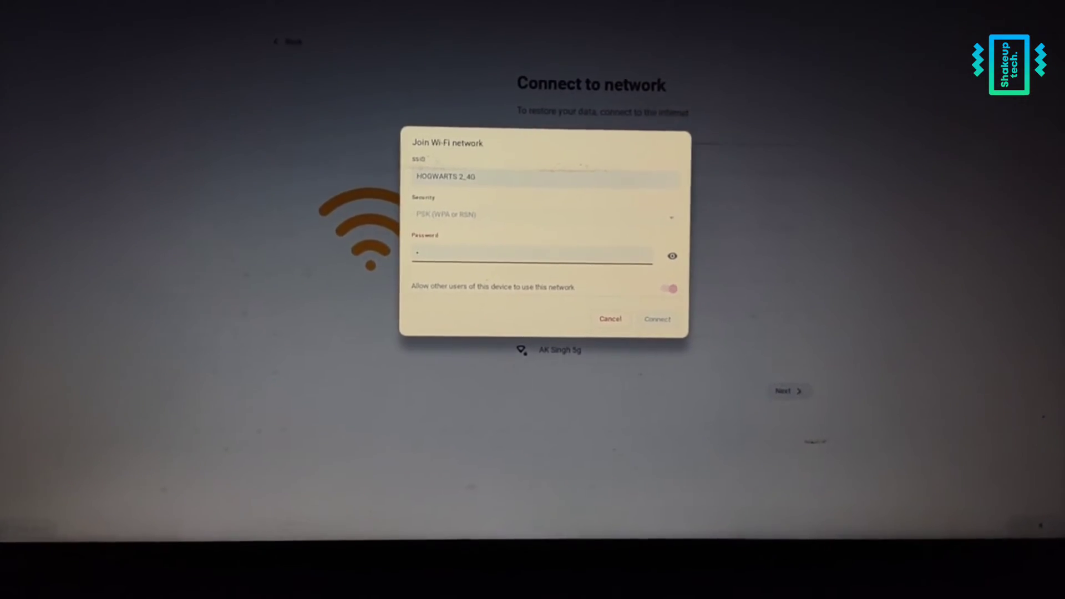
click(656, 319)
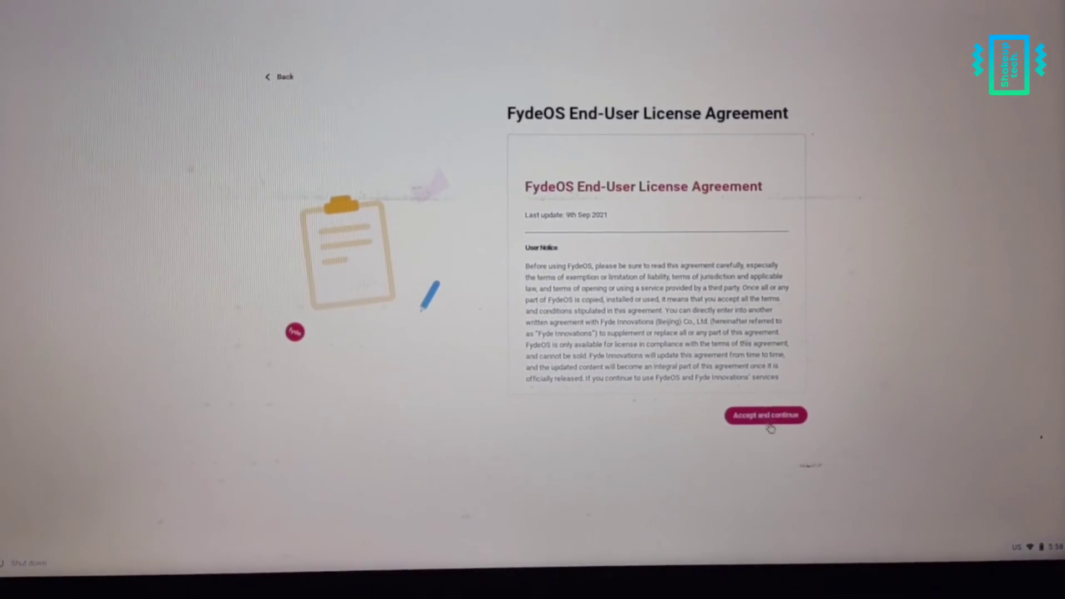
- Accept the end-user license agreement and privacy statement, then choose local account setup
click(766, 415)
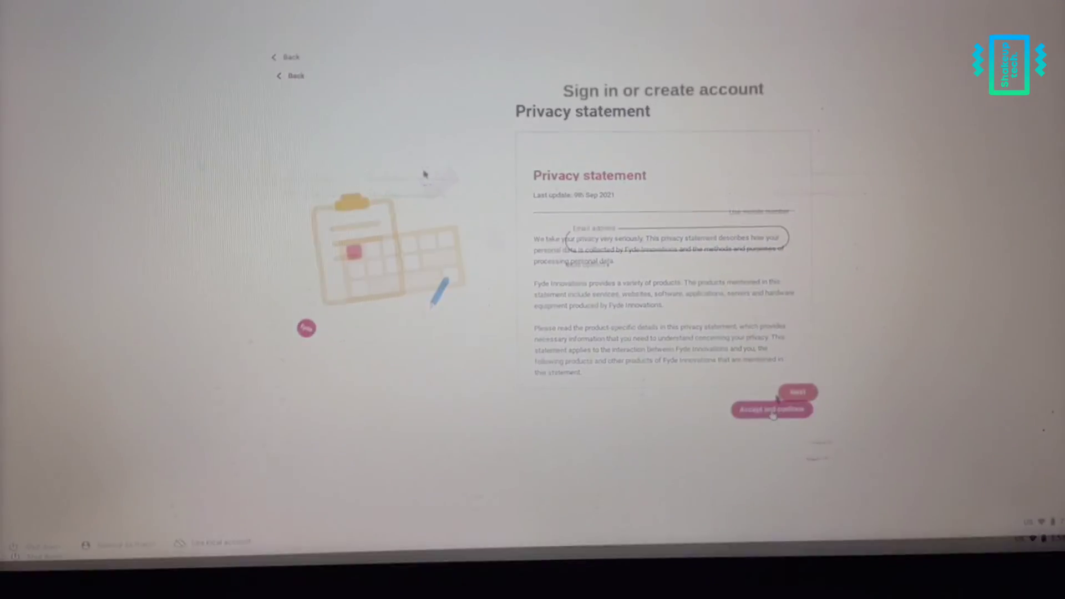
click(771, 409)
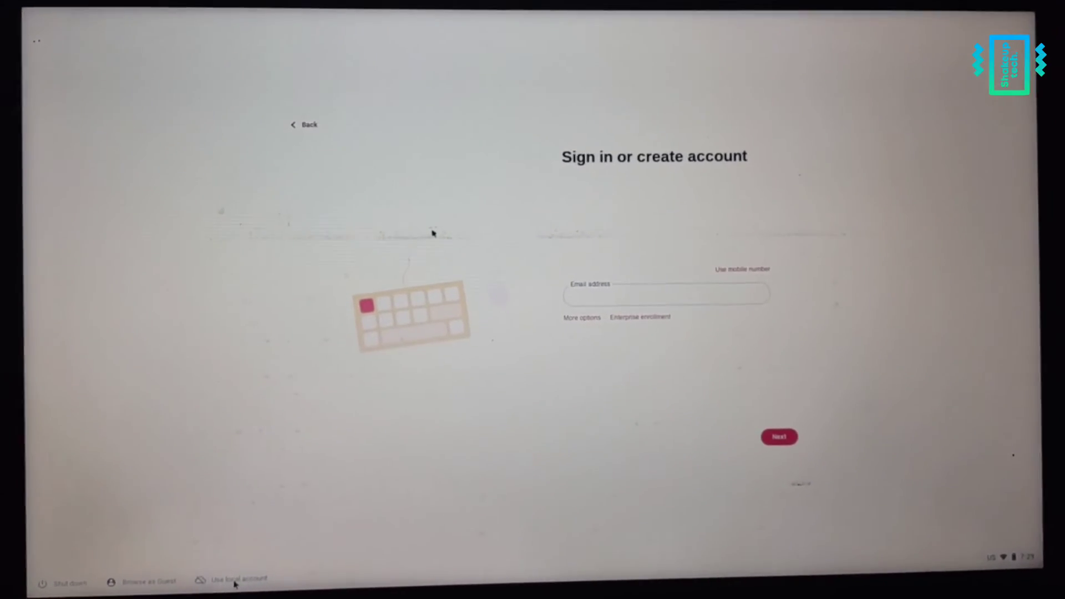
click(230, 578)
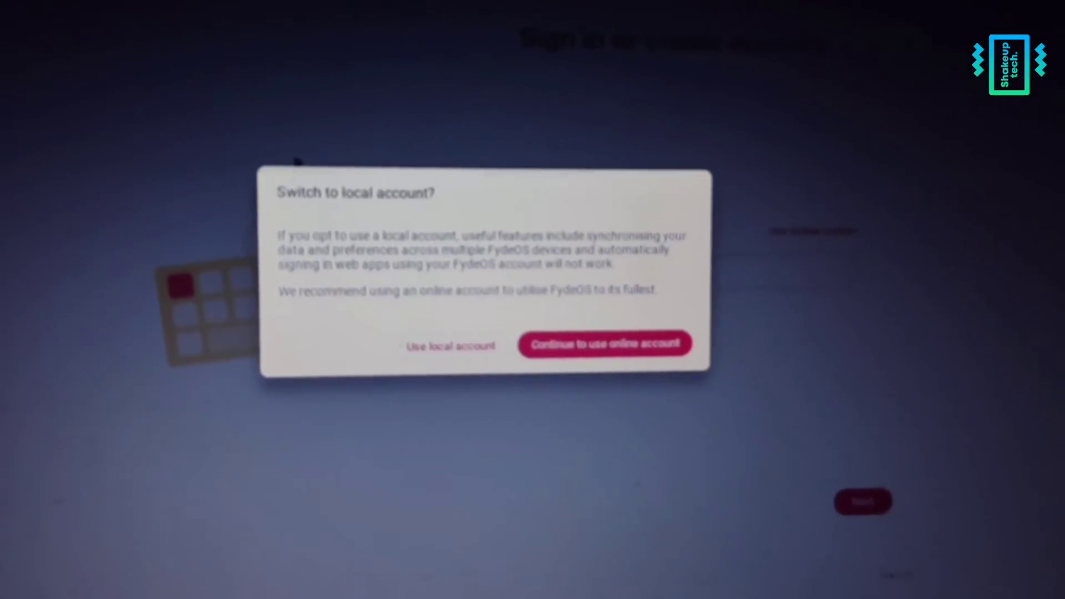
- Confirm using a local account and submit the username and password
click(449, 345)
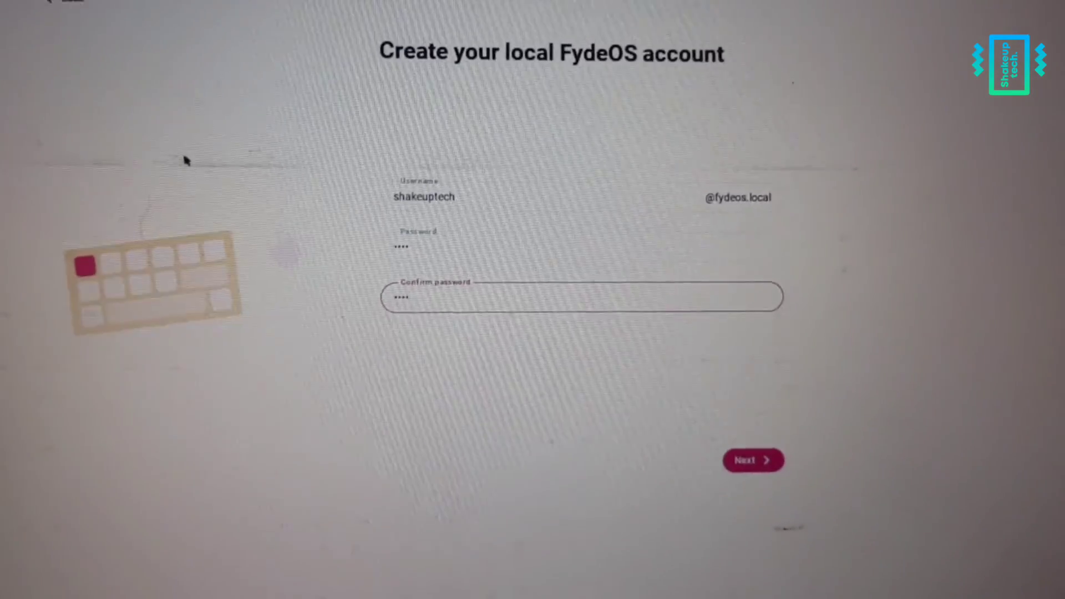
scroll(down, 3)
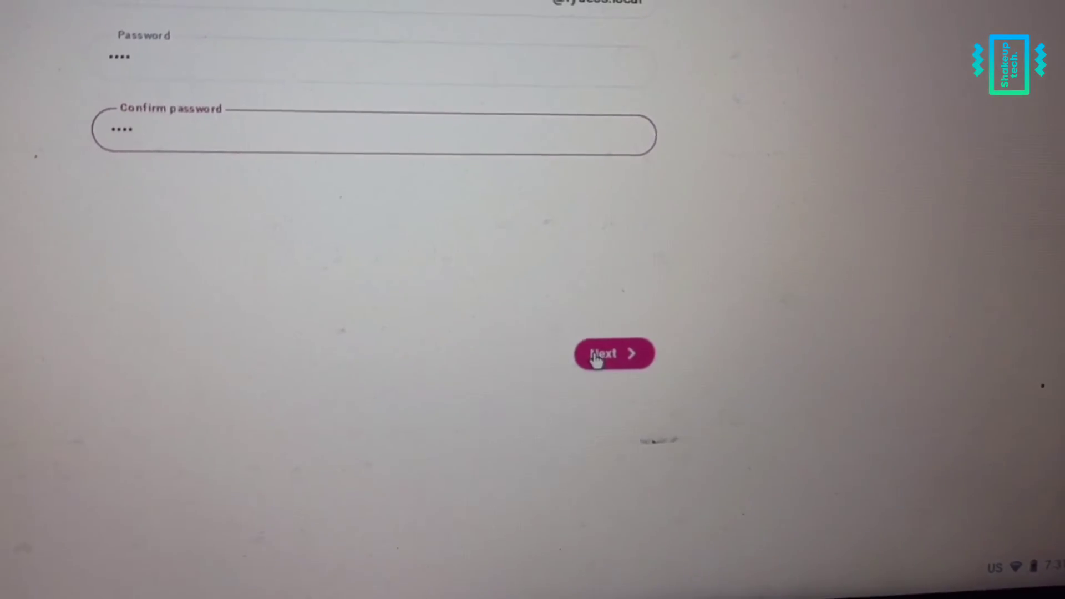
click(613, 354)
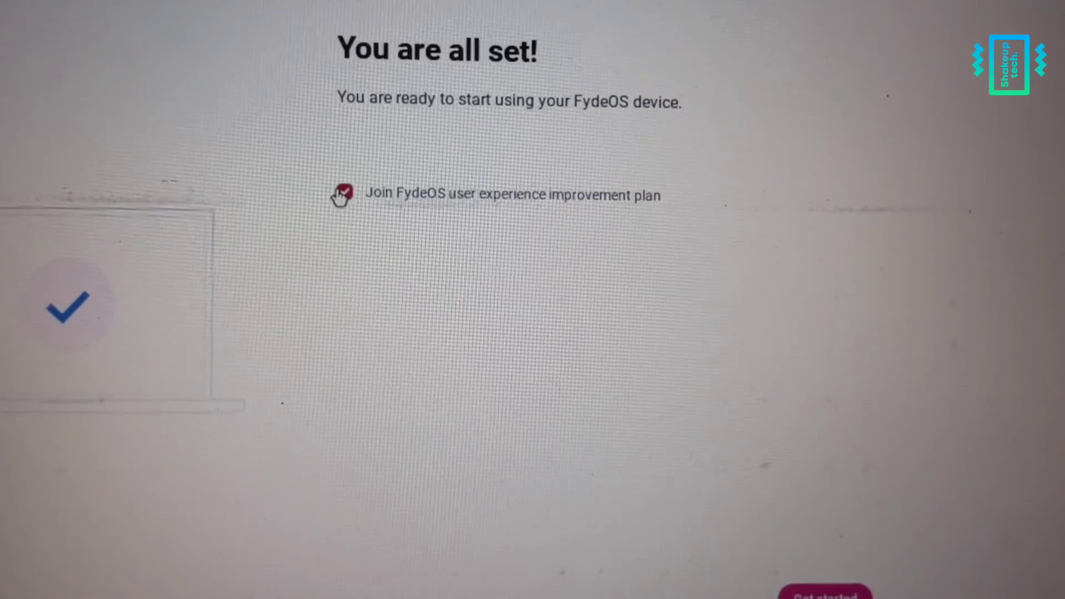
- Set the user experience improvement plan choice and finish setup with Get started
click(825, 592)
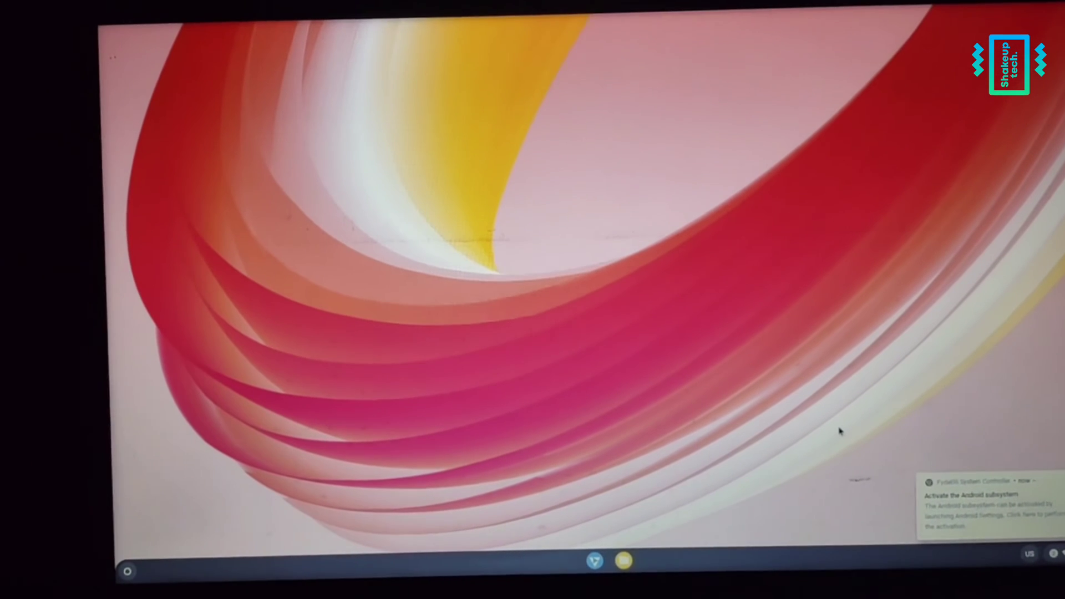
- Activate the Android subsystem from the notification and agree to its EULA
click(1032, 585)
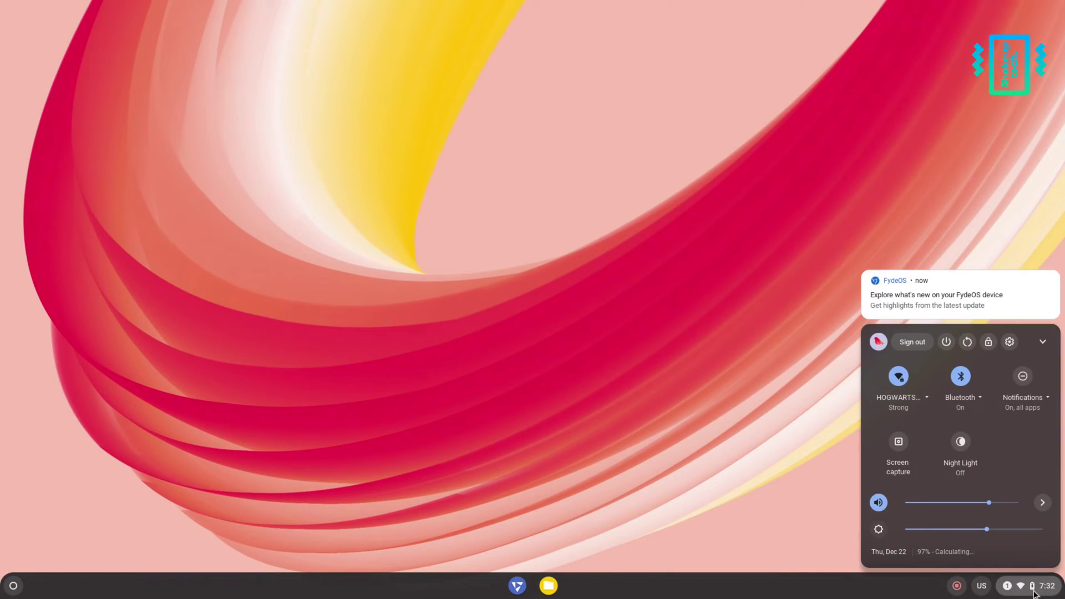
click(12, 585)
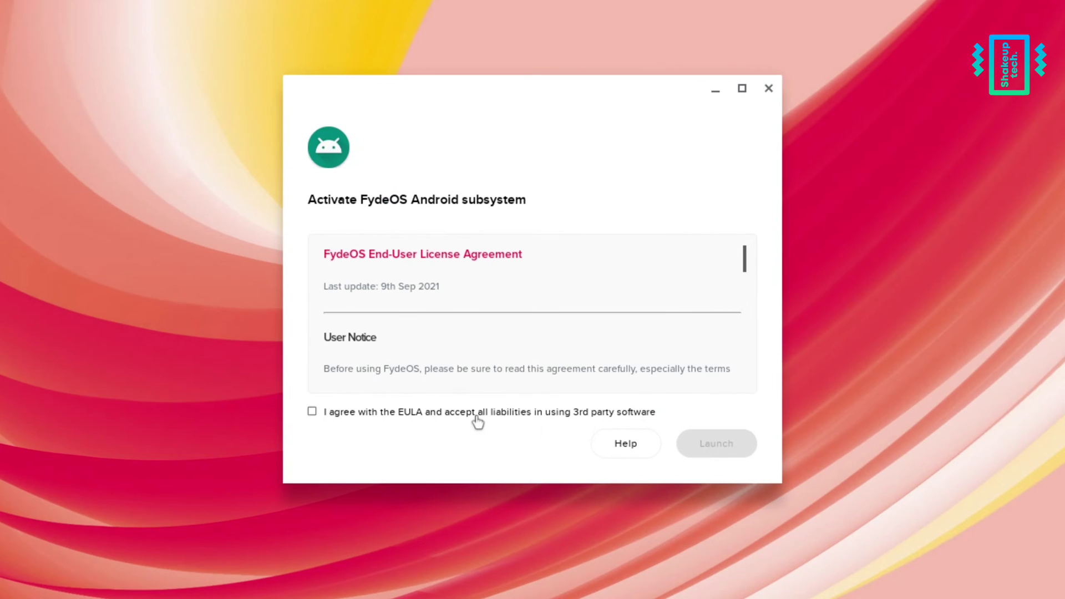
click(312, 411)
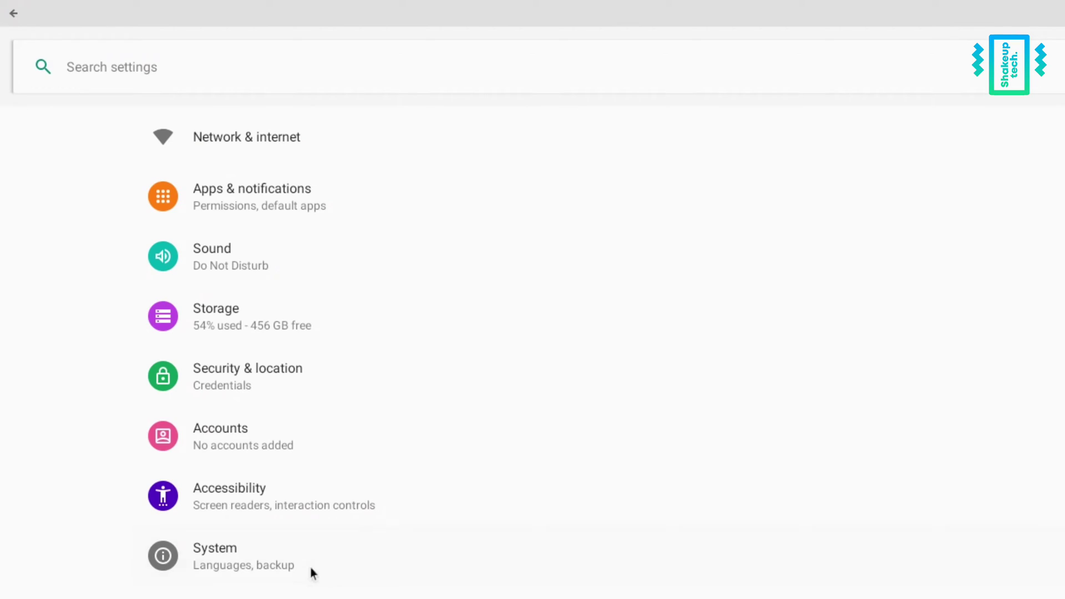
- Confirm Android 9 in Android Settings' About device, close Settings, and show installed apps
click(214, 556)
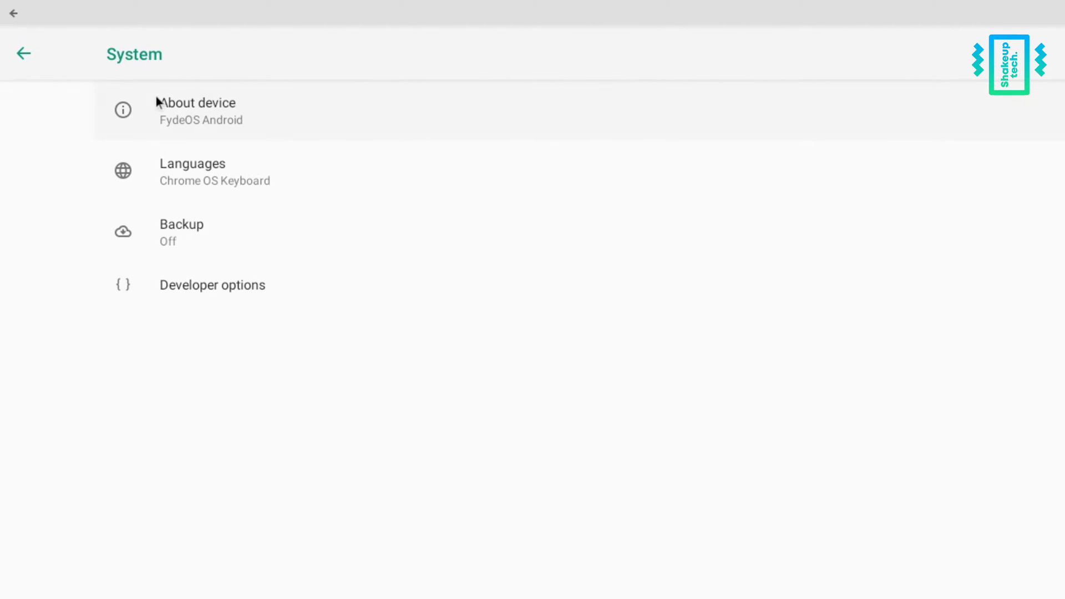
click(197, 110)
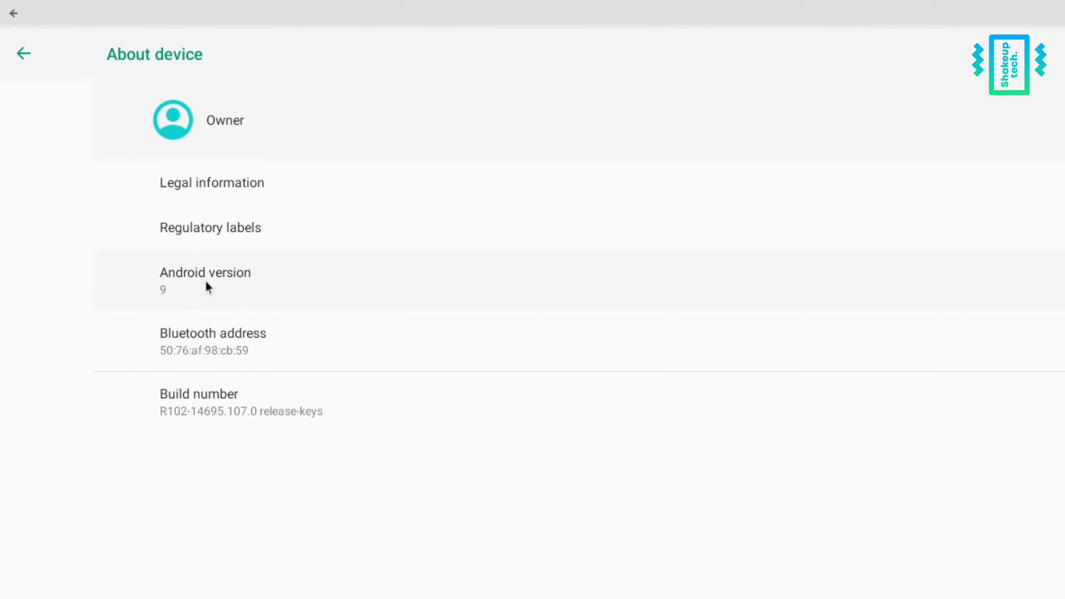
click(24, 54)
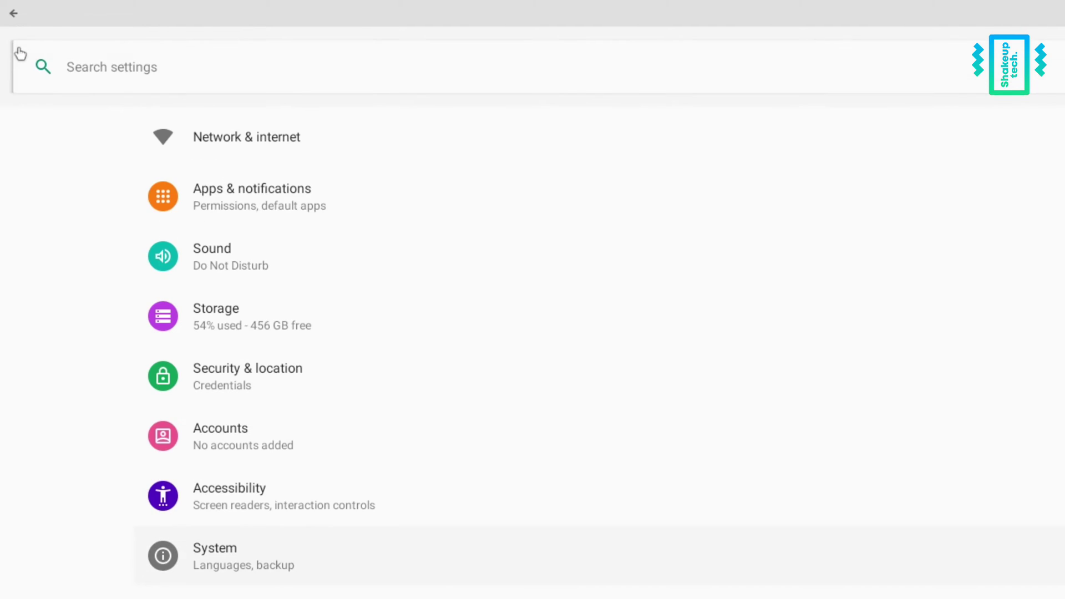
click(252, 196)
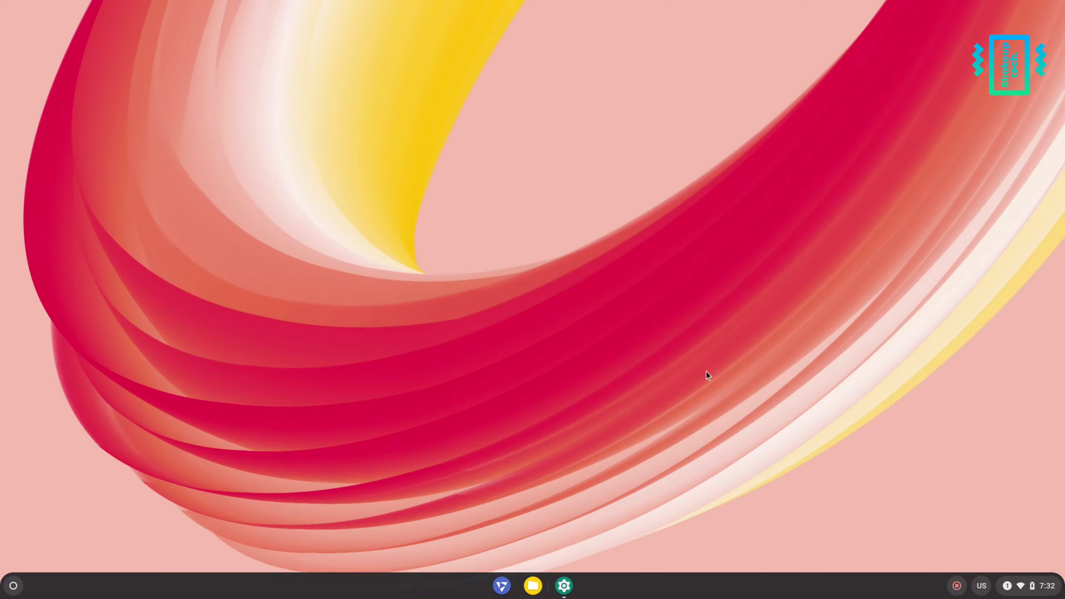
click(12, 585)
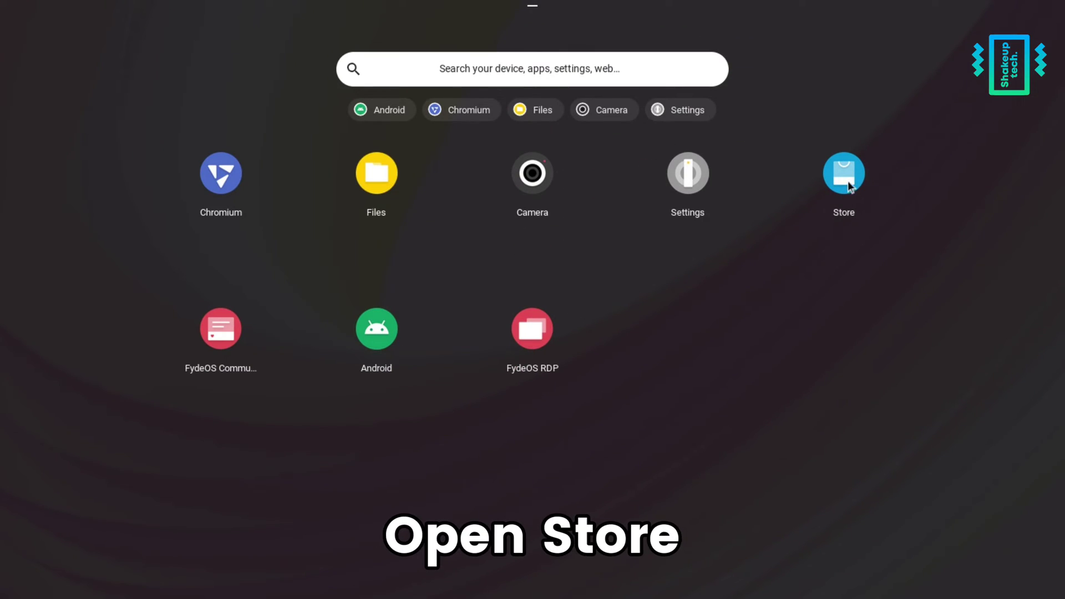
- Add Configure Open GApps from the FydeOS Store, approving its permissions
click(843, 172)
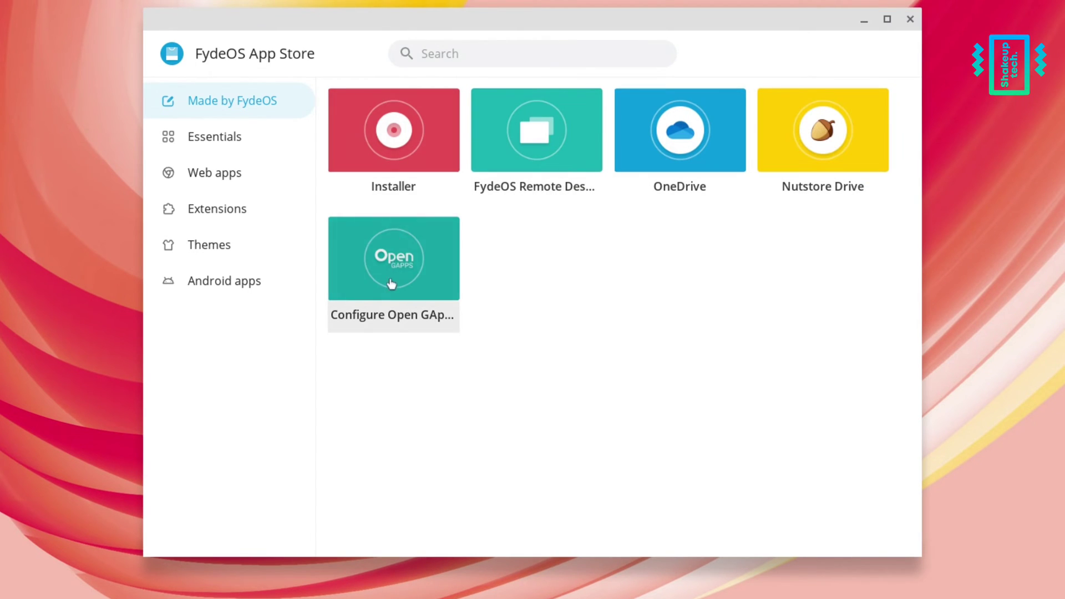
mouse_move(393, 157)
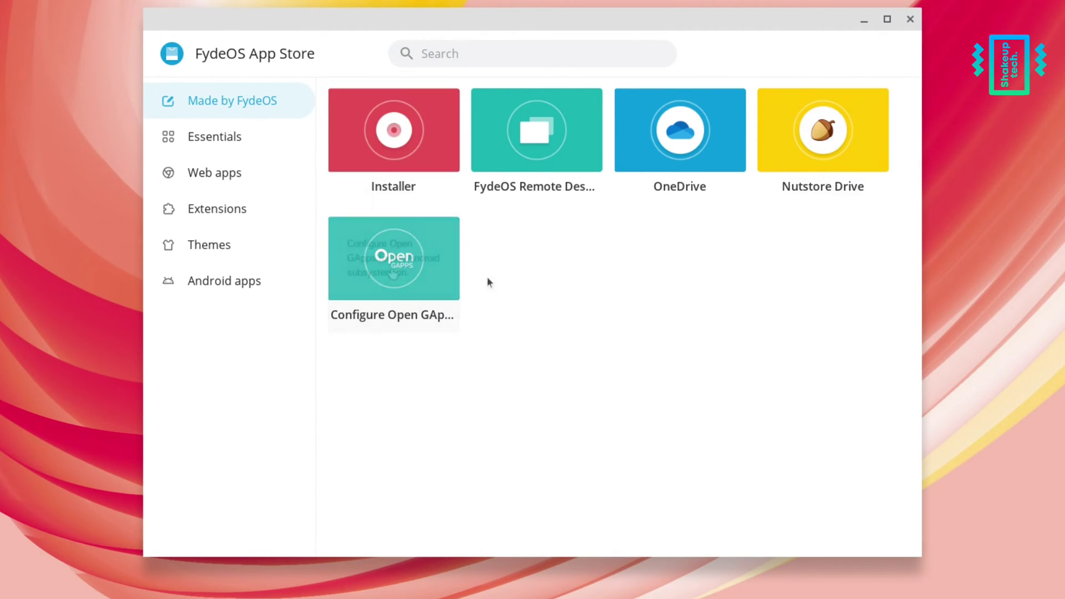
click(392, 258)
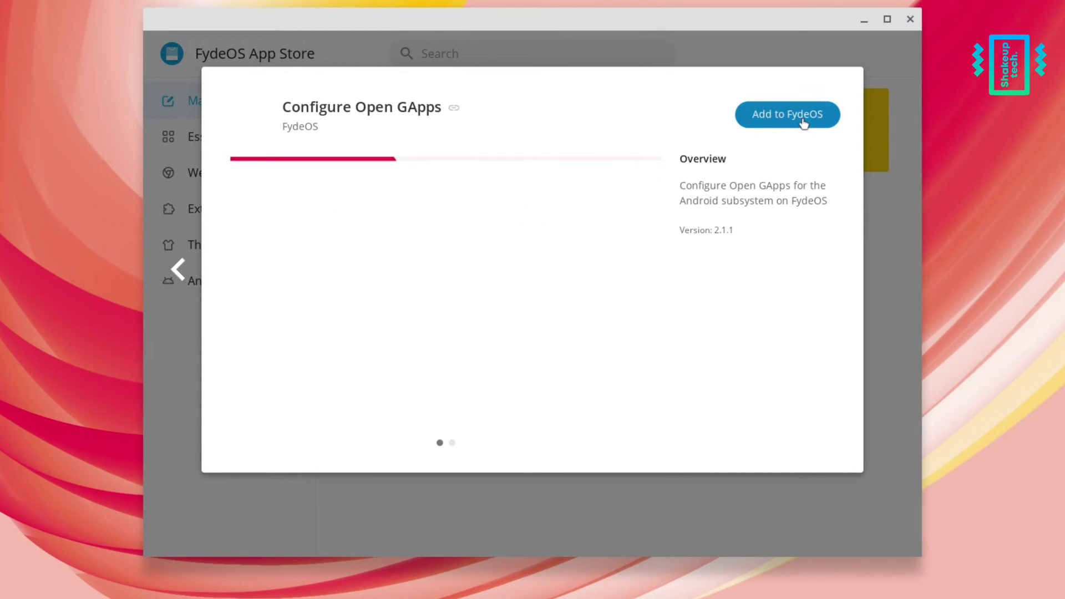
click(787, 115)
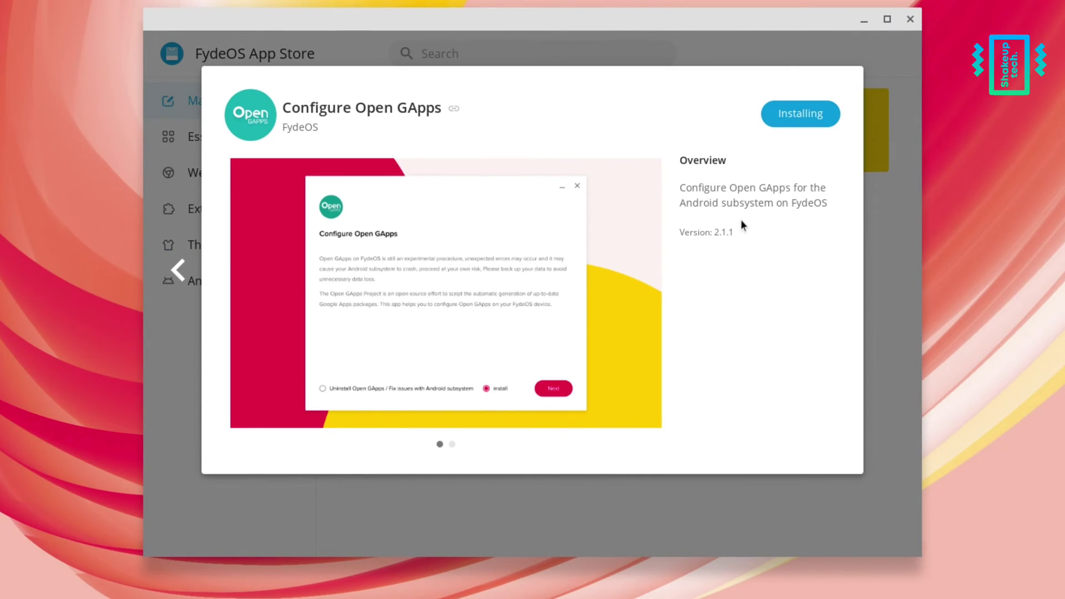
mouse_move(728, 261)
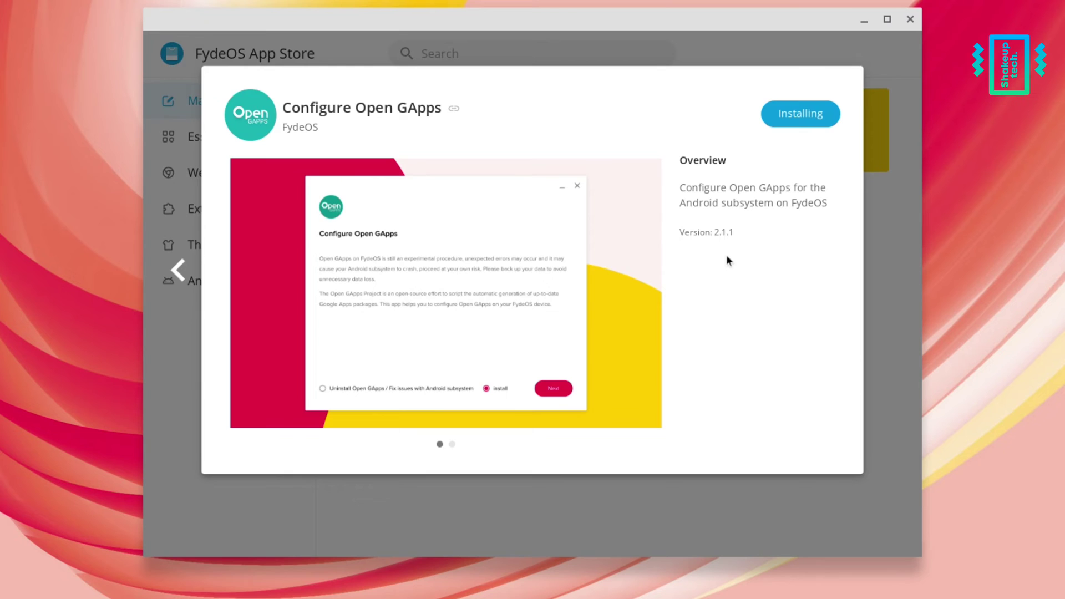
click(553, 388)
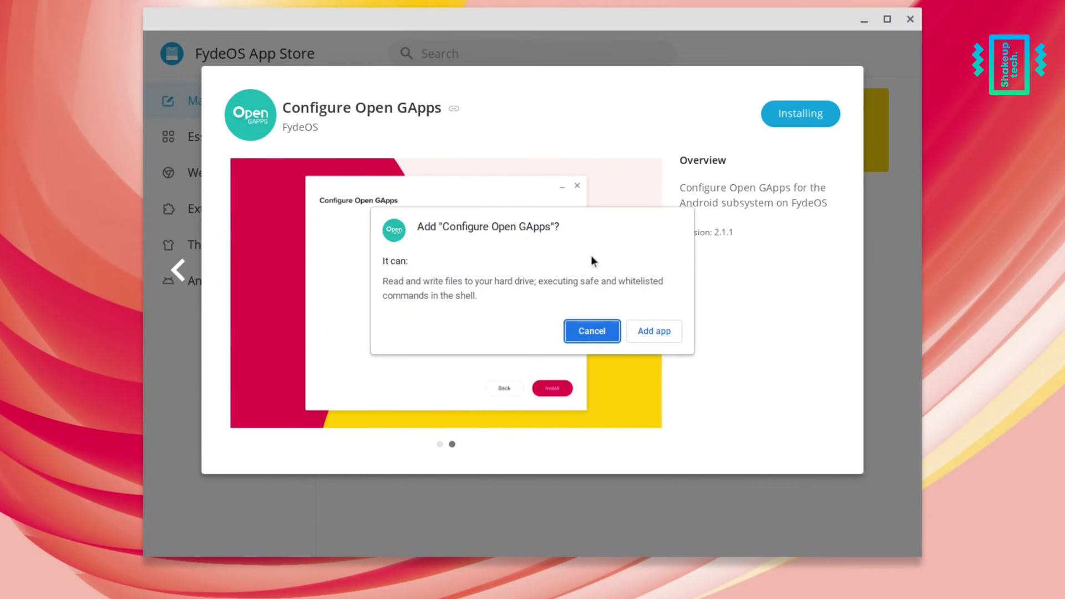
mouse_move(648, 338)
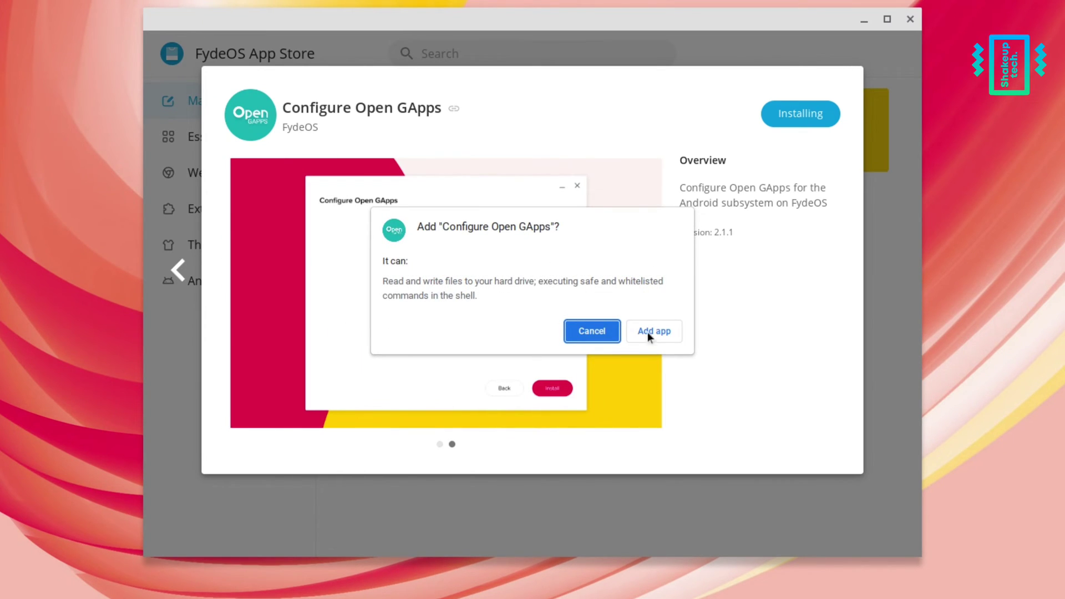
click(653, 331)
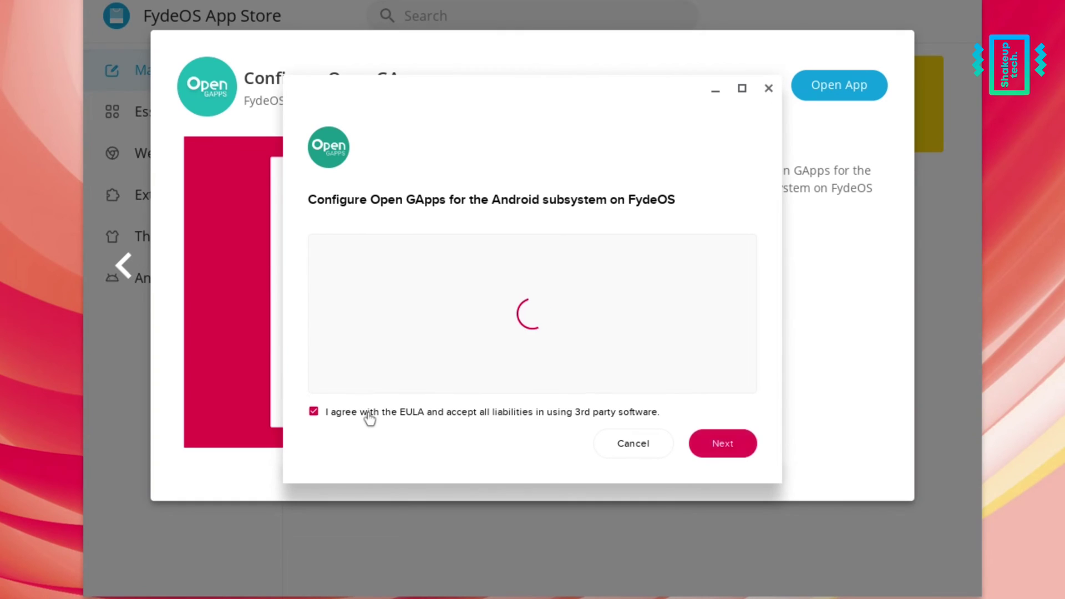
- Accept the Open GApps terms and keep the Default installation option
click(722, 443)
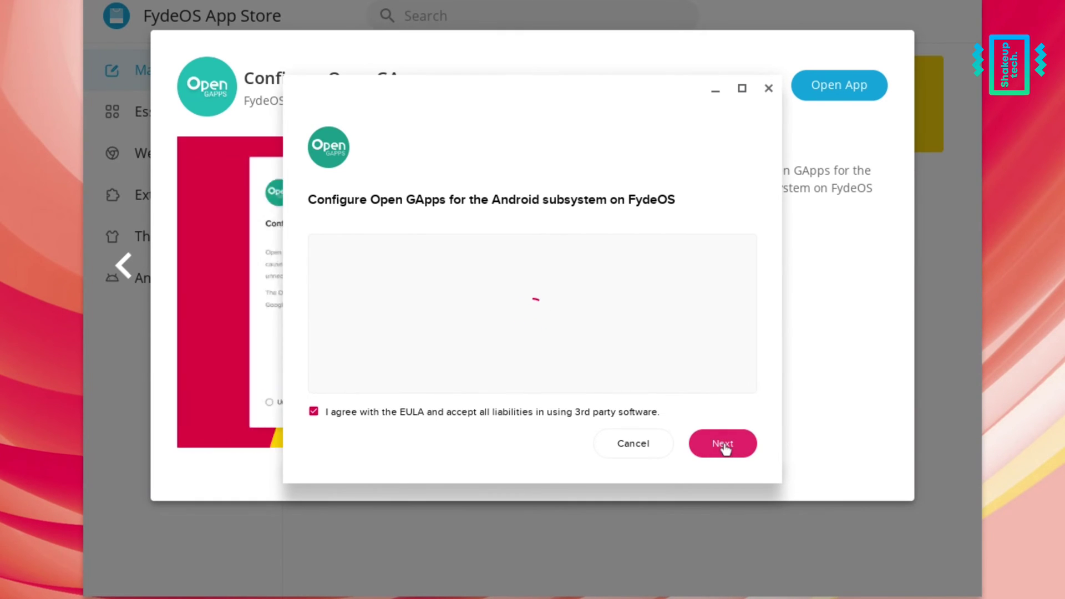
click(722, 443)
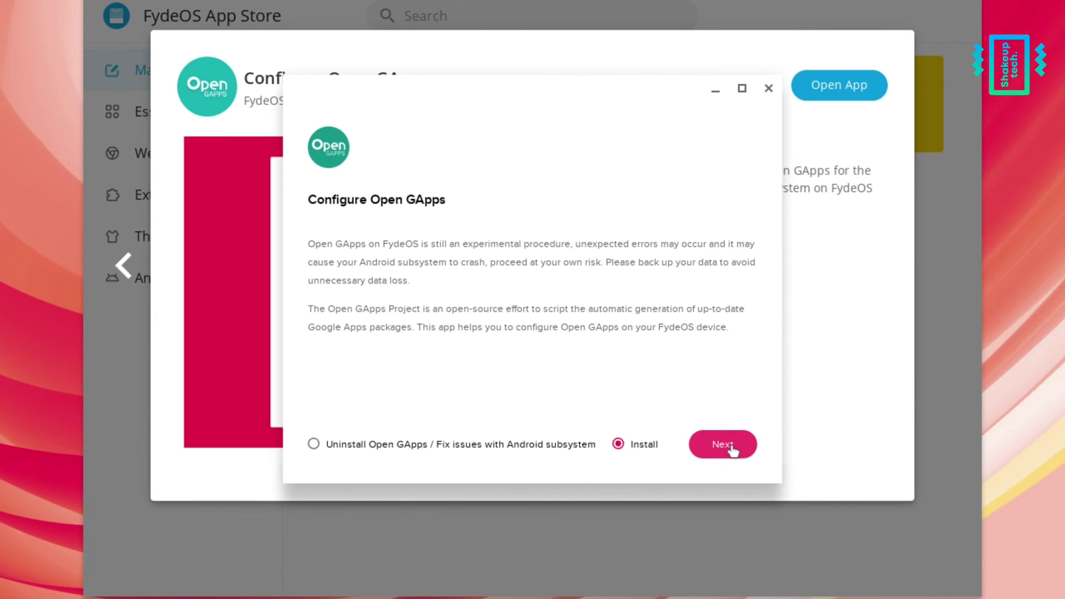
click(722, 444)
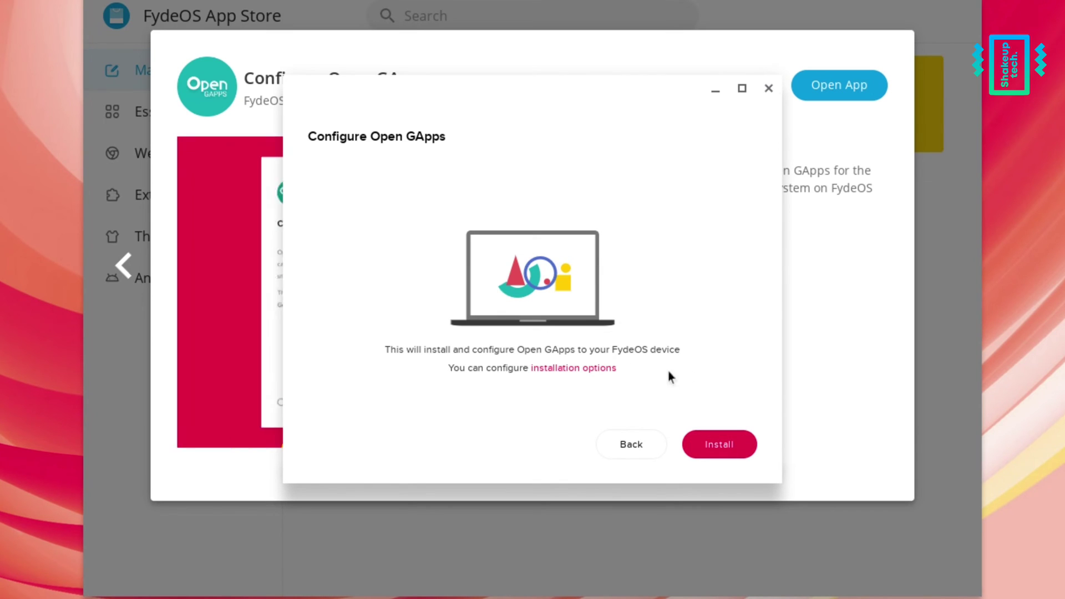
click(573, 367)
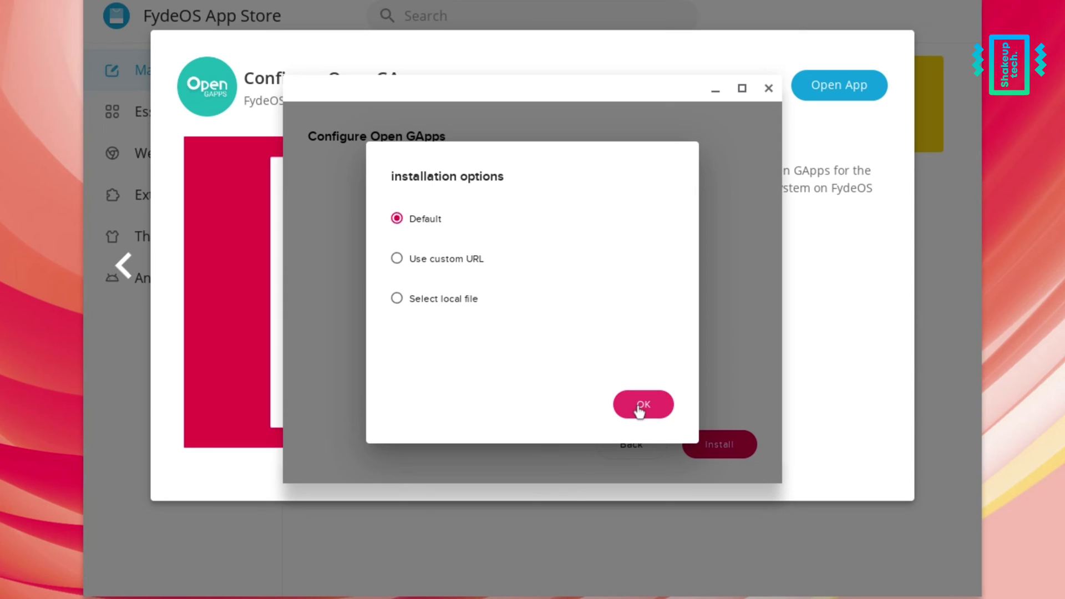
click(641, 404)
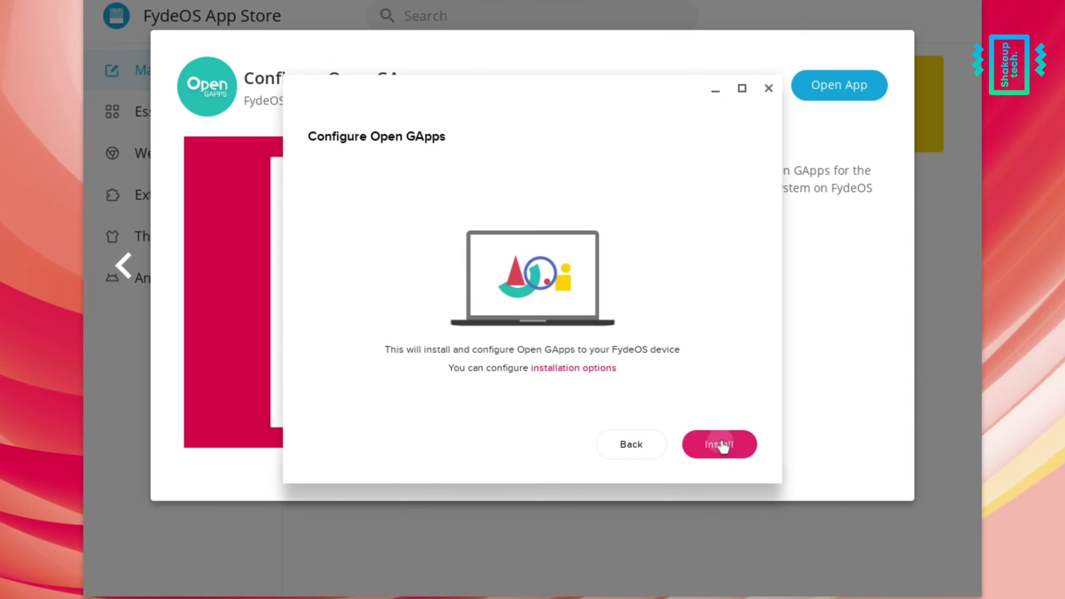
- Install Open GApps, confirm the installation, and reboot FydeOS when it finishes
click(719, 444)
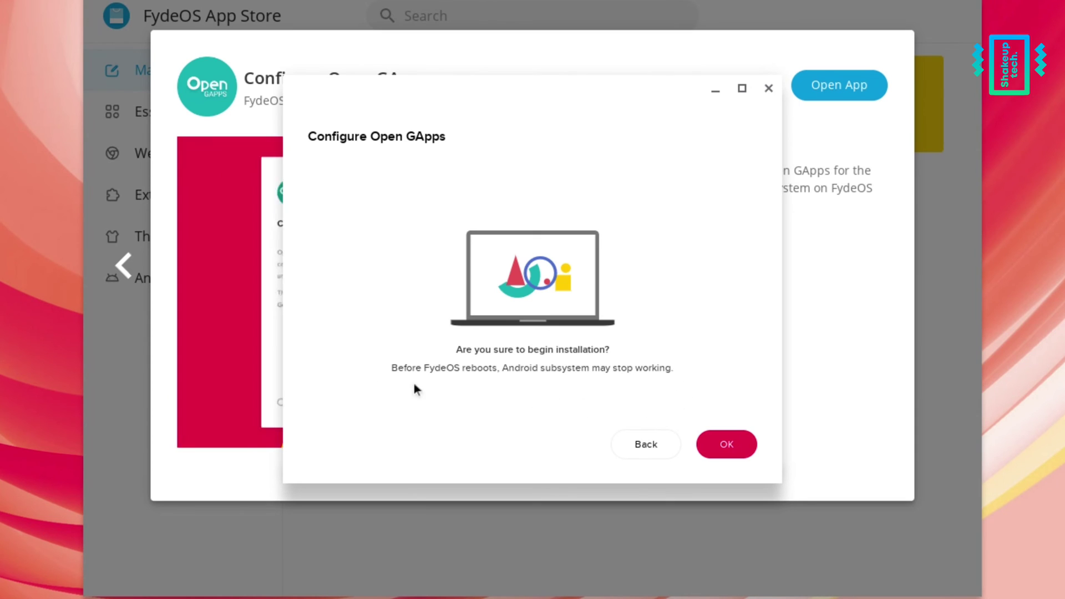
click(725, 445)
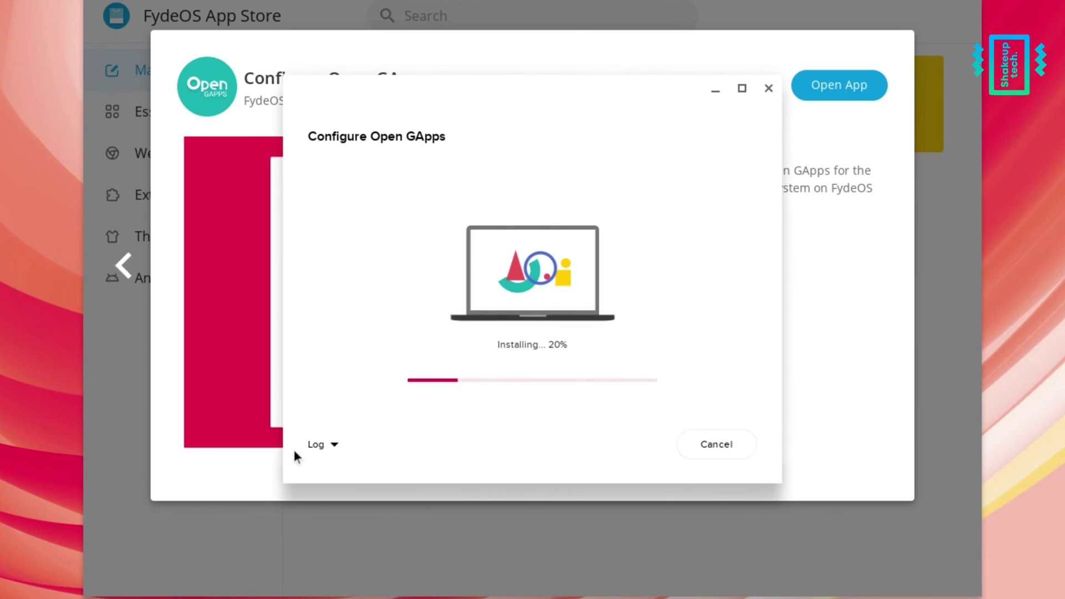
click(320, 444)
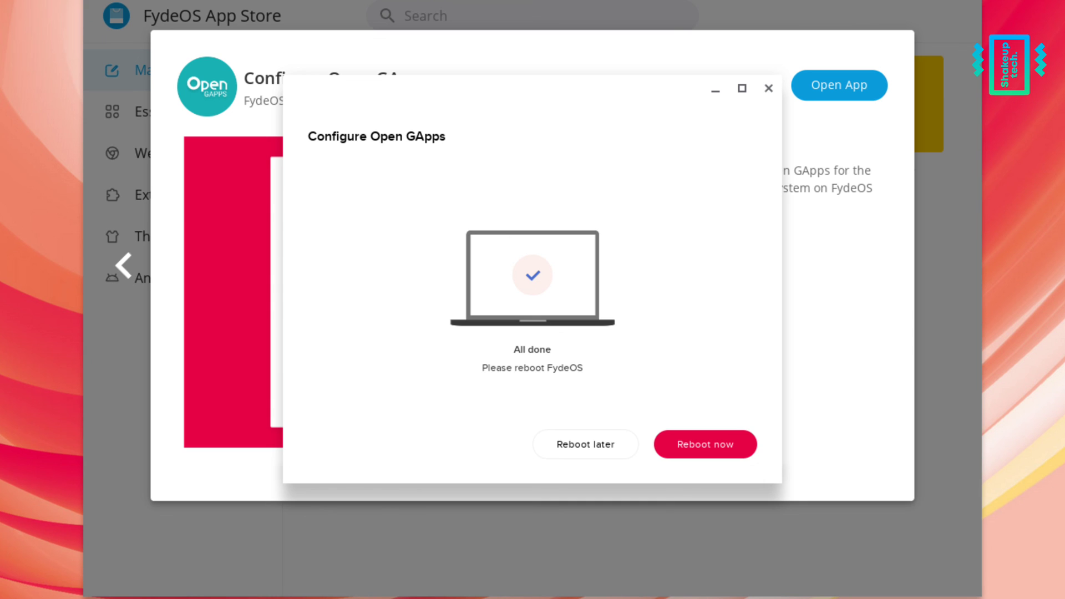
click(705, 444)
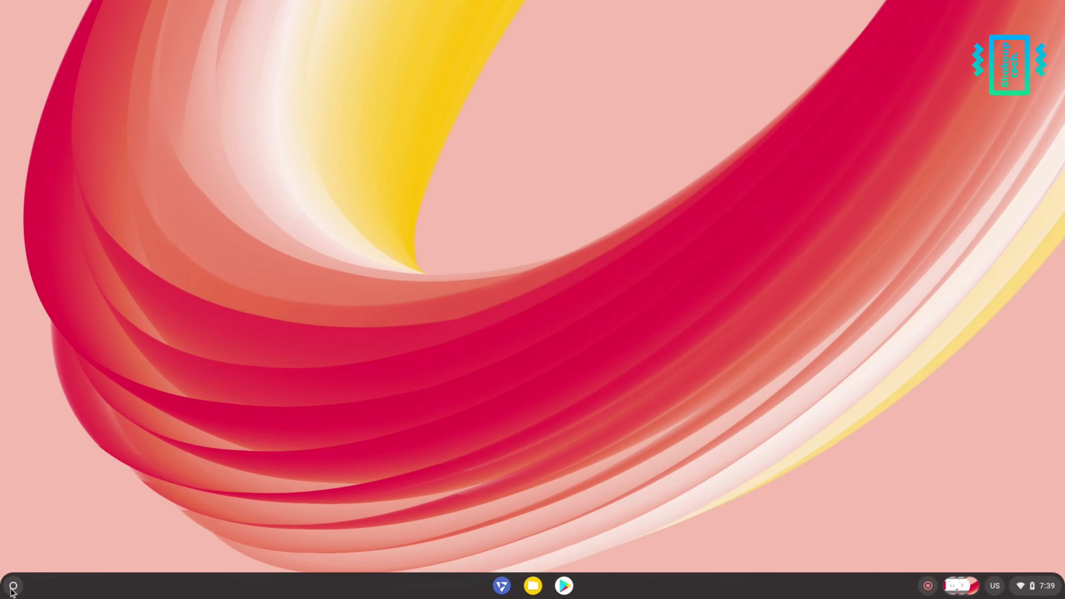
- Launch Google Play Store from the app launcher and start Google sign-in
click(12, 586)
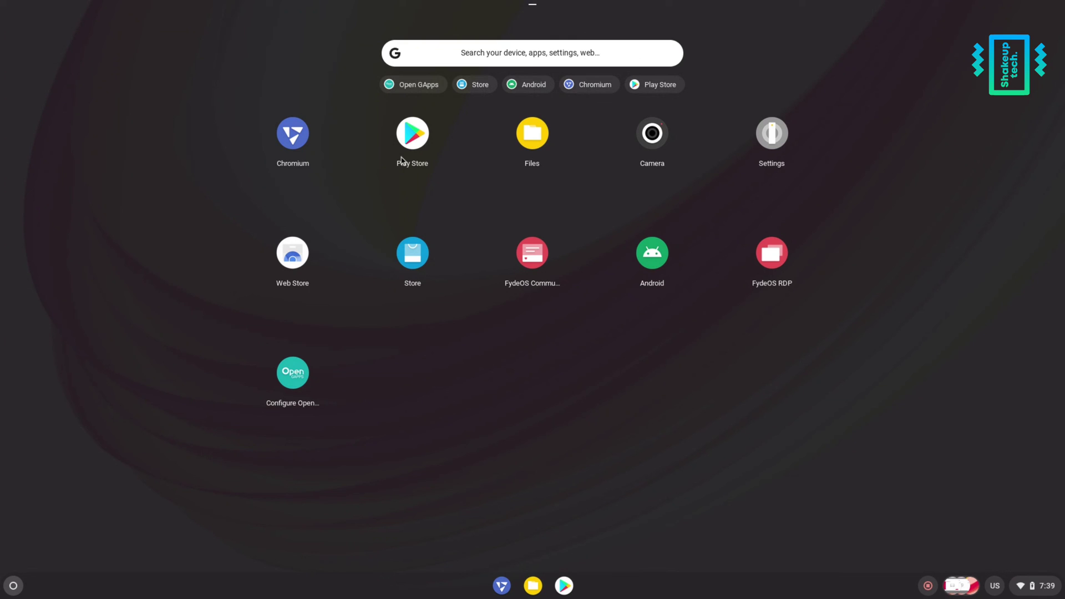
click(412, 133)
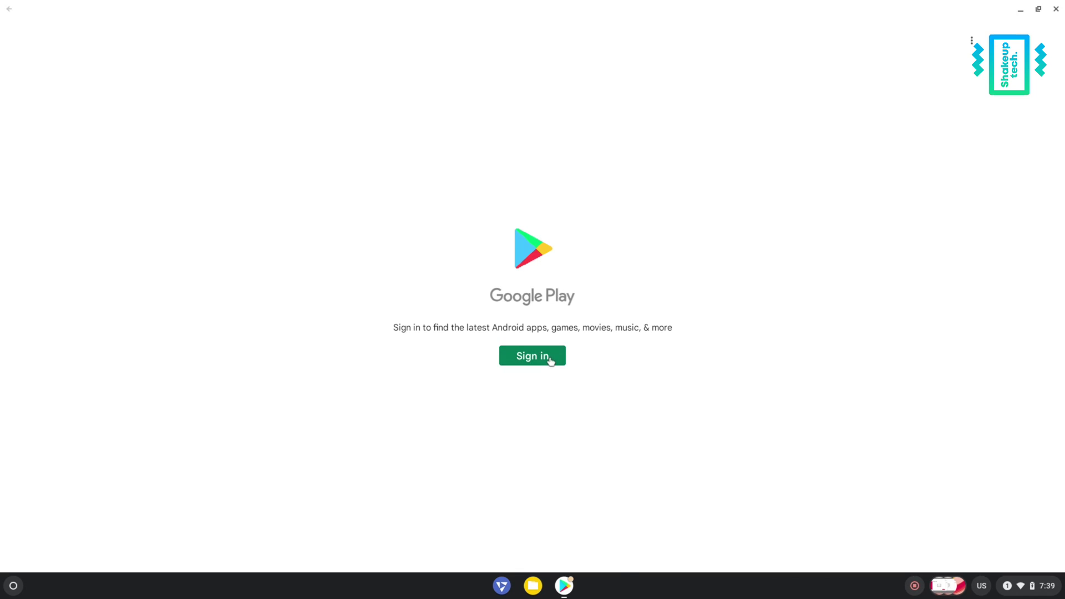
click(532, 356)
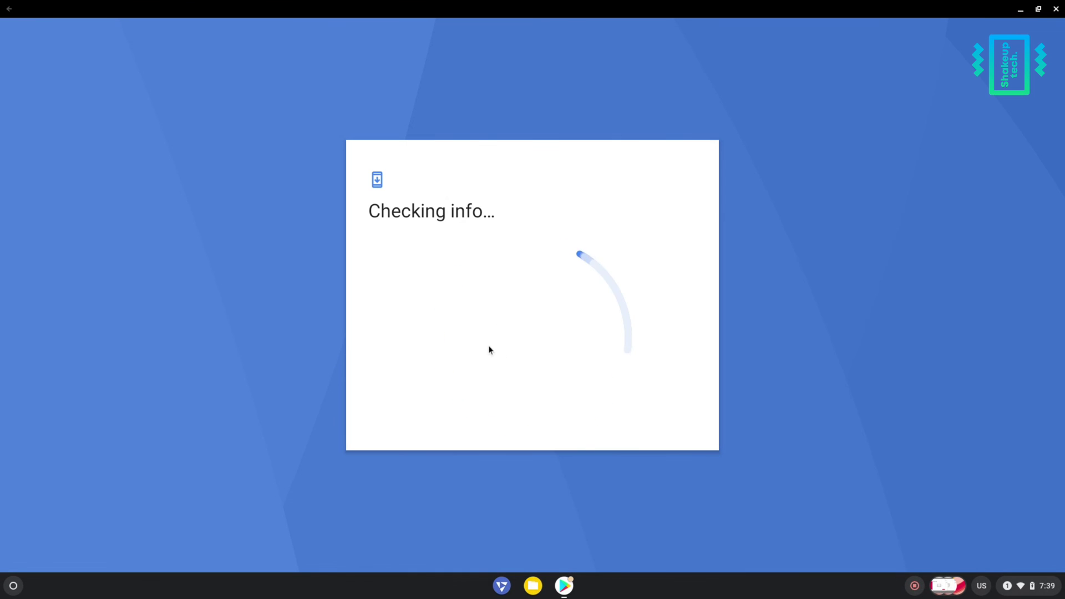
mouse_move(618, 398)
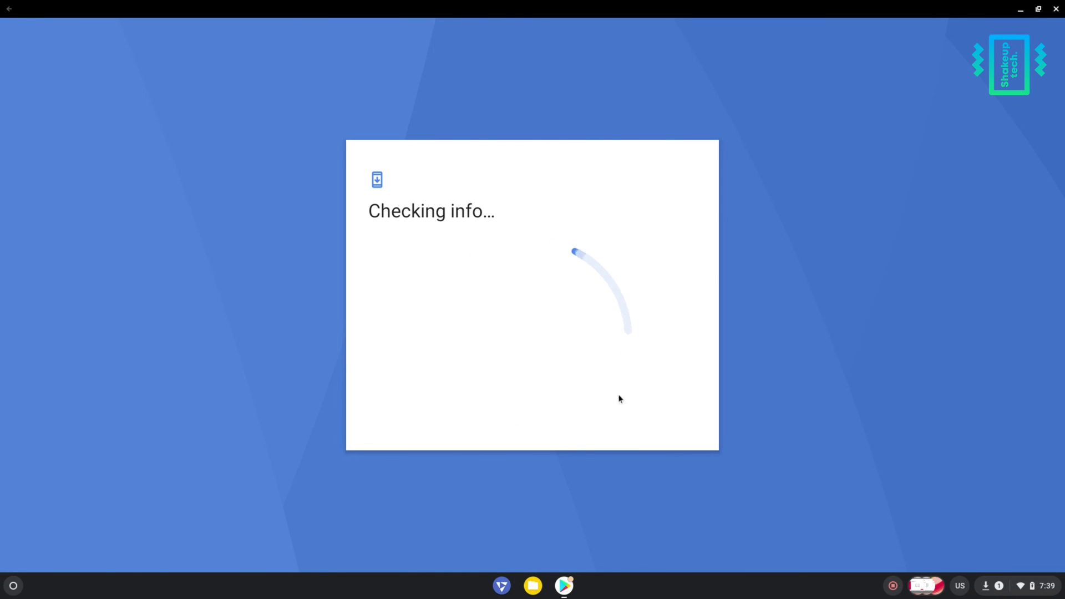